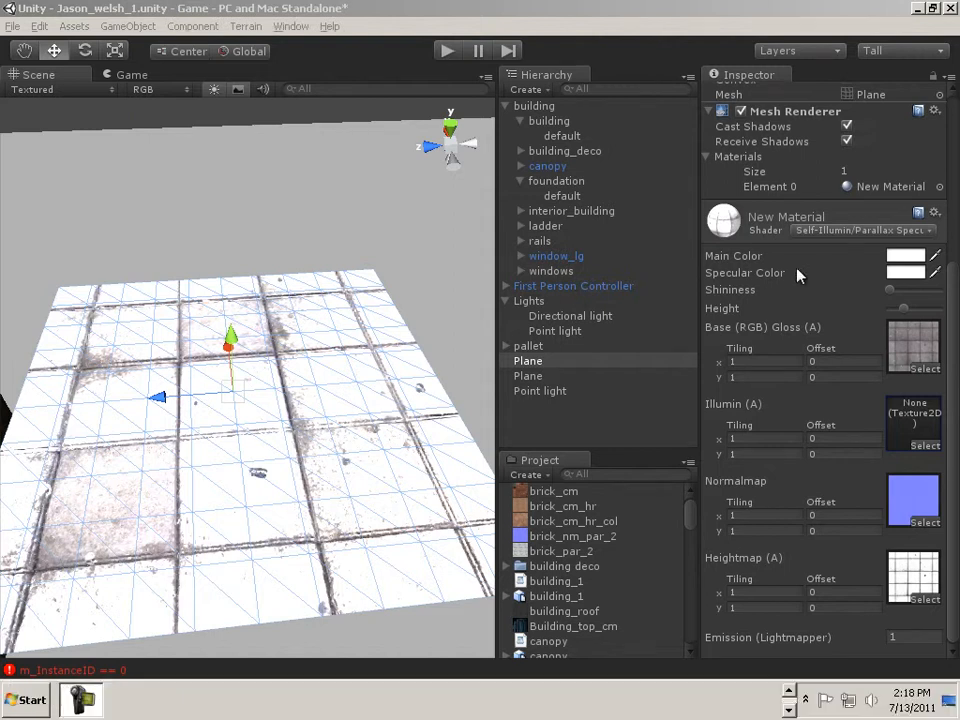
mouse_move(835, 283)
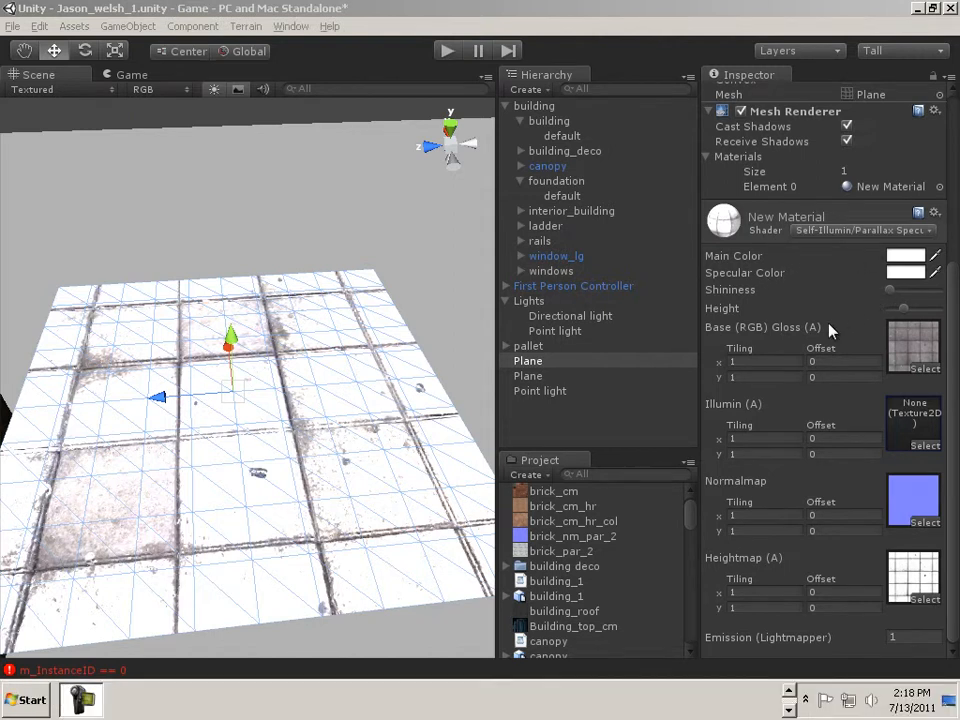
mouse_move(735, 343)
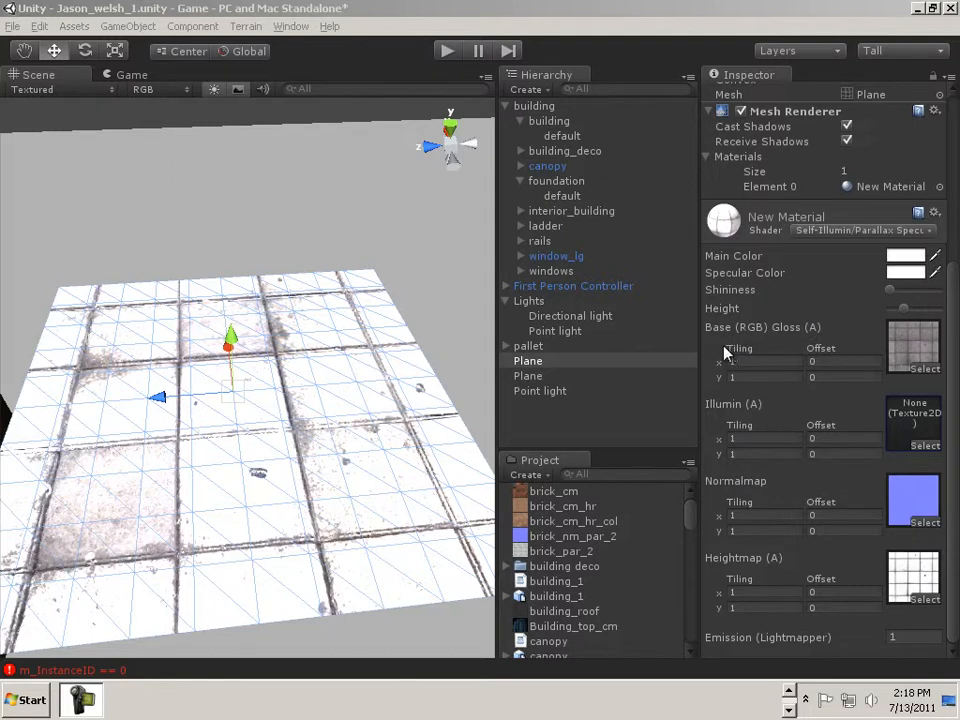
mouse_move(728, 320)
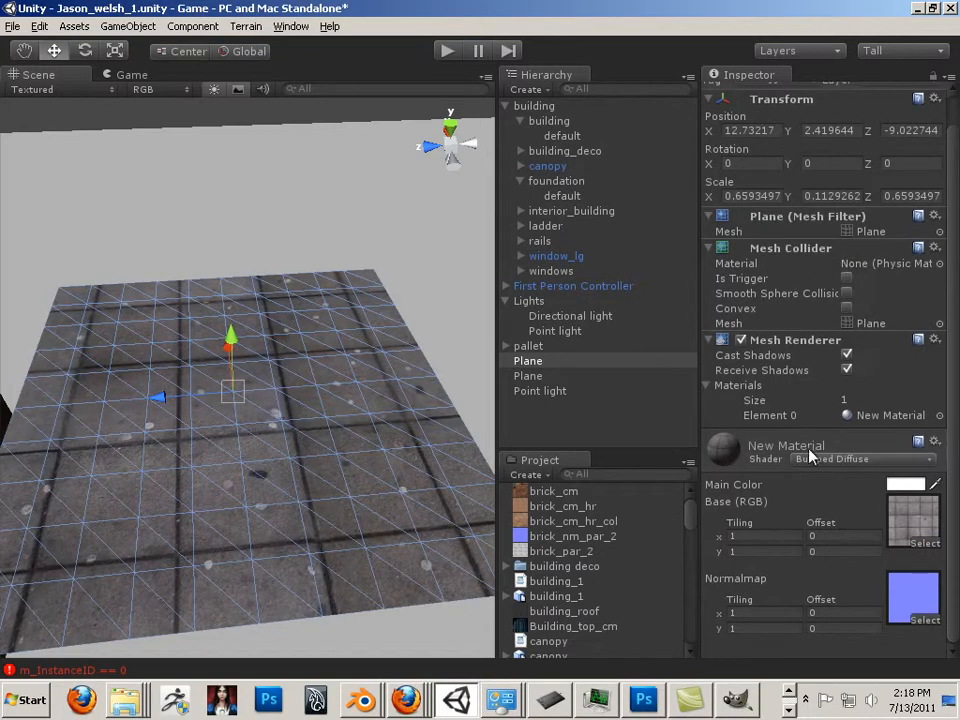
- Change the floor material's shader from Bumped Diffuse to Self-Illumin > Parallax Specular
click(865, 459)
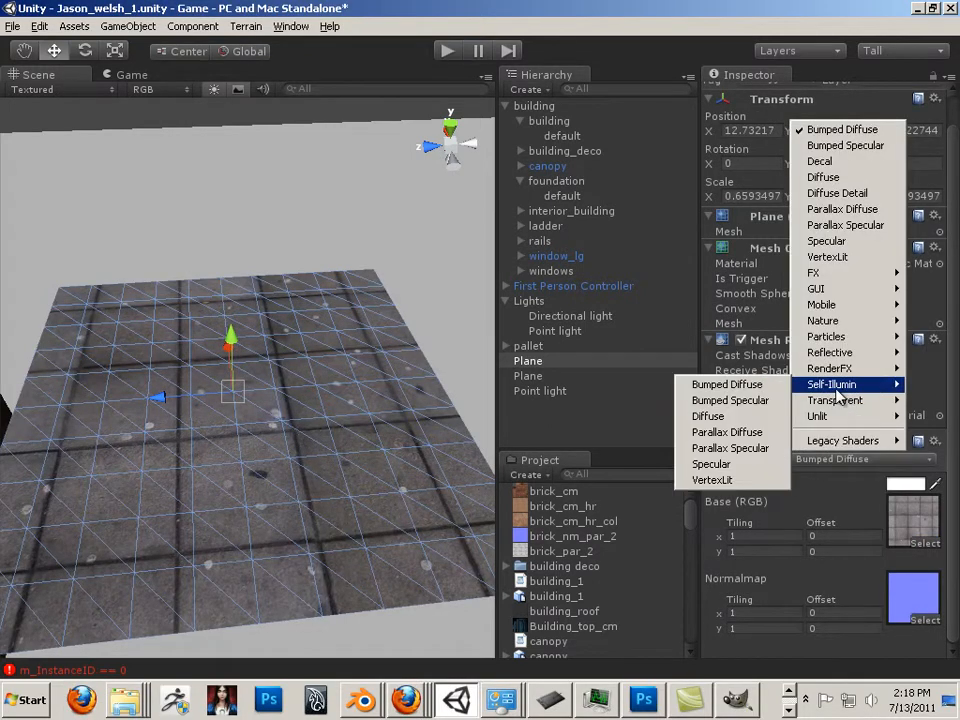
mouse_move(730, 448)
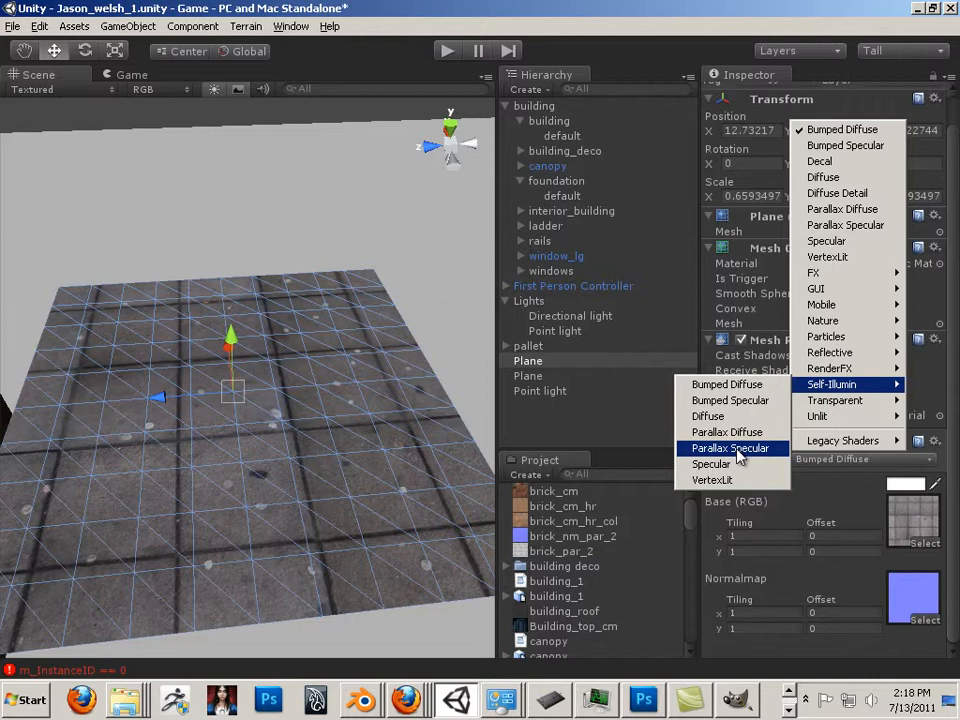
click(730, 447)
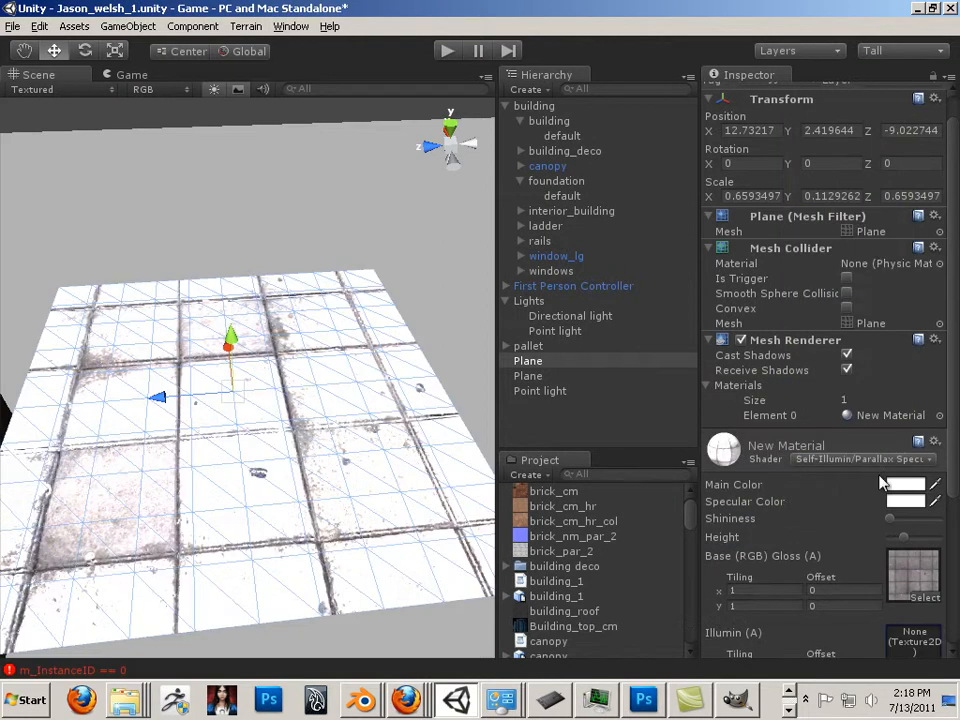
scroll(down, 3)
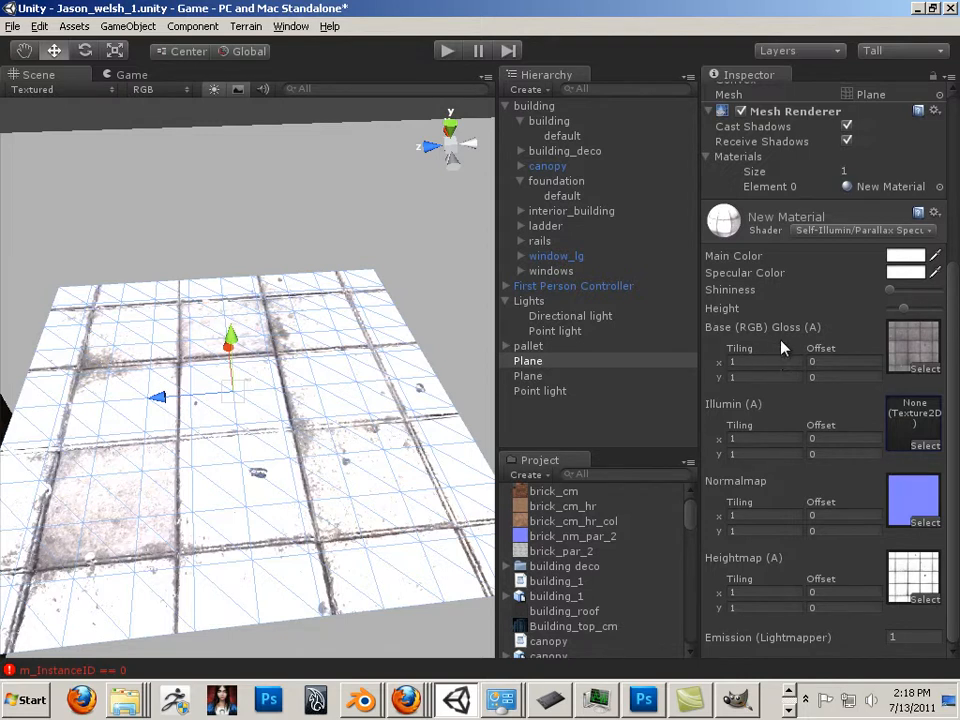
mouse_move(790, 345)
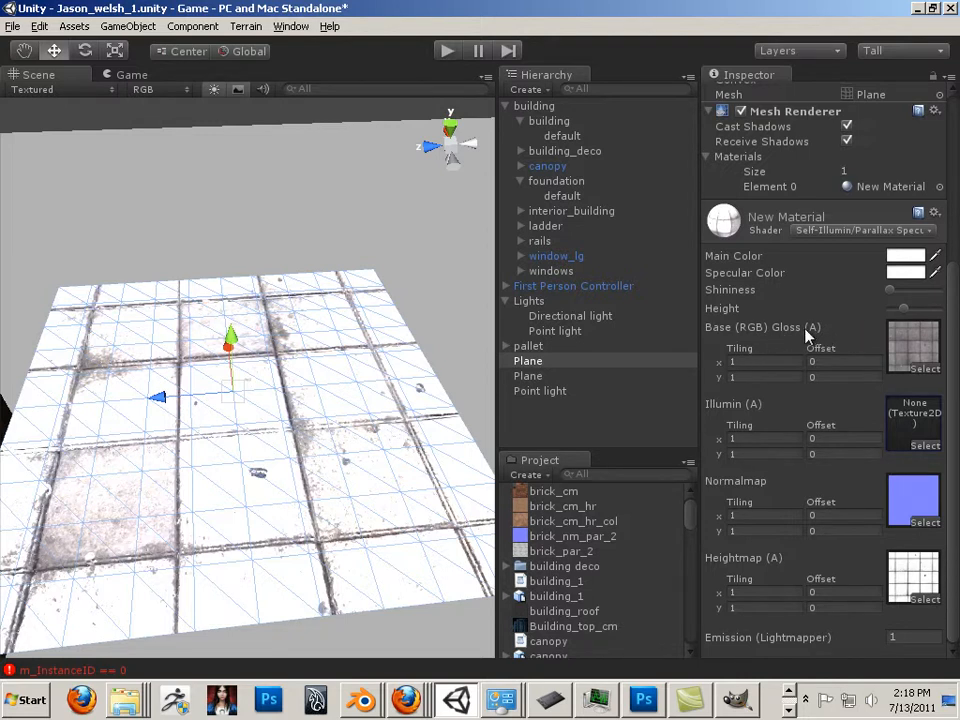
mouse_move(745, 330)
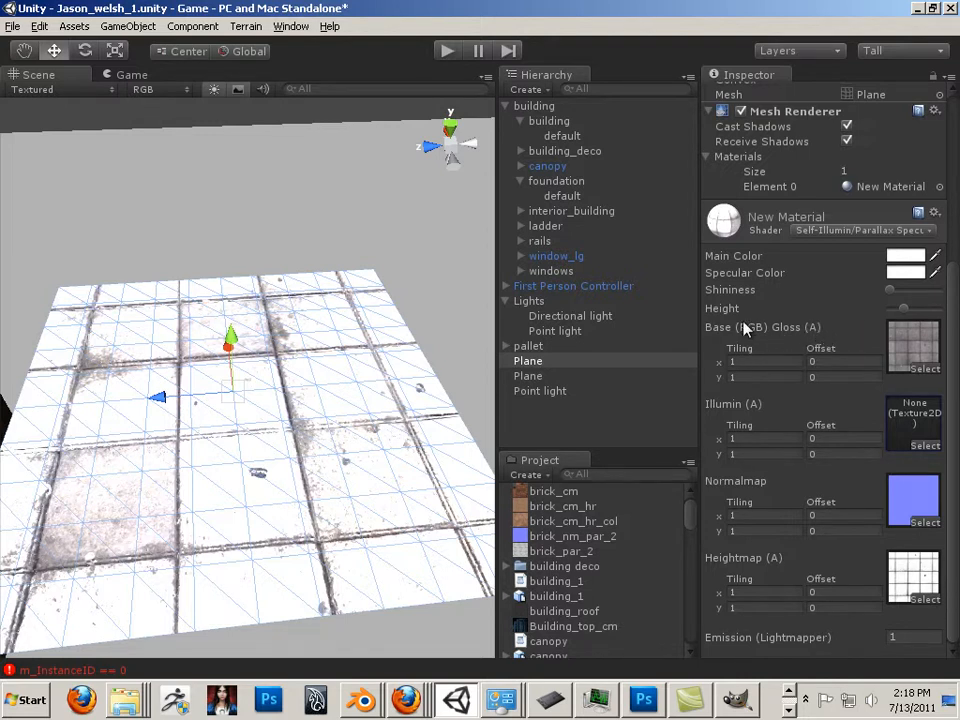
mouse_move(808, 338)
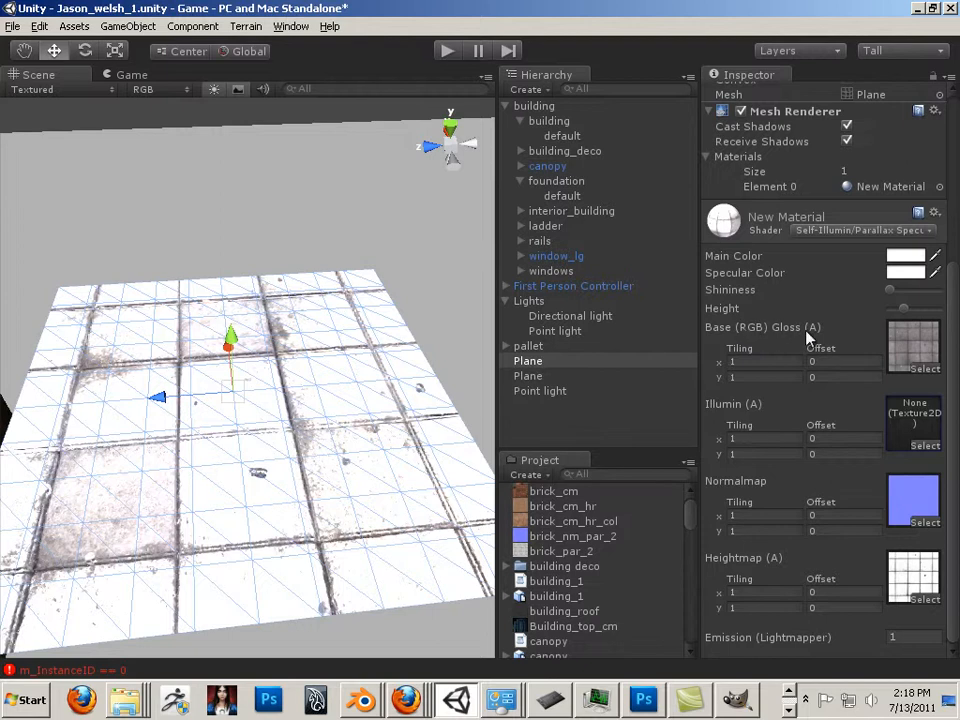
mouse_move(728, 412)
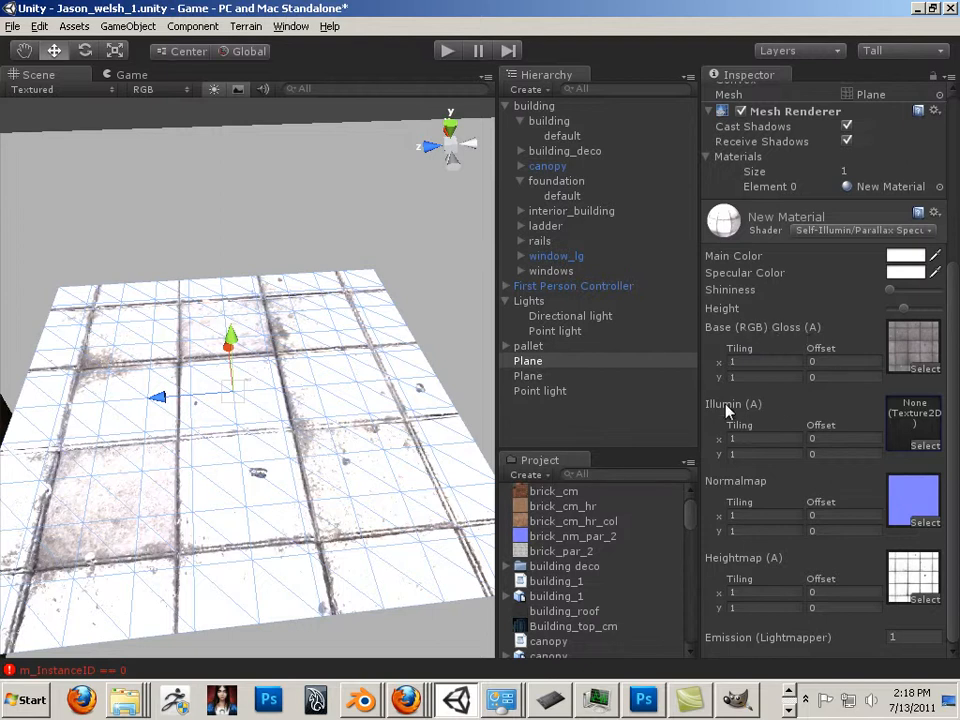
mouse_move(760, 415)
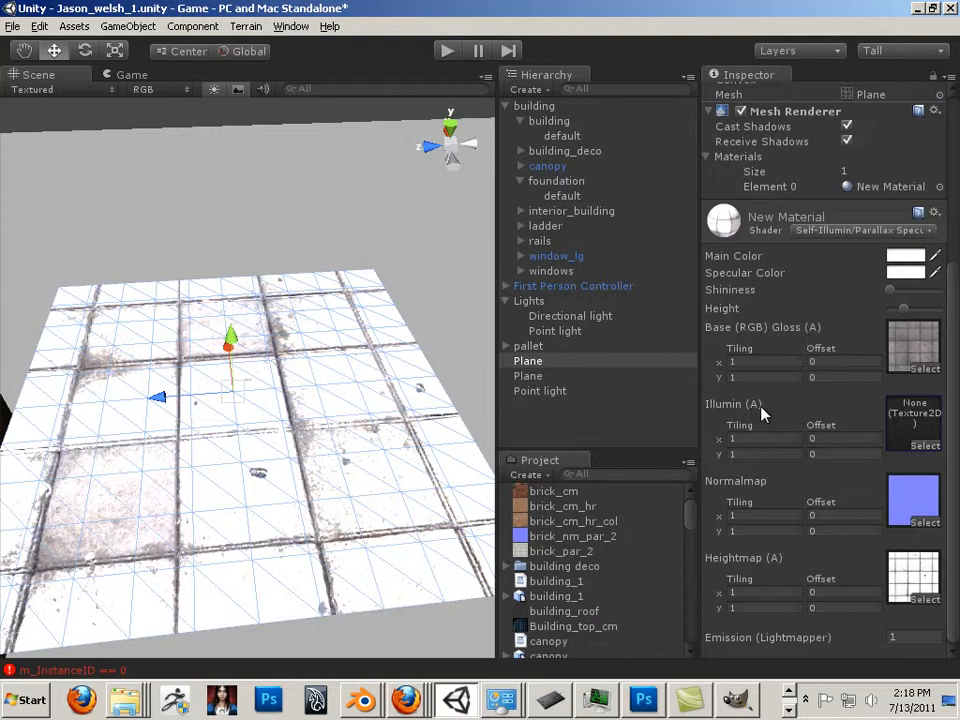
mouse_move(733, 495)
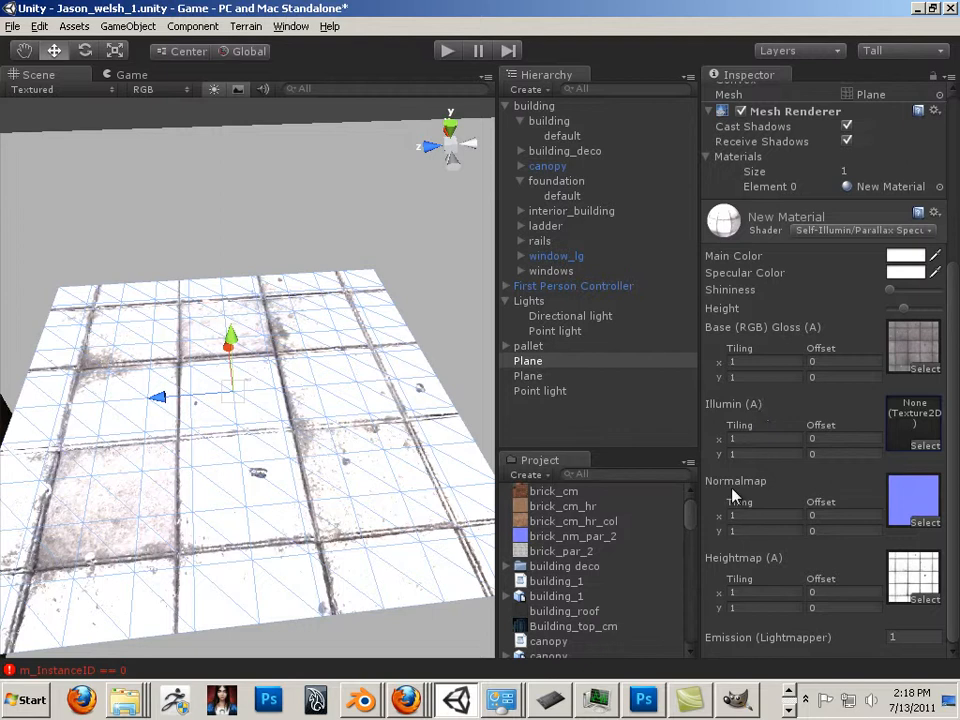
mouse_move(865, 485)
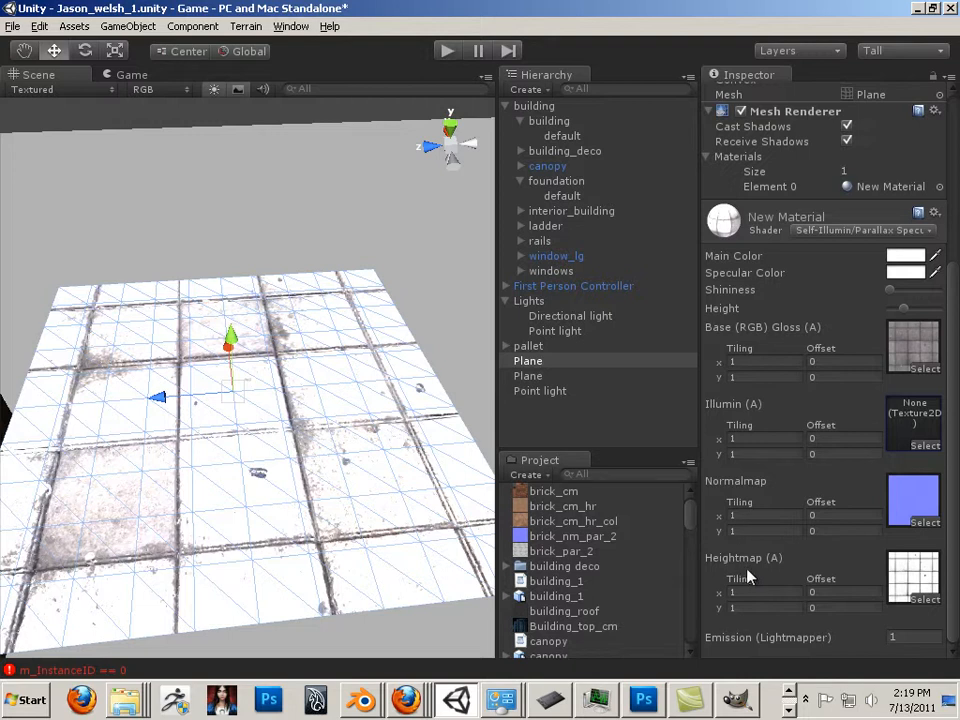
mouse_move(900, 438)
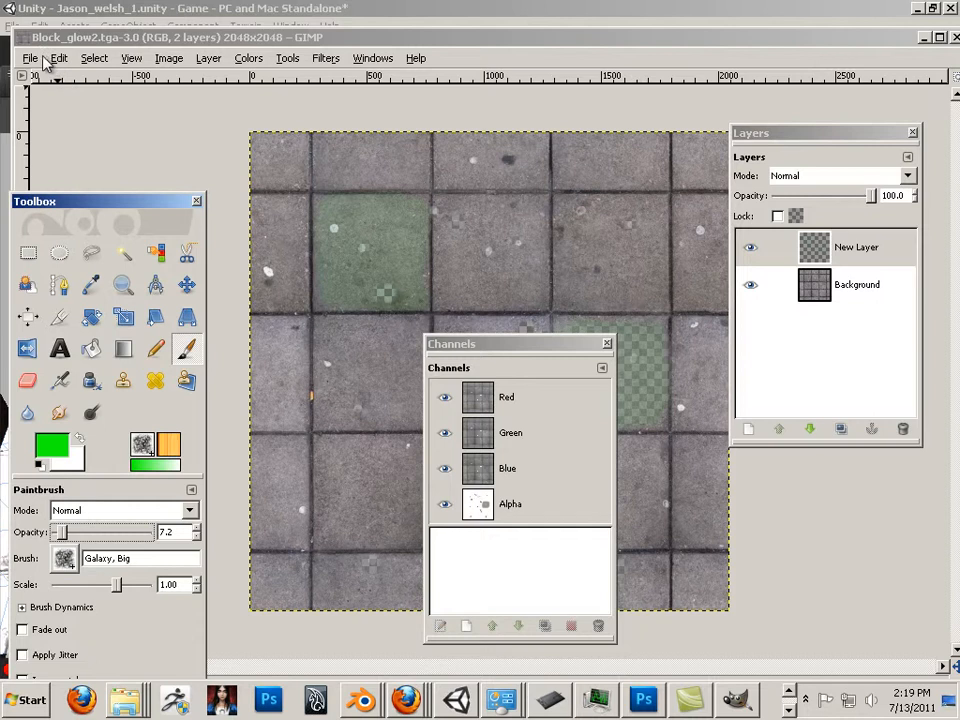
mouse_move(350, 75)
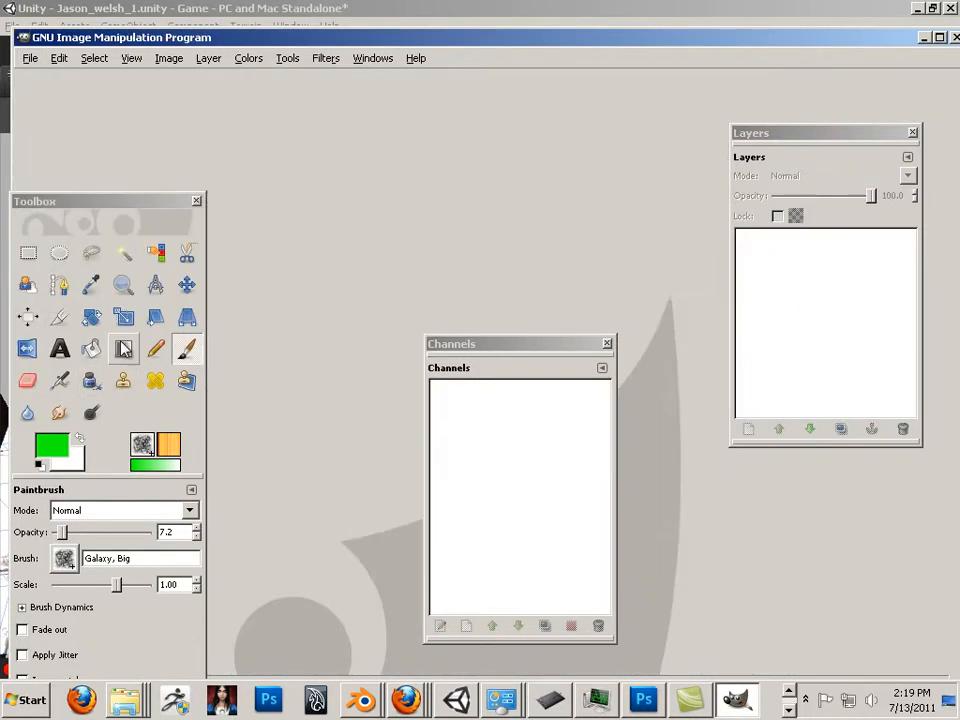
- Open the Block_cm.tga floor texture in GIMP through File > Open
click(30, 57)
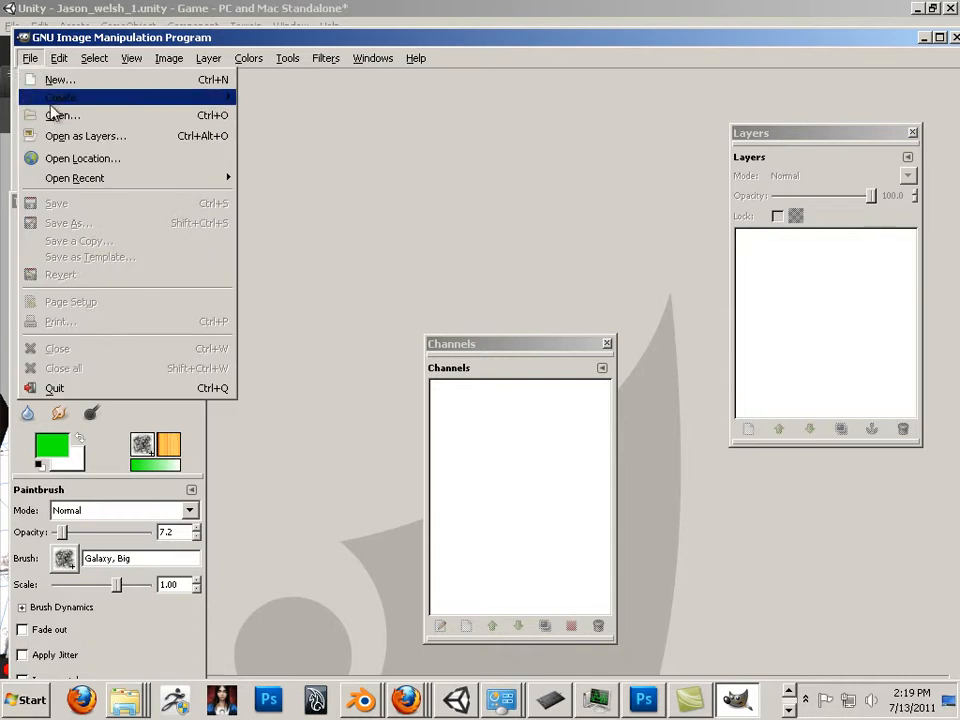
click(62, 114)
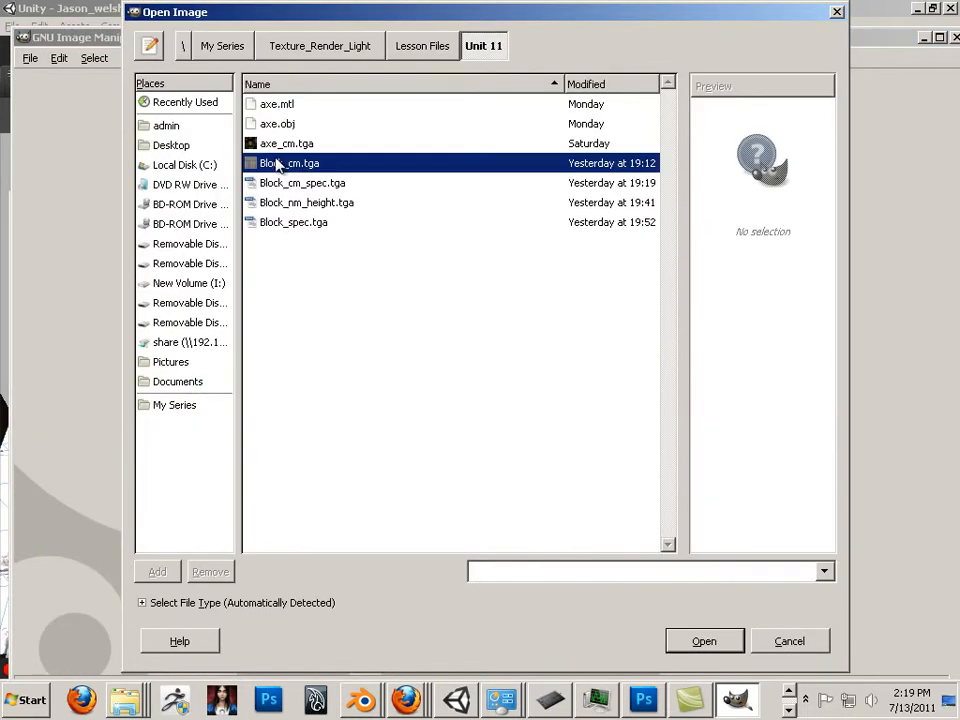
double_click(289, 163)
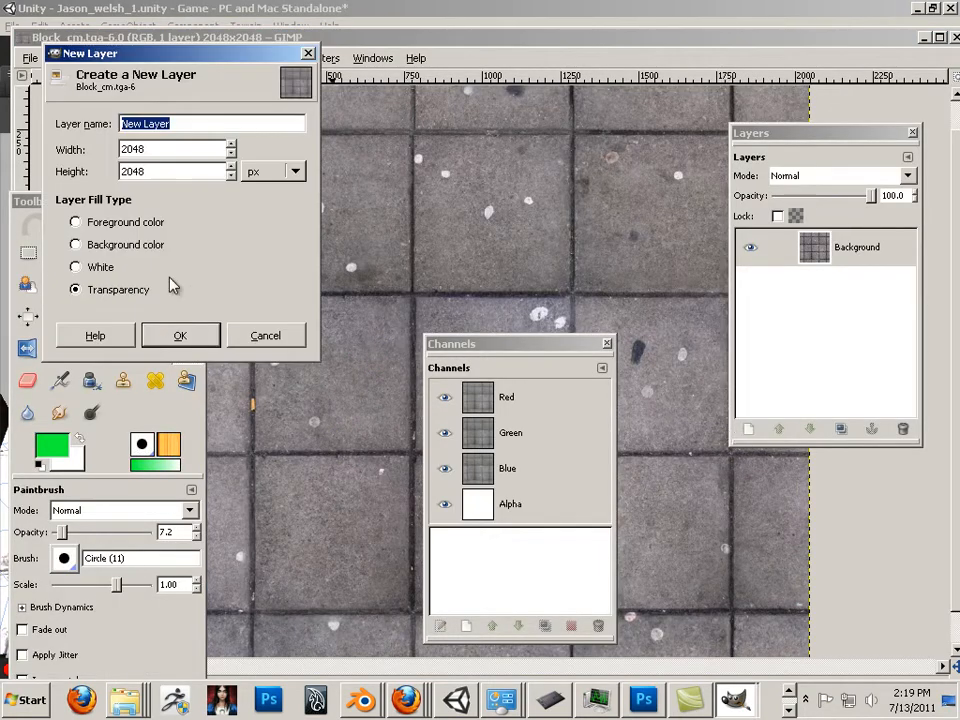
- Add a transparent layer and paint soft green patches over the upper tiles
click(180, 335)
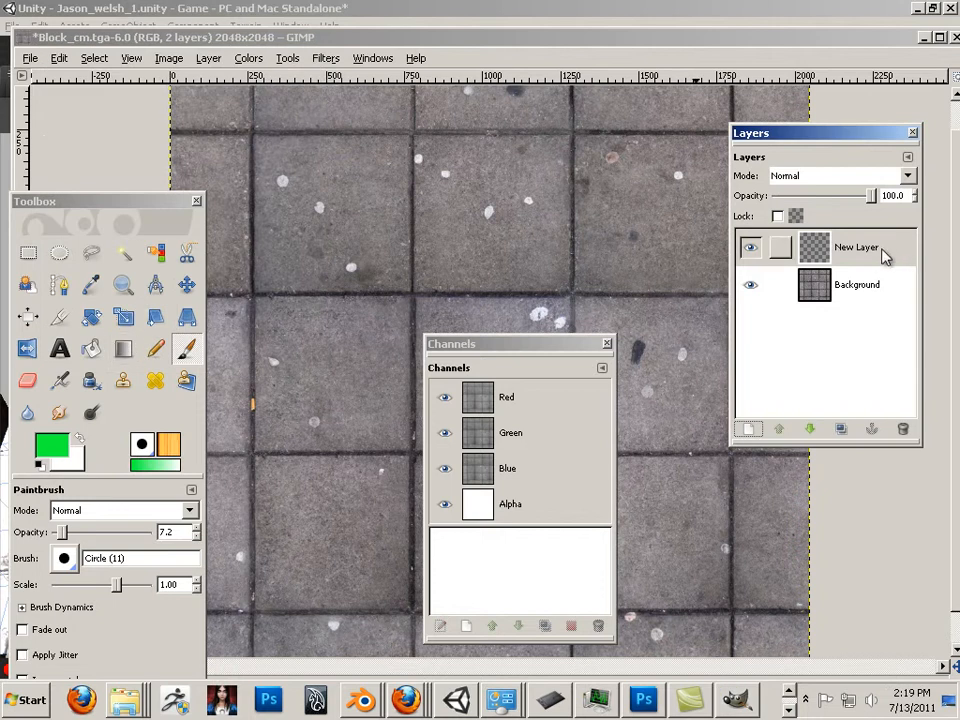
right_click(855, 247)
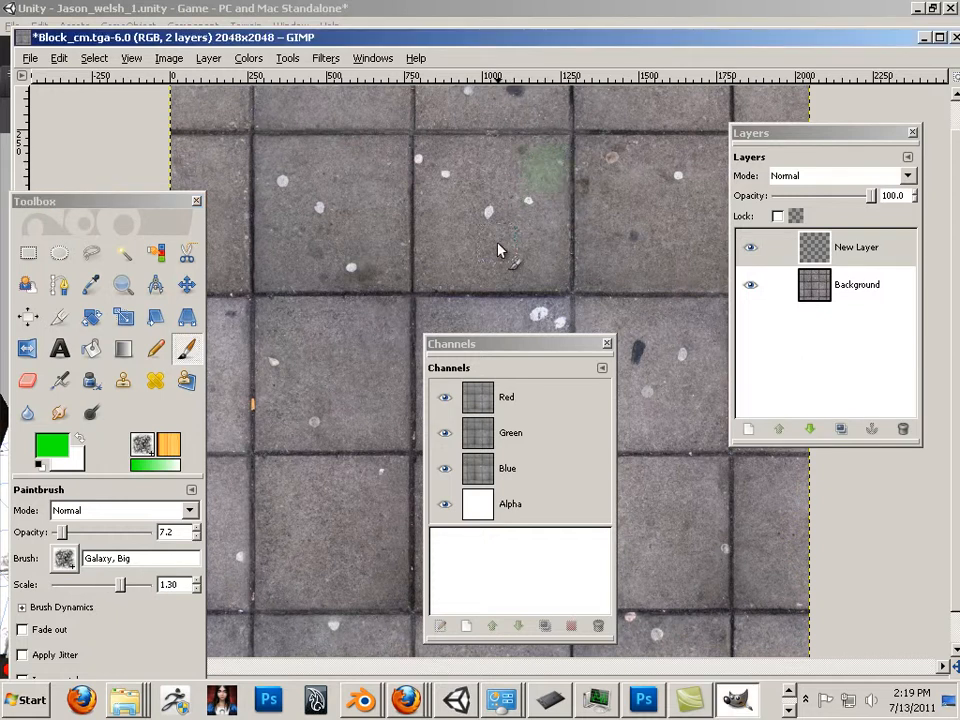
click(530, 165)
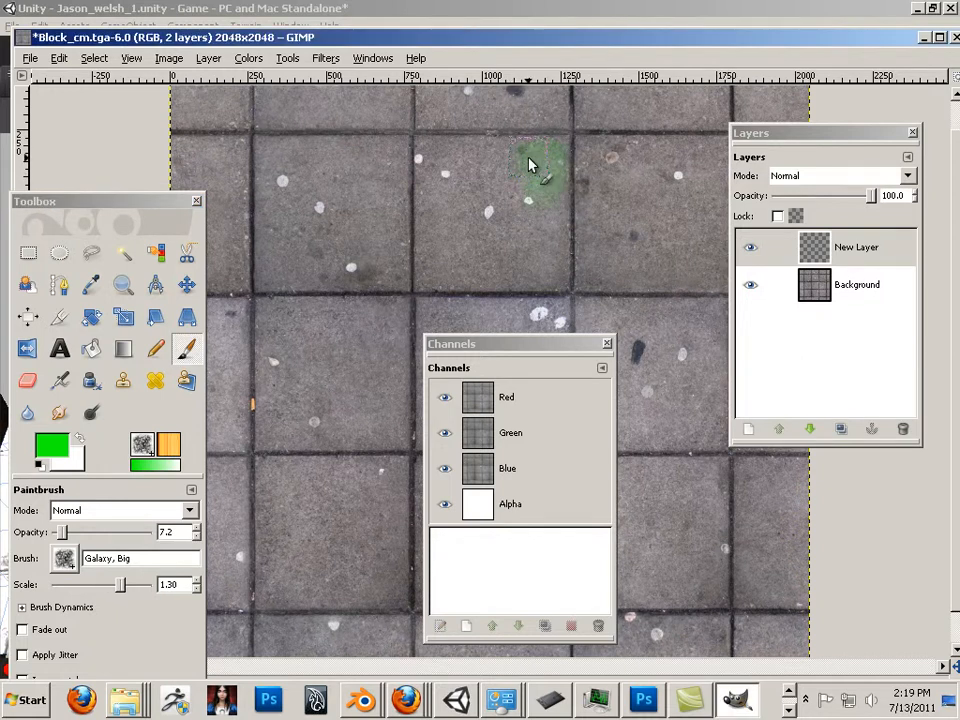
drag(530, 165, 555, 233)
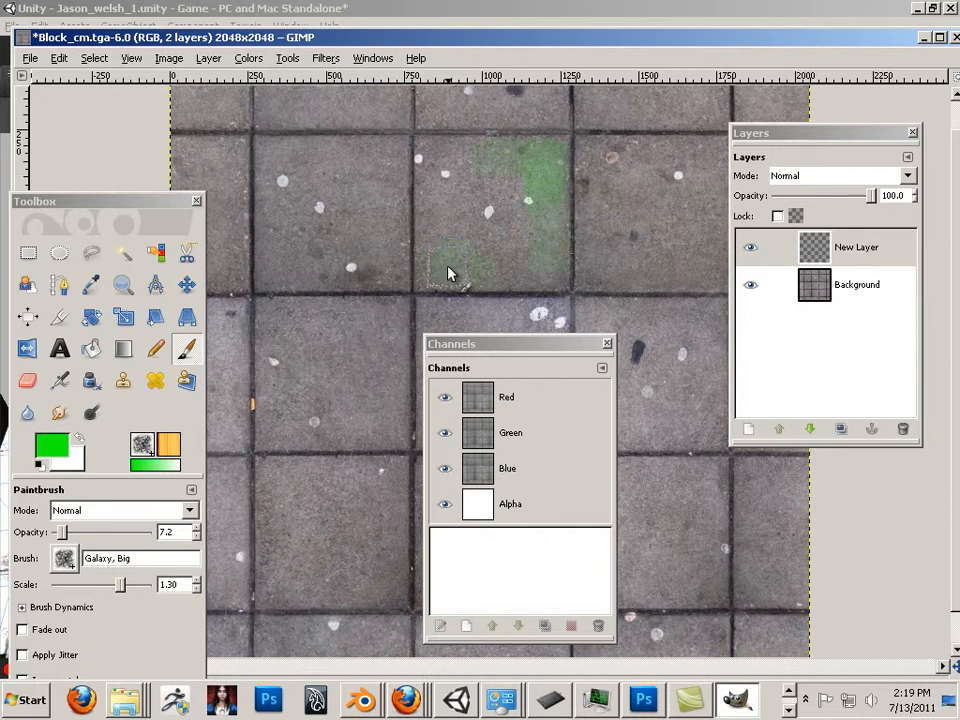
click(751, 284)
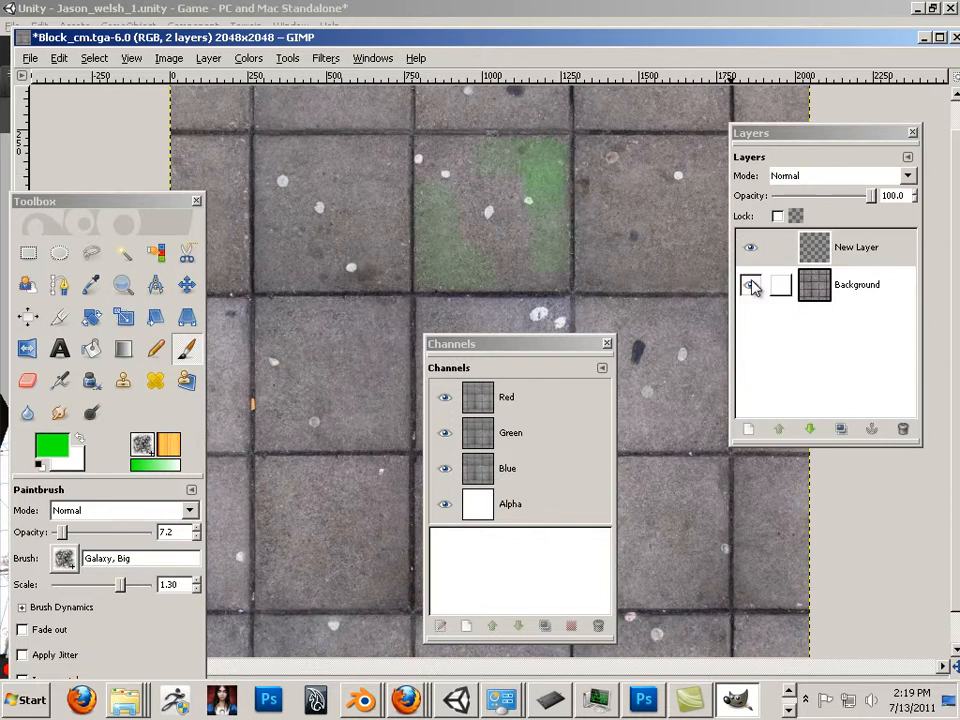
click(751, 290)
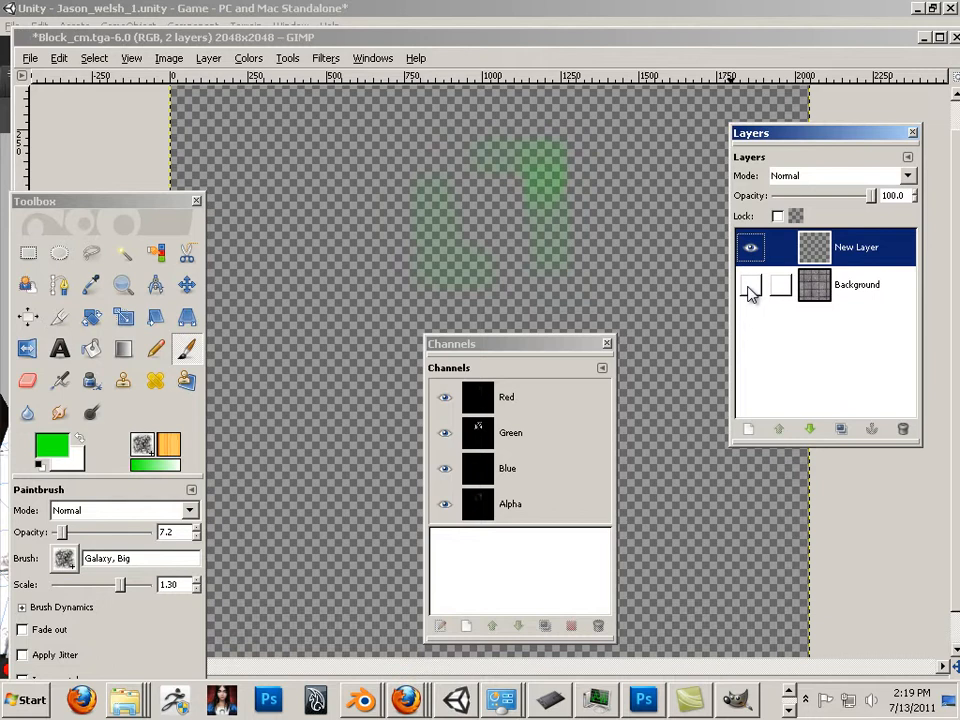
click(751, 284)
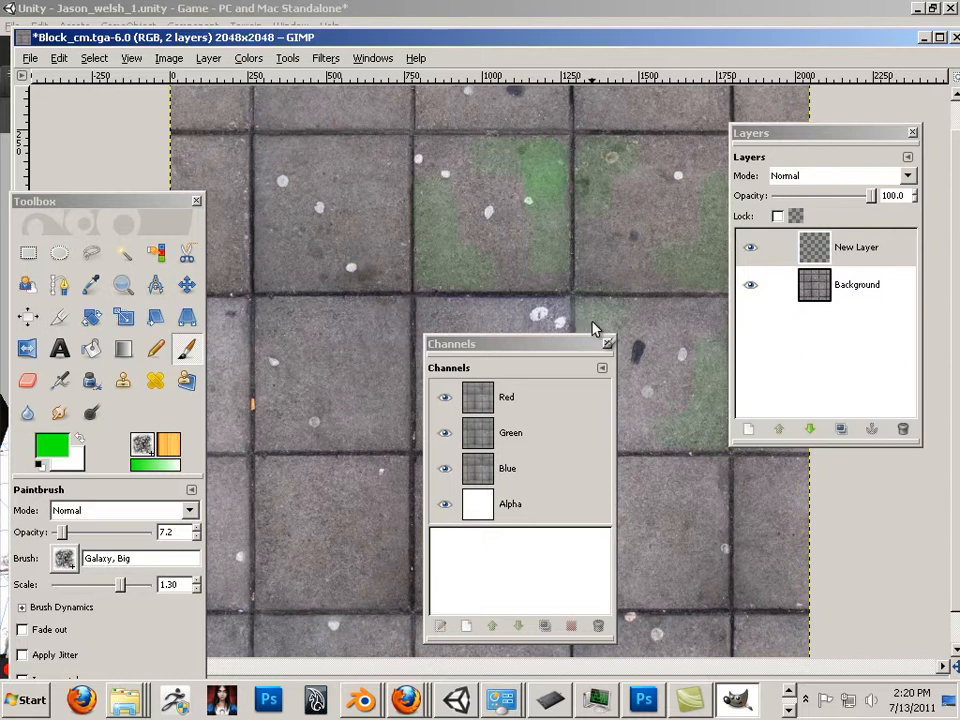
- Drag the Channels dialog to the left, clear of the painted tiles
drag(520, 343, 185, 430)
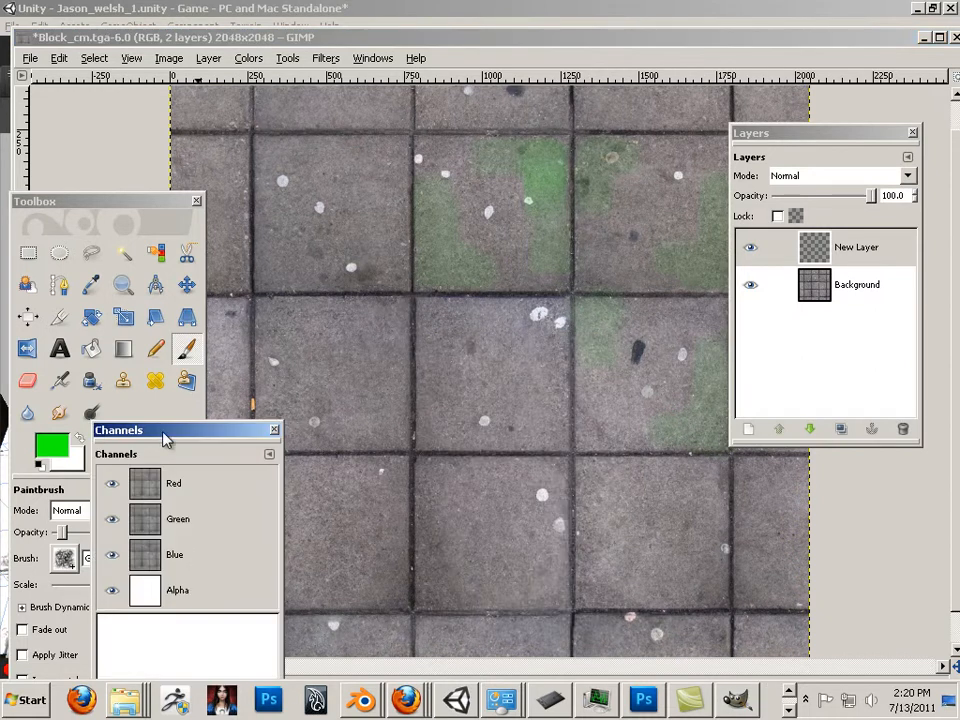
drag(165, 430, 264, 290)
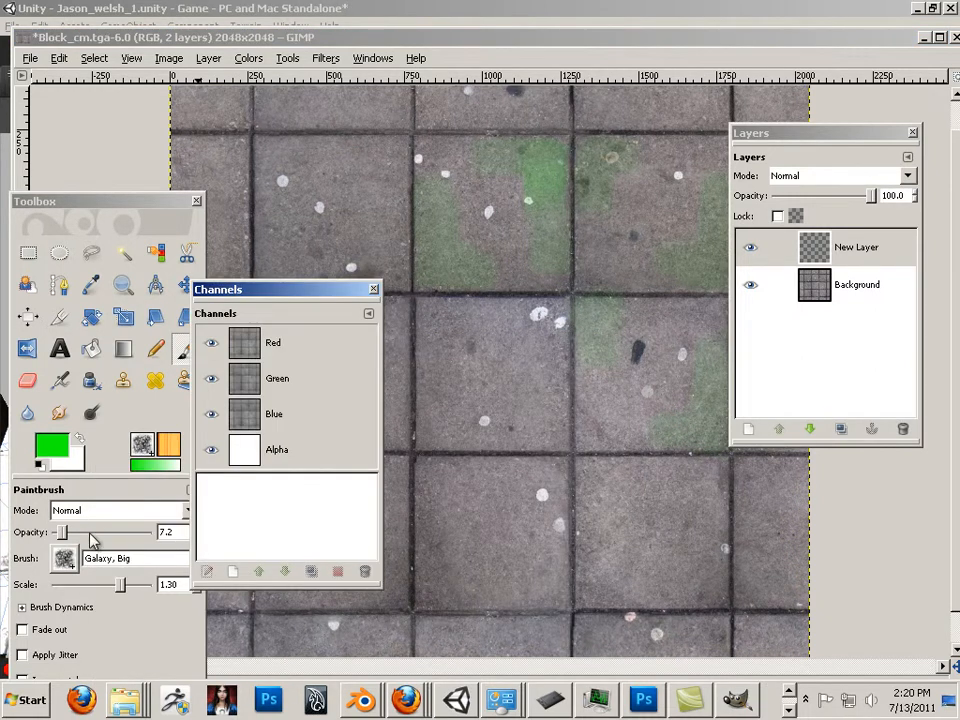
mouse_move(530, 560)
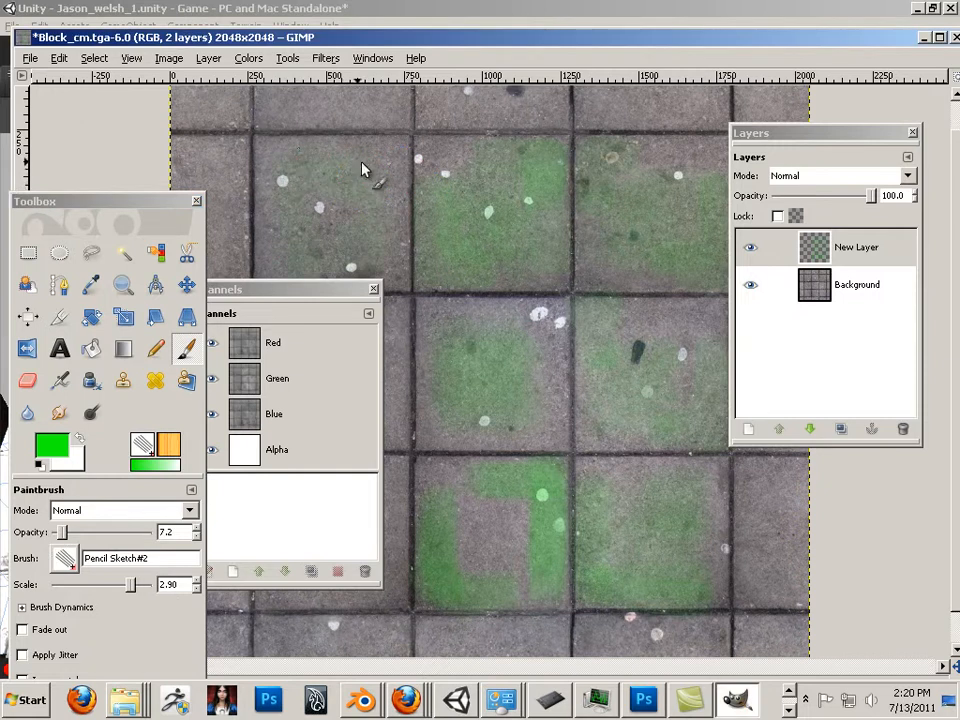
- Paint green over more tiles: top-left, middle-left, lower edge and lower-left areas
drag(60, 531, 110, 531)
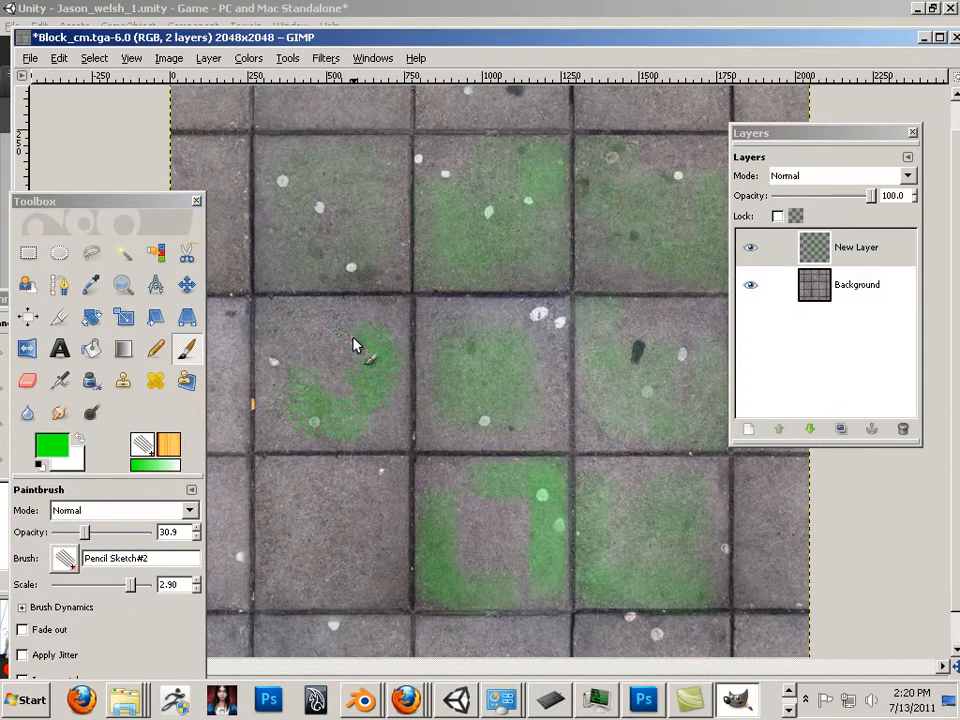
drag(355, 345, 370, 425)
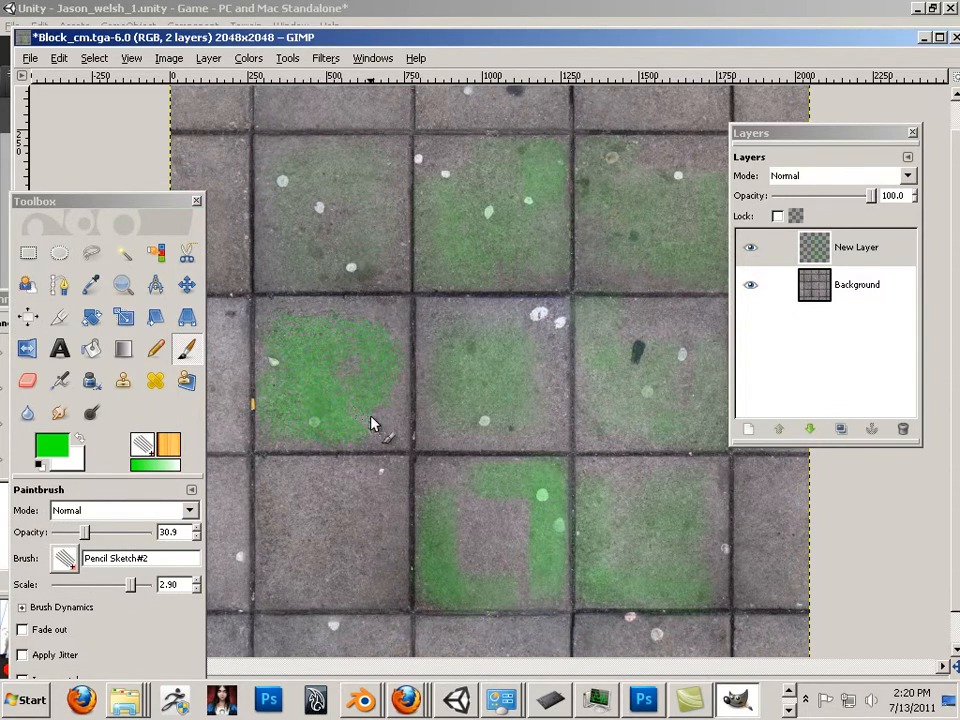
drag(370, 420, 295, 570)
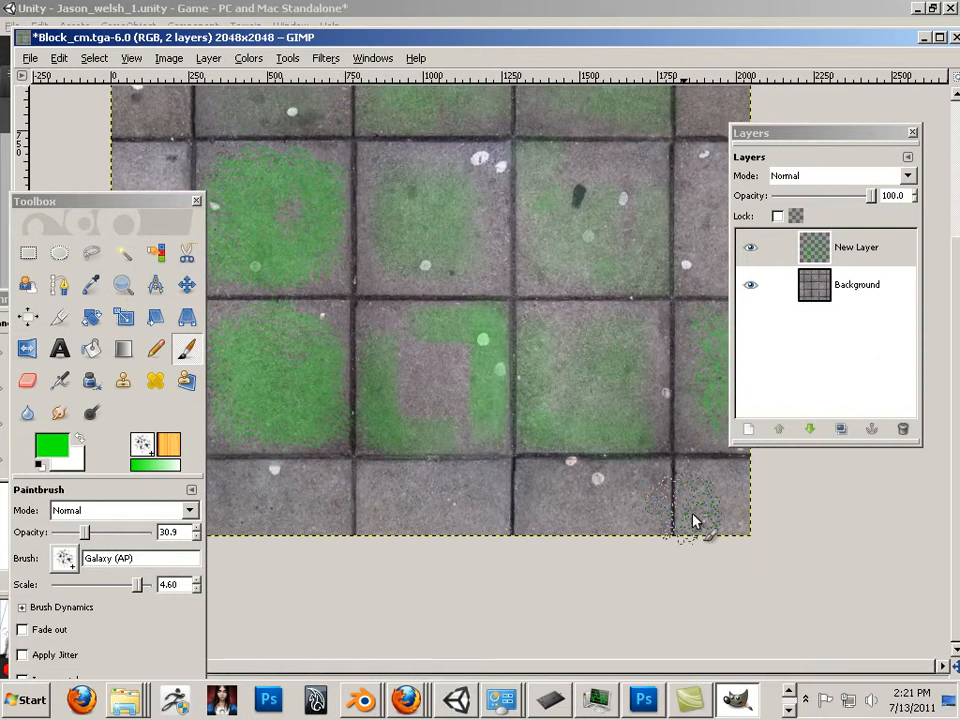
drag(695, 520, 560, 530)
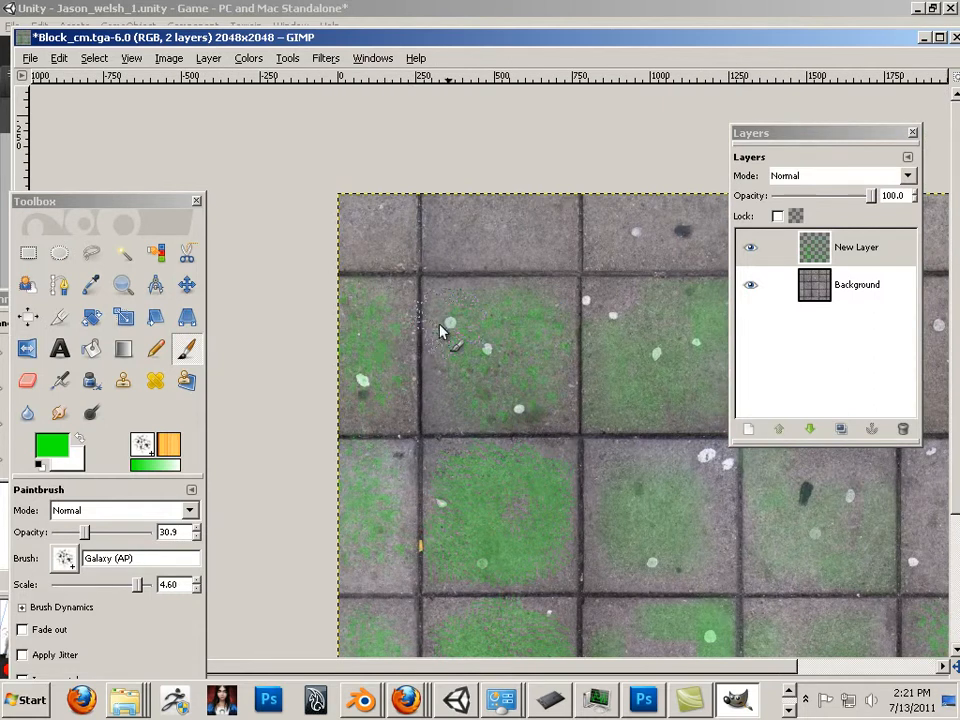
drag(445, 330, 380, 450)
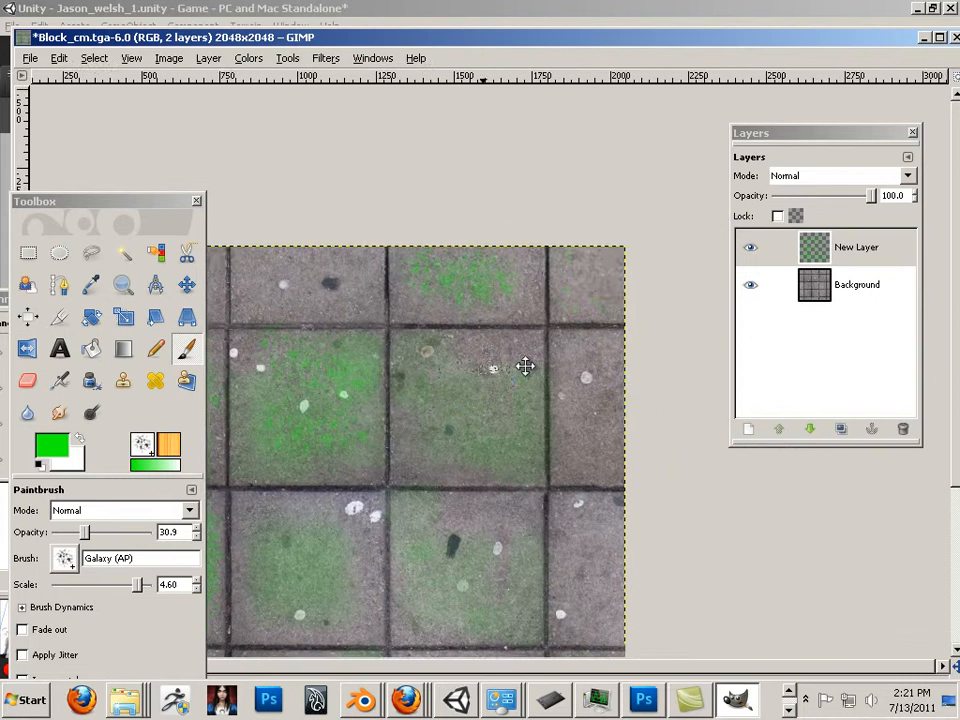
scroll(down, 3)
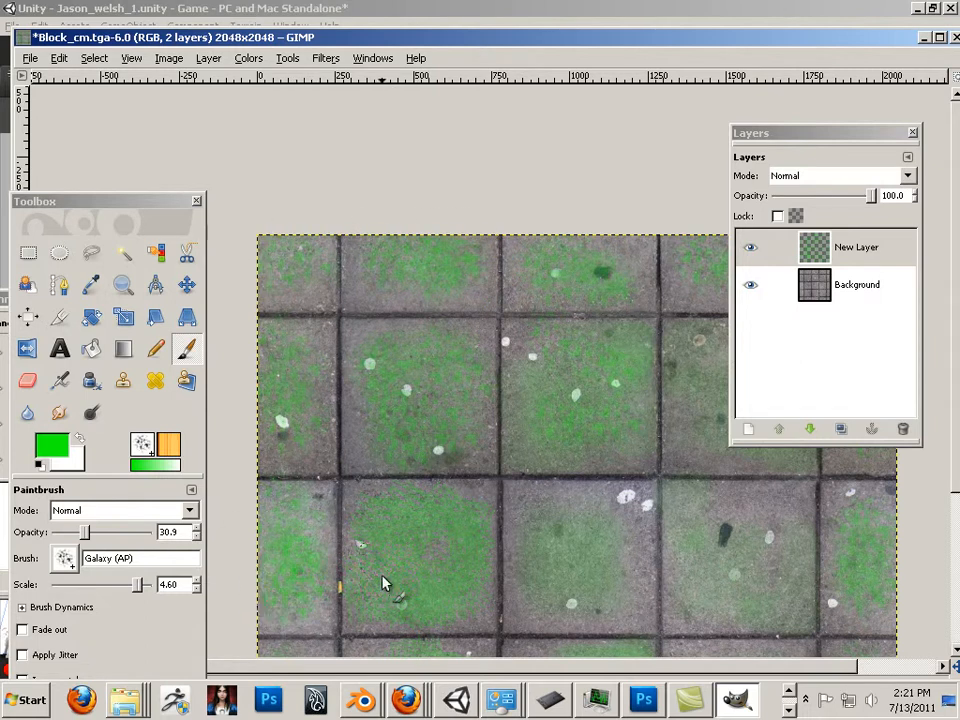
click(760, 555)
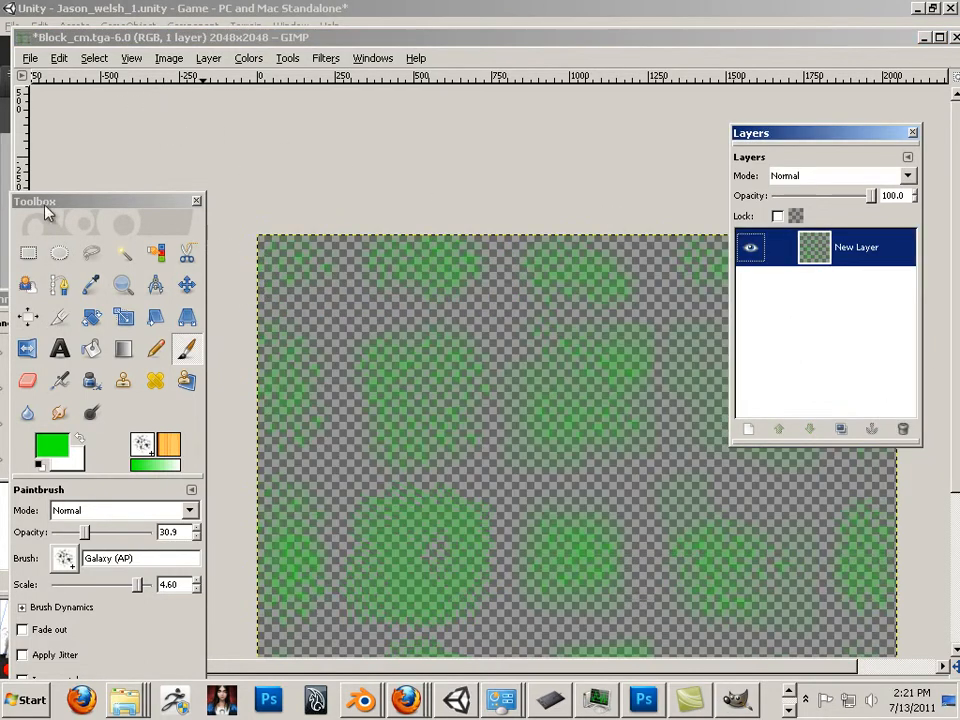
click(30, 57)
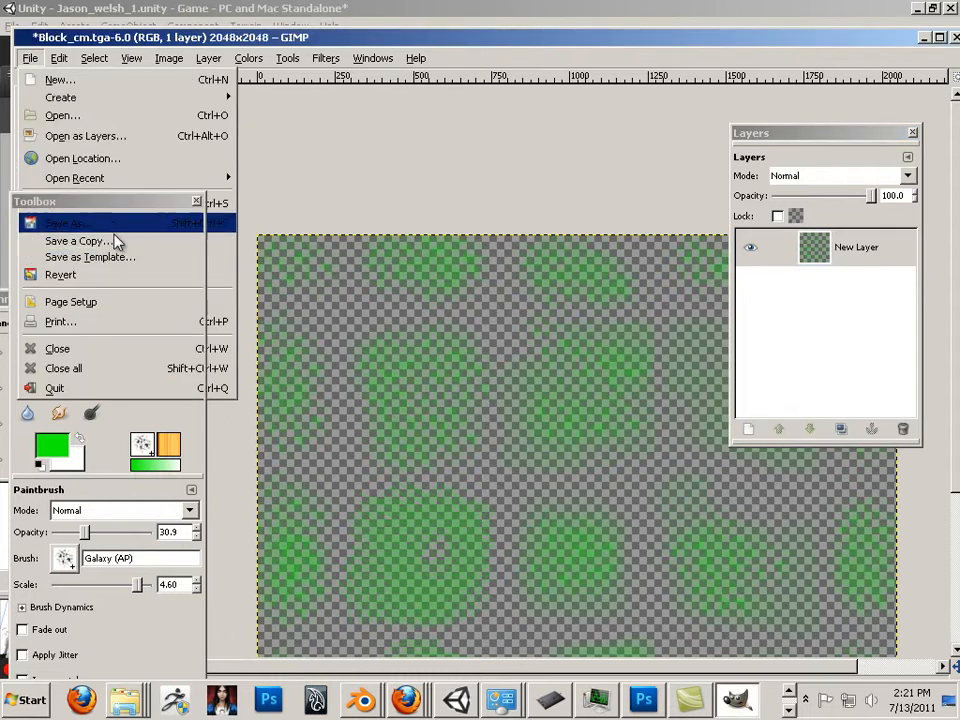
- Save the painted image as glow.tga in Unity_workflow > Game > Assets > shaders
click(63, 222)
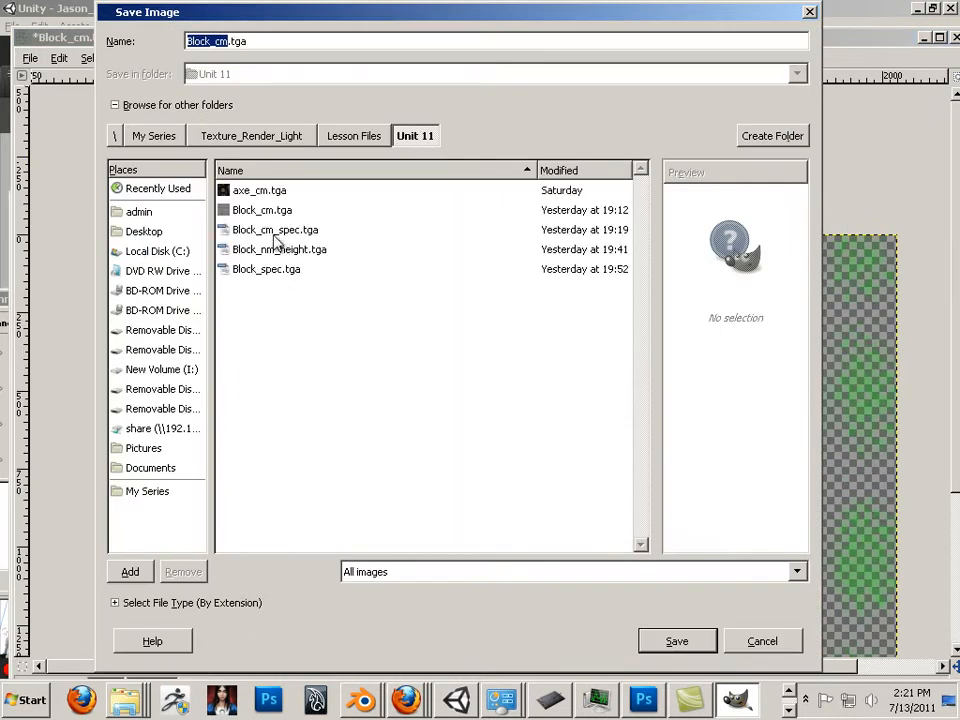
mouse_move(152, 235)
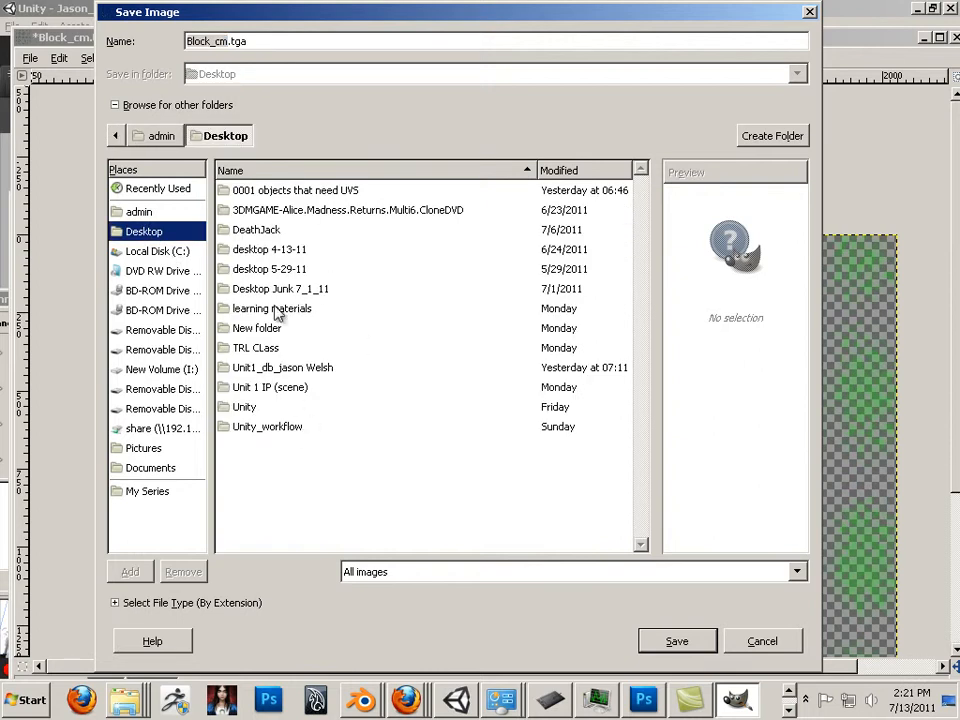
mouse_move(273, 441)
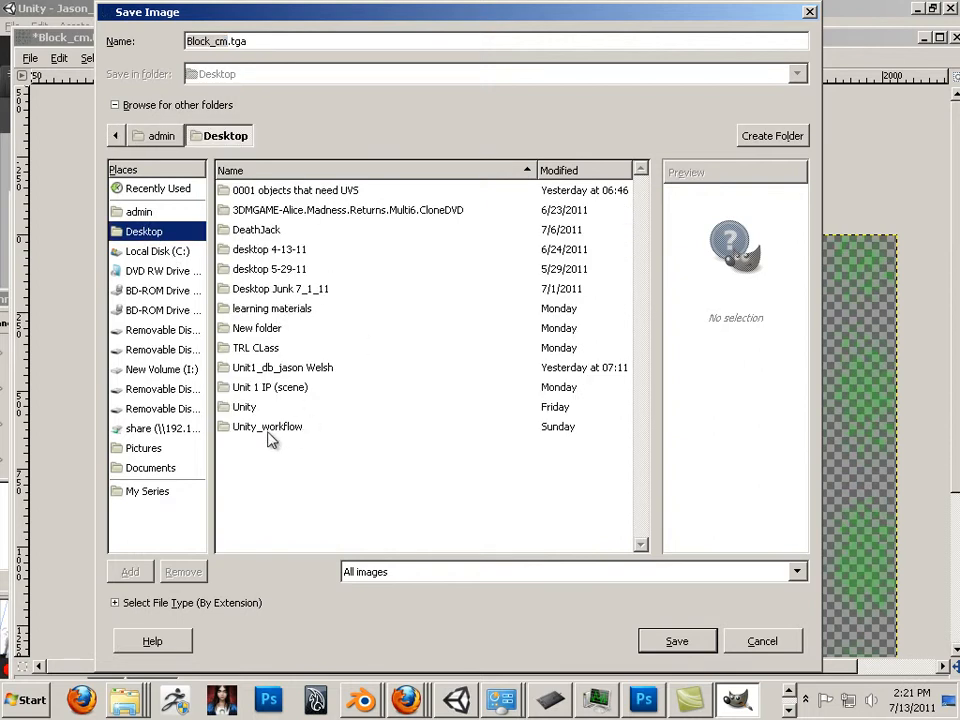
double_click(268, 426)
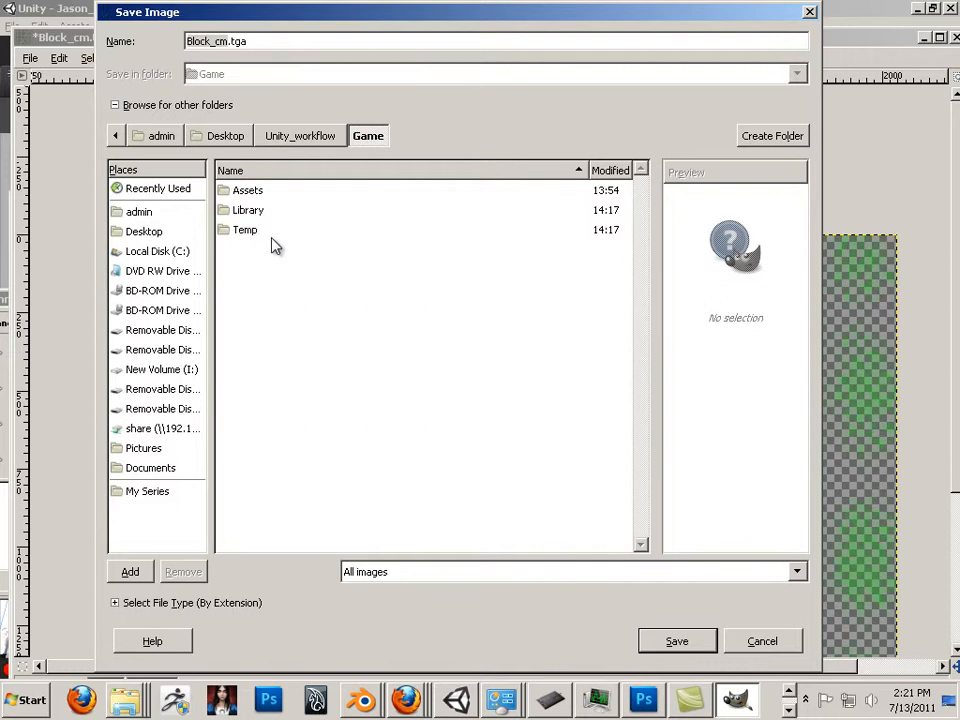
double_click(247, 189)
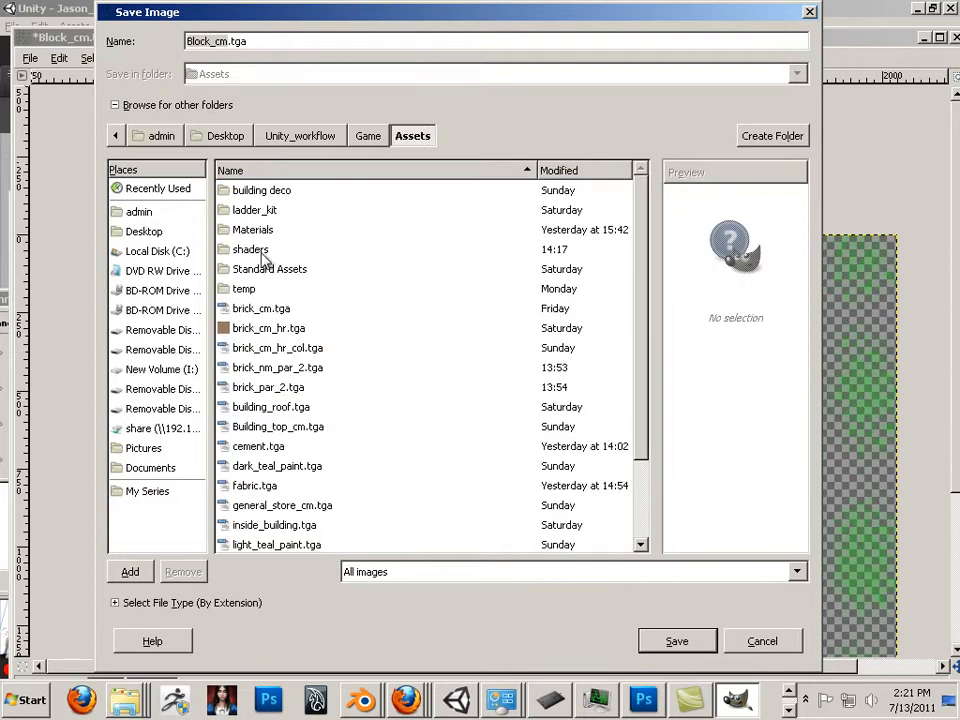
double_click(250, 249)
text(glow)
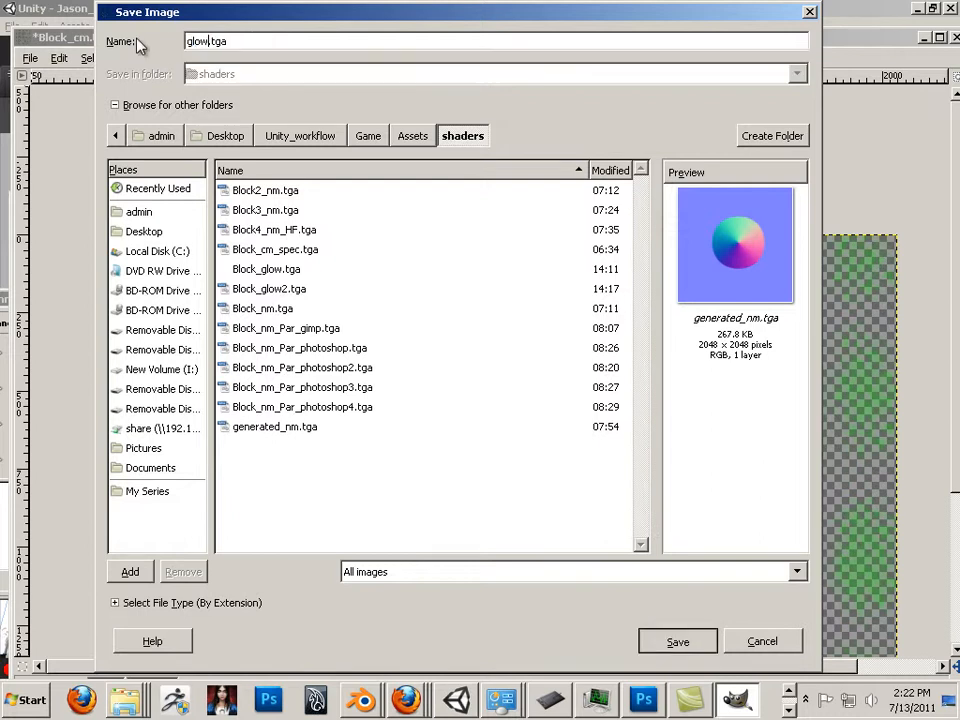
click(677, 641)
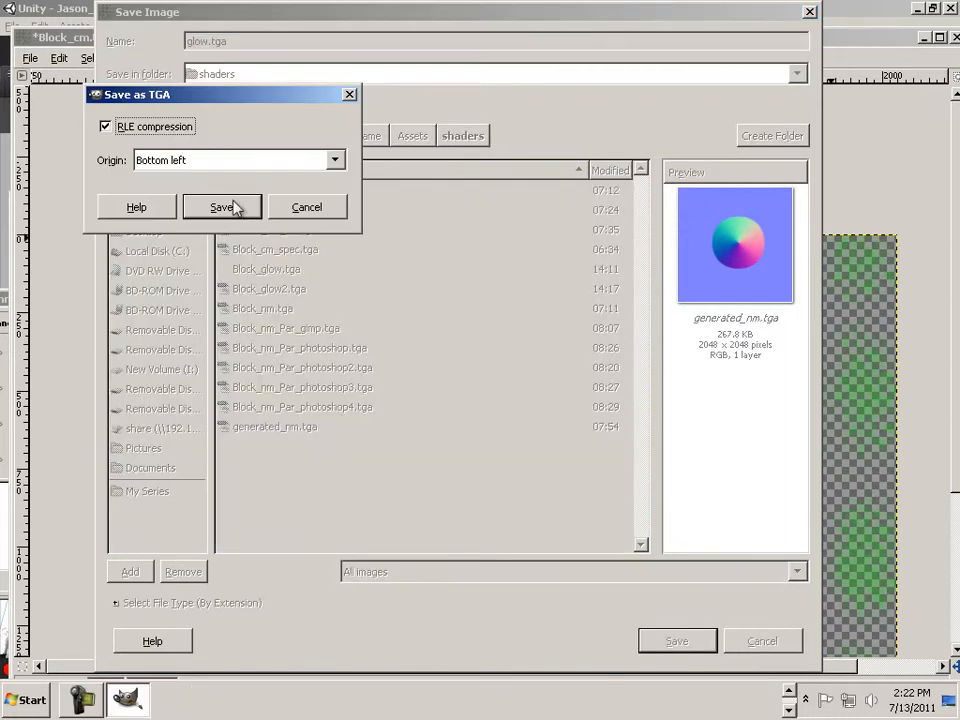
click(221, 207)
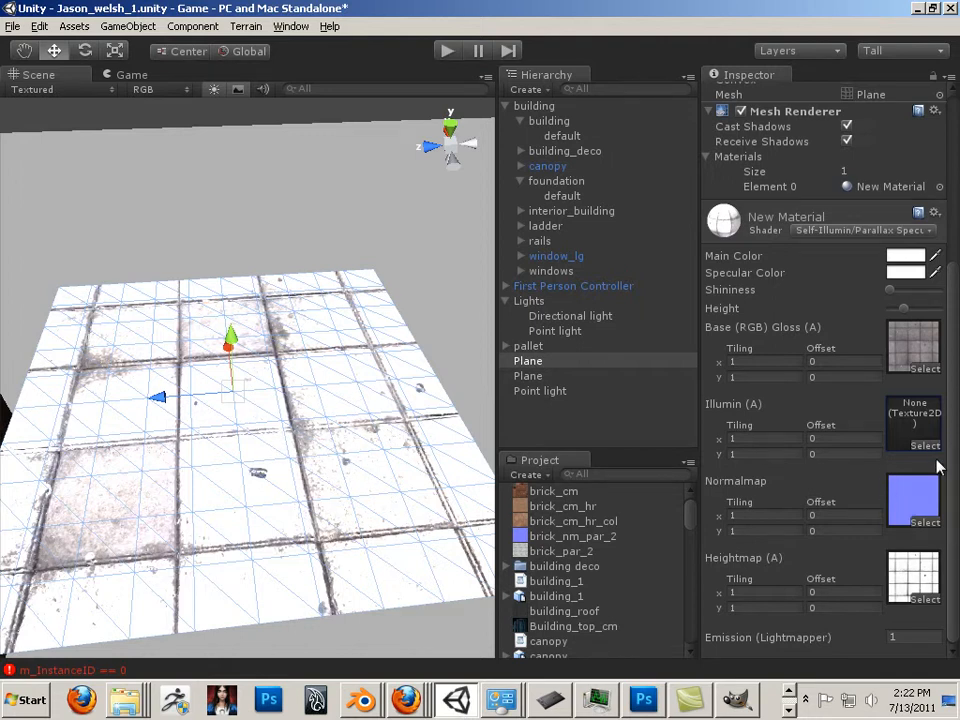
- Assign the glow texture to the floor material's Illumin (A) slot
click(924, 445)
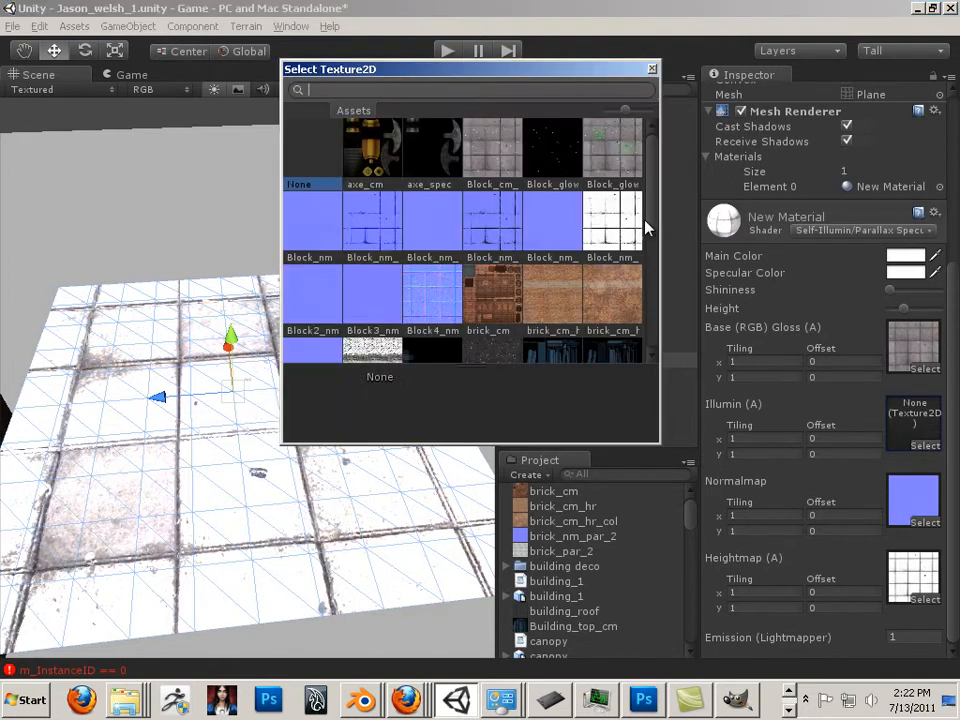
scroll(down, 3)
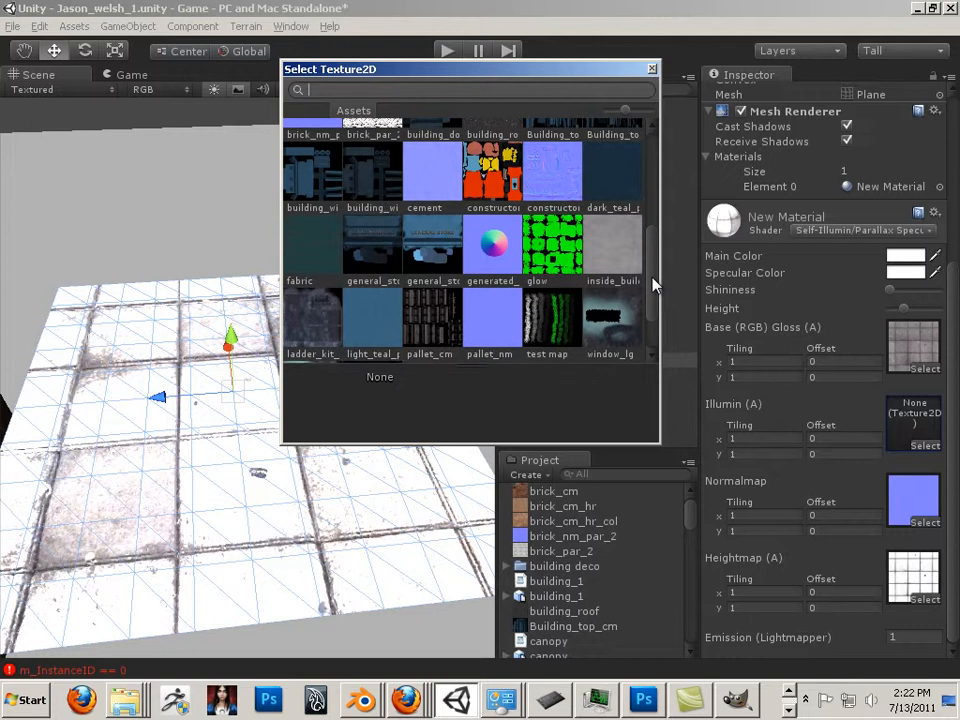
scroll(up, 3)
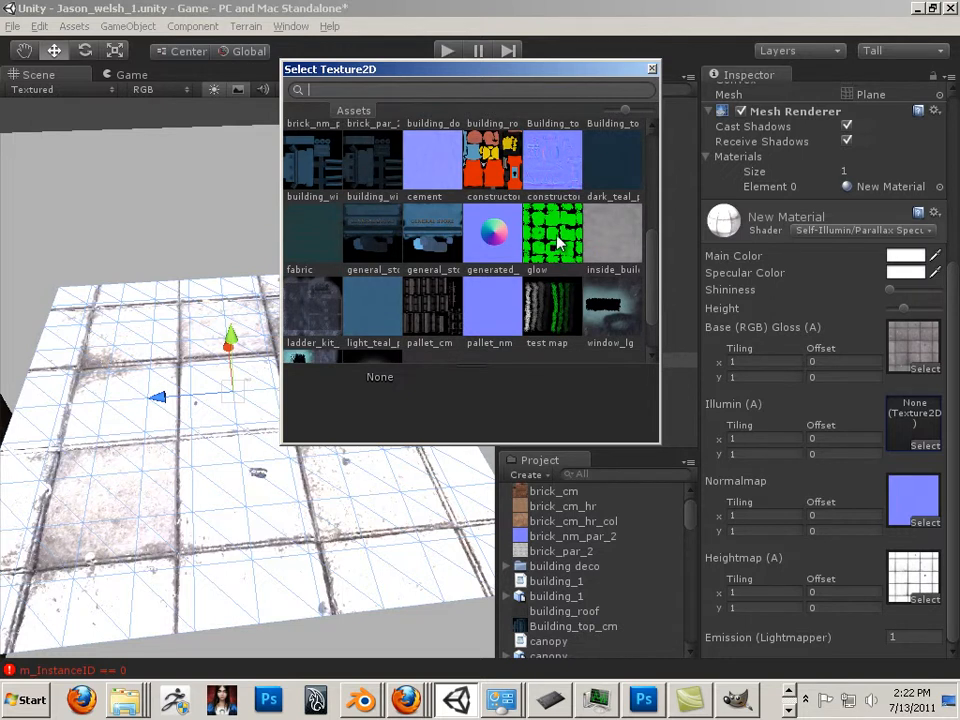
click(552, 235)
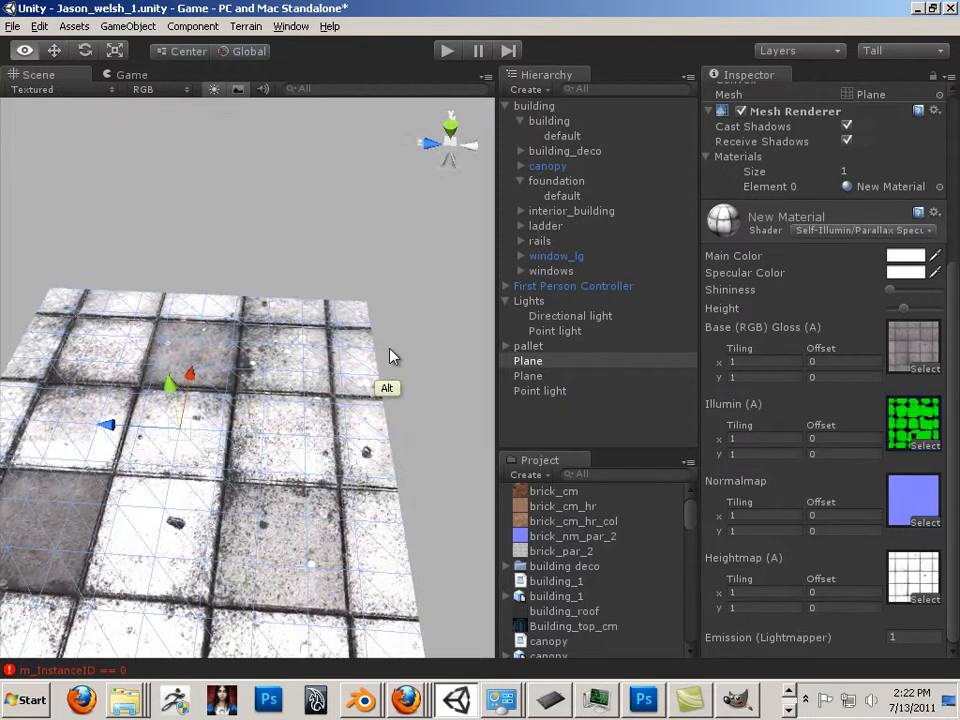
- Orbit the Scene view to look over the tiled floor plane
drag(390, 357, 460, 300)
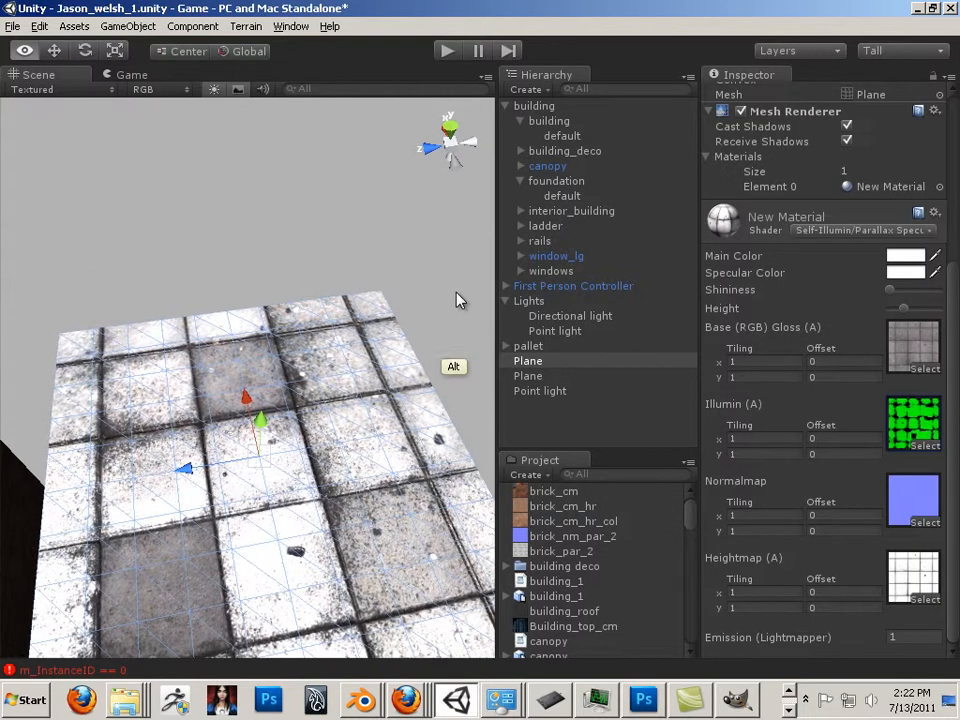
drag(455, 300, 378, 258)
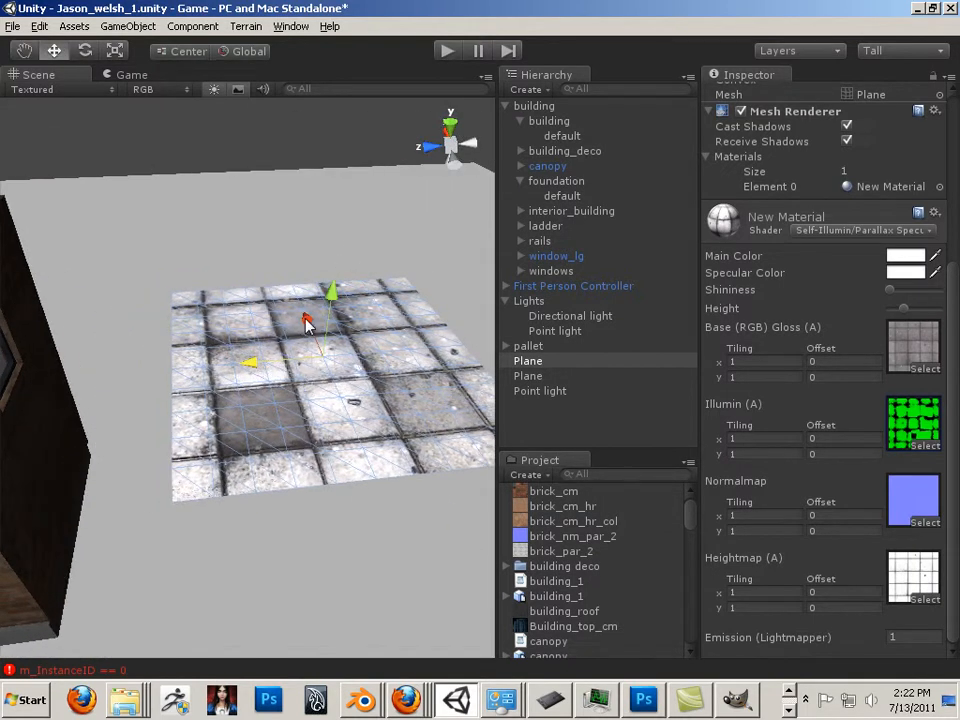
click(527, 375)
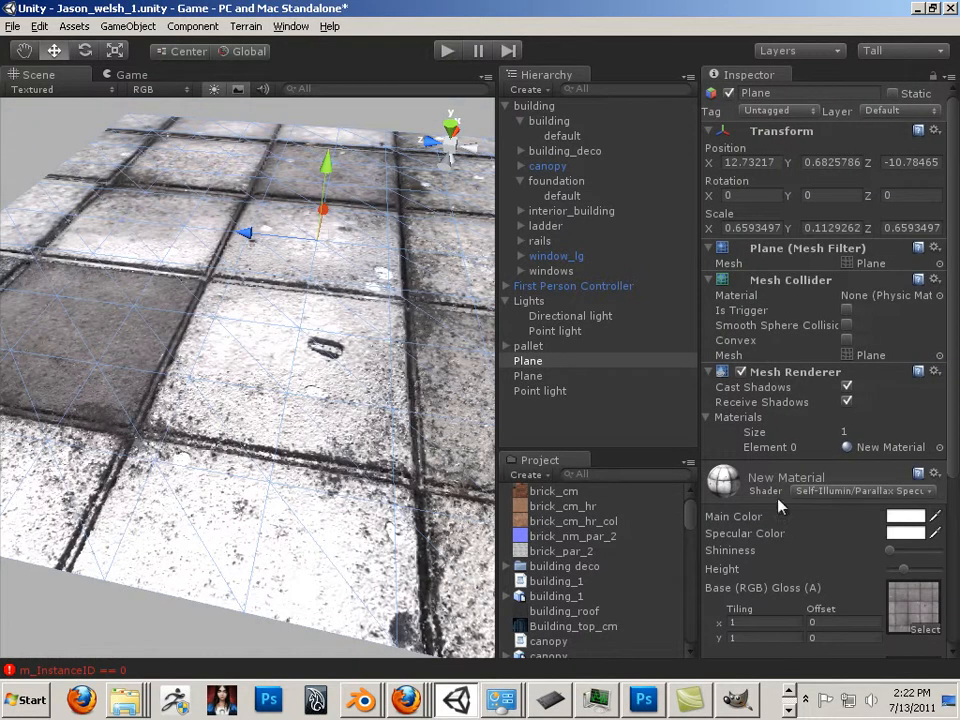
- Set the floor material's Specular Color to a deep green in the Color picker
scroll(down, 3)
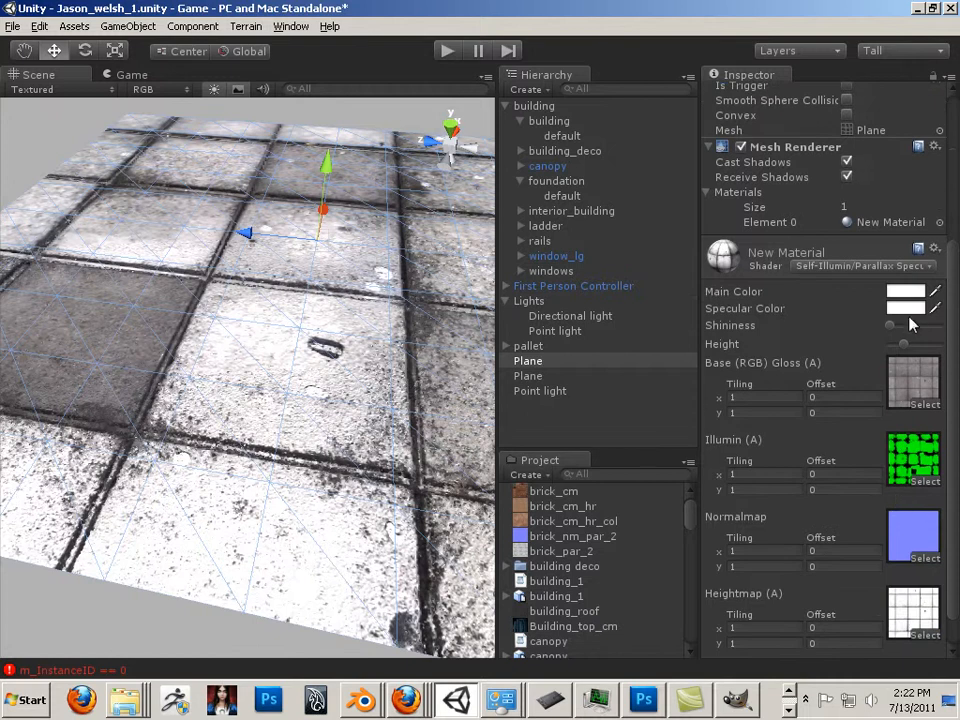
click(905, 291)
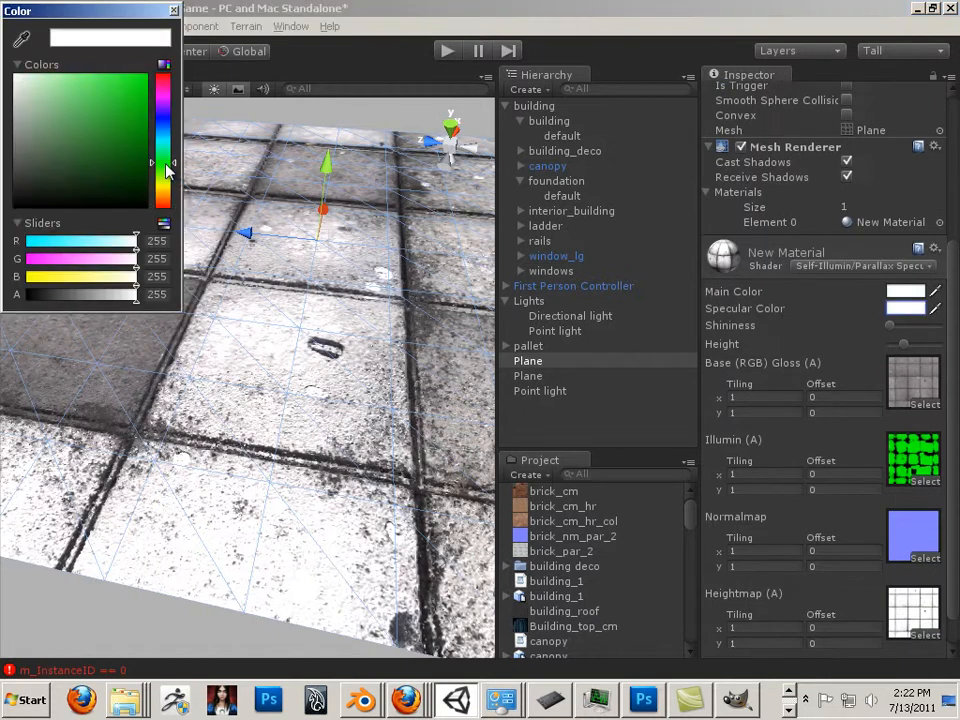
click(108, 104)
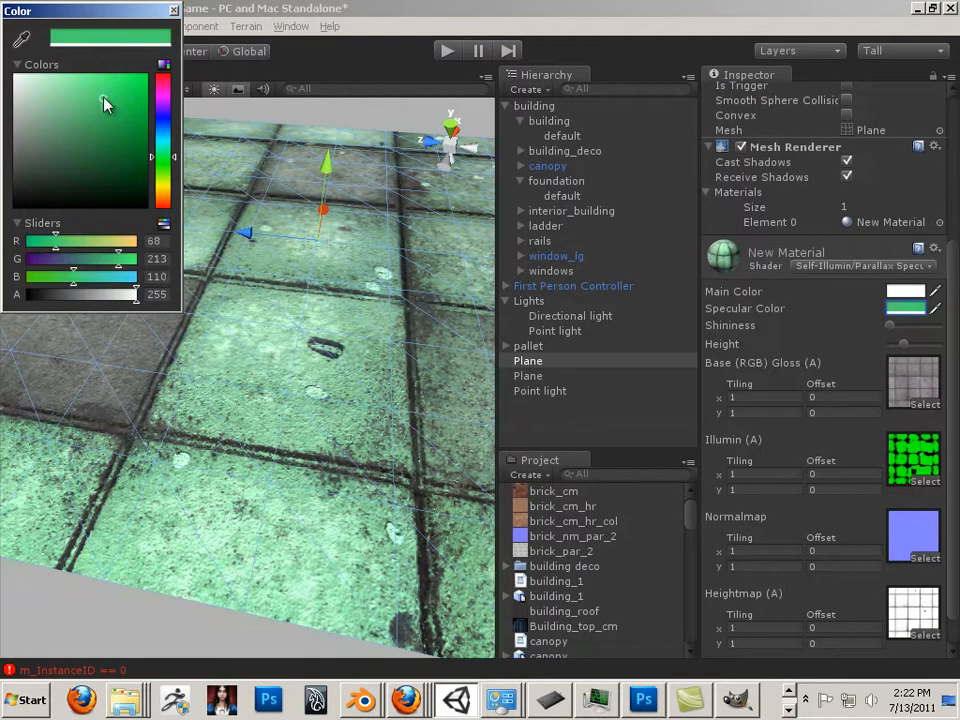
click(65, 133)
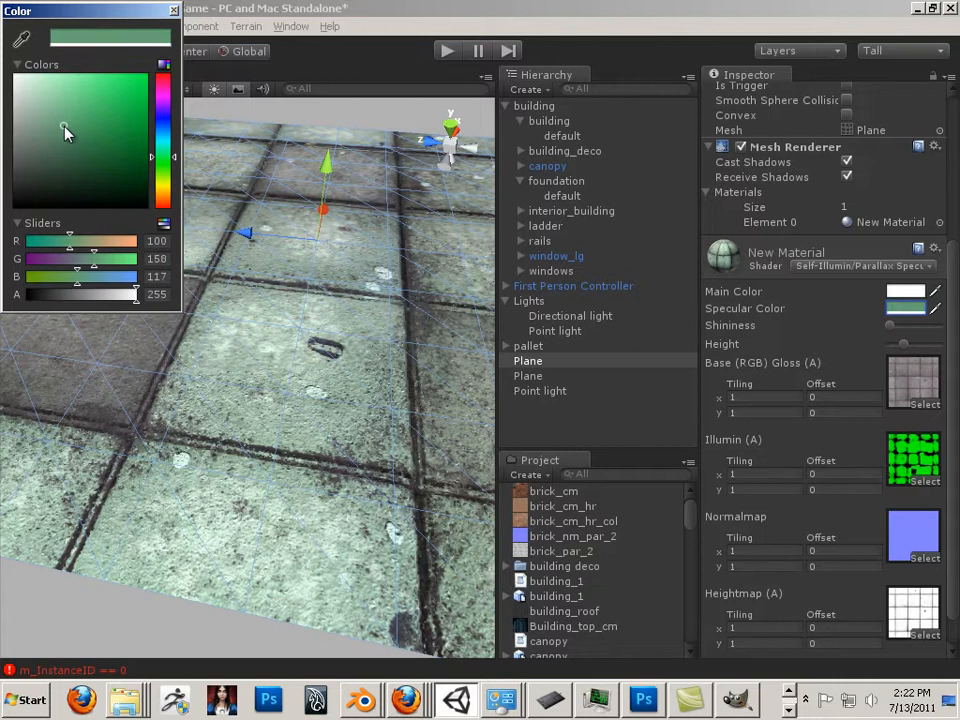
click(117, 106)
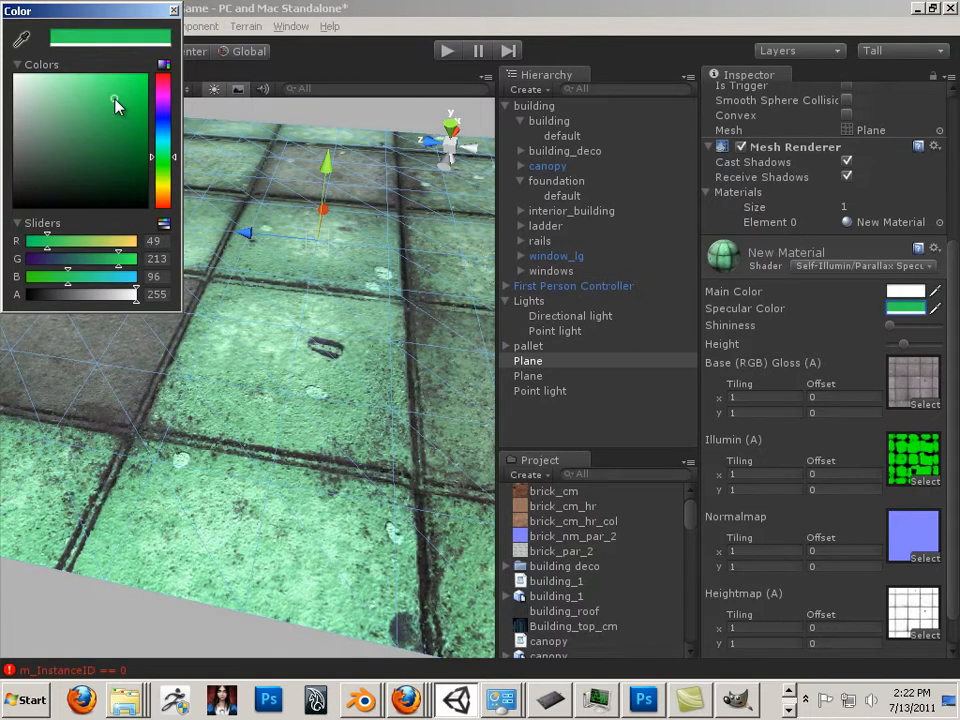
drag(115, 105, 100, 148)
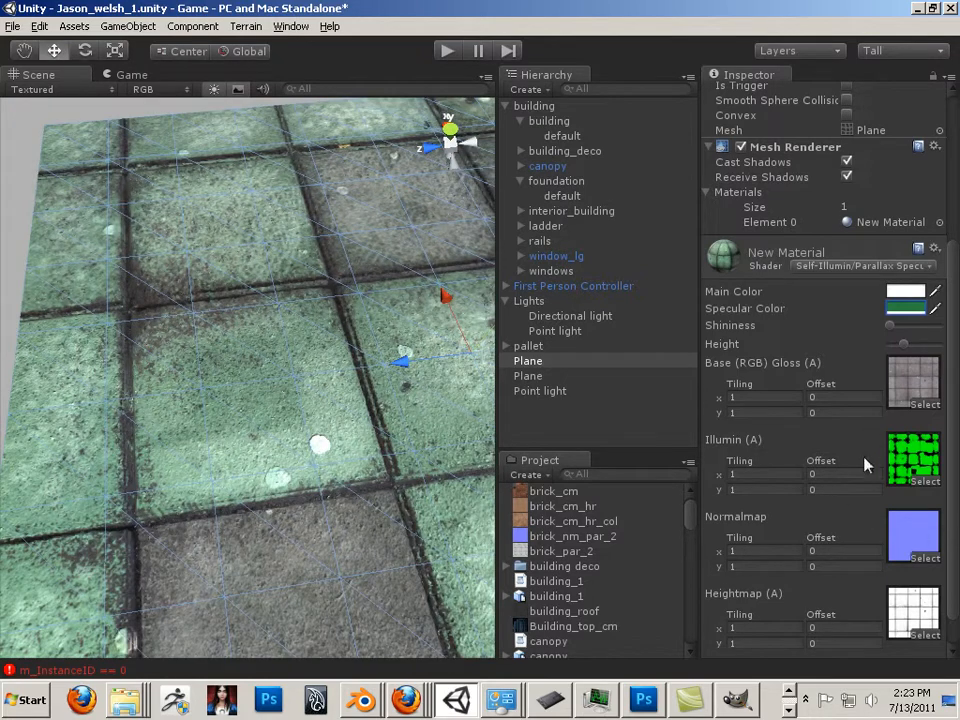
mouse_move(912, 460)
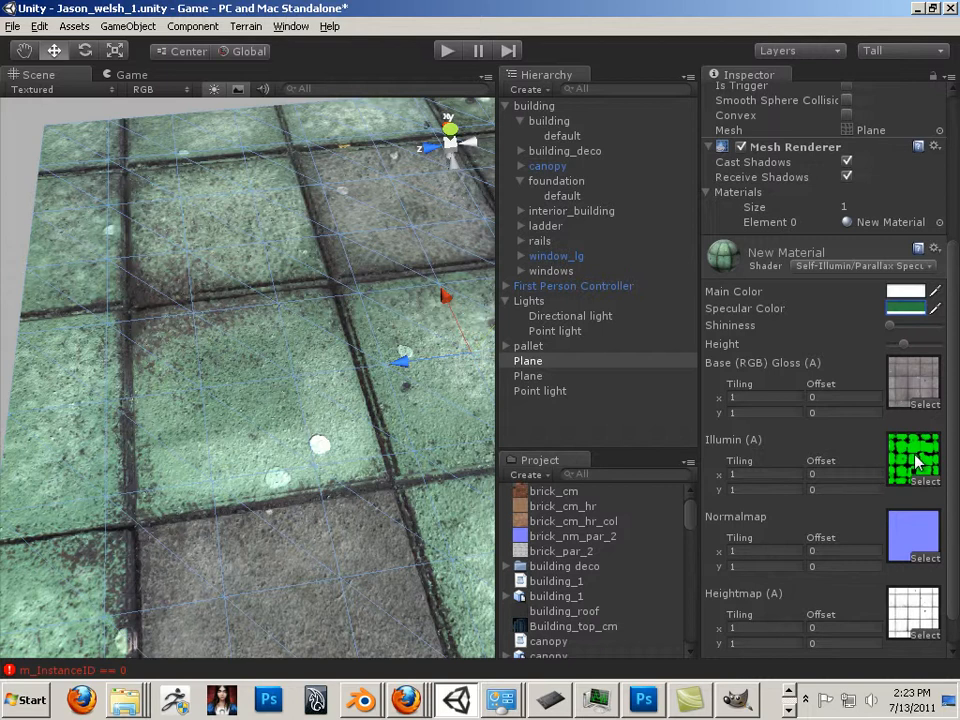
mouse_move(915, 458)
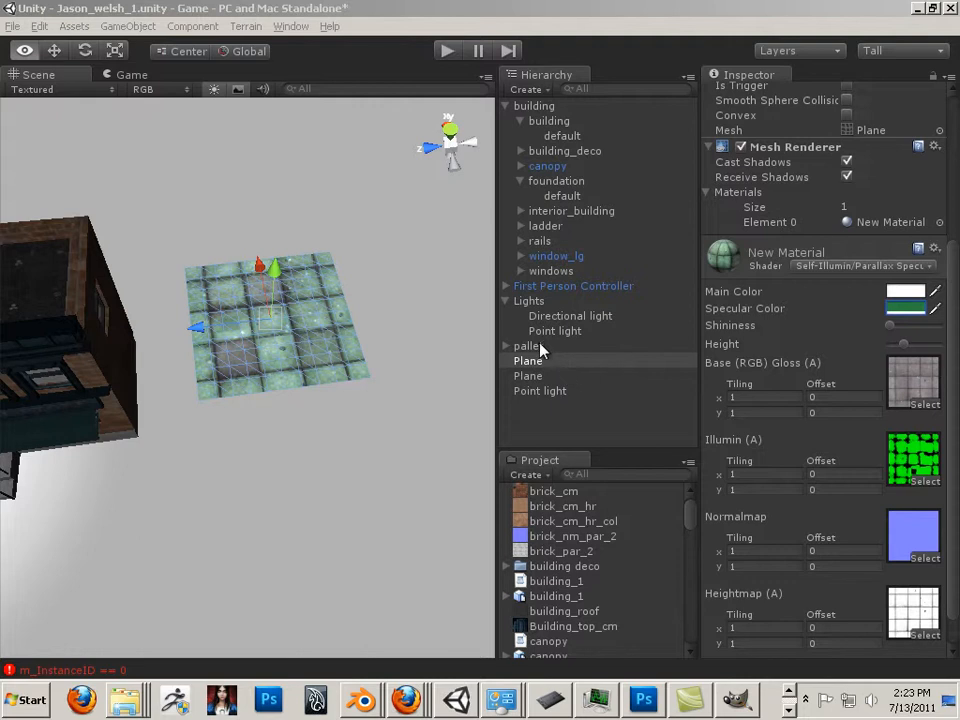
- Delete the Lights group and its two lights, then reselect the Plane
click(528, 301)
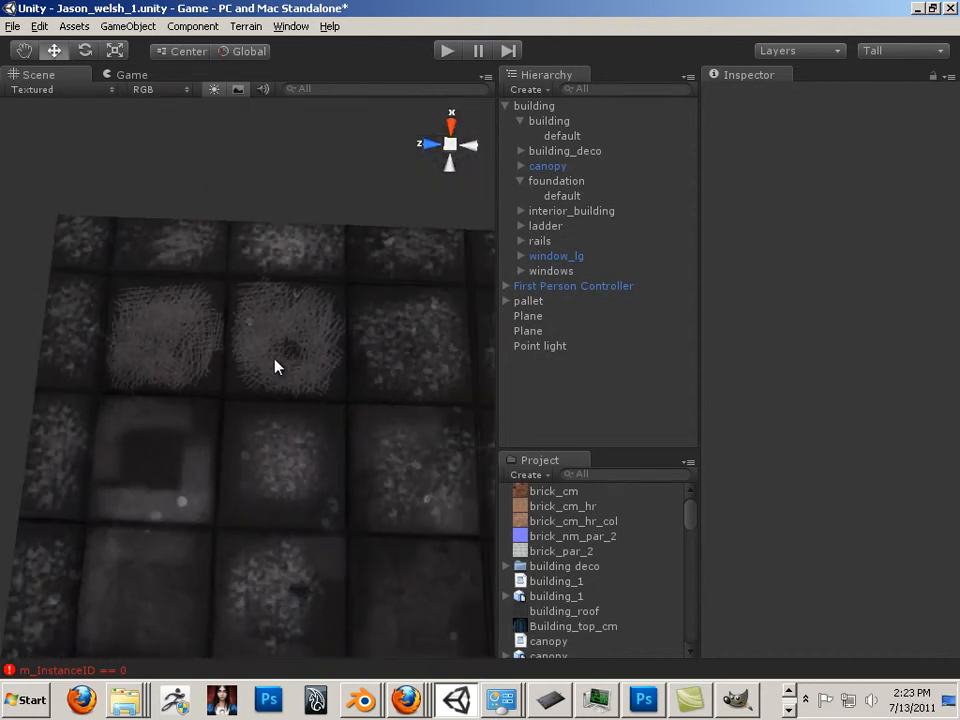
click(528, 316)
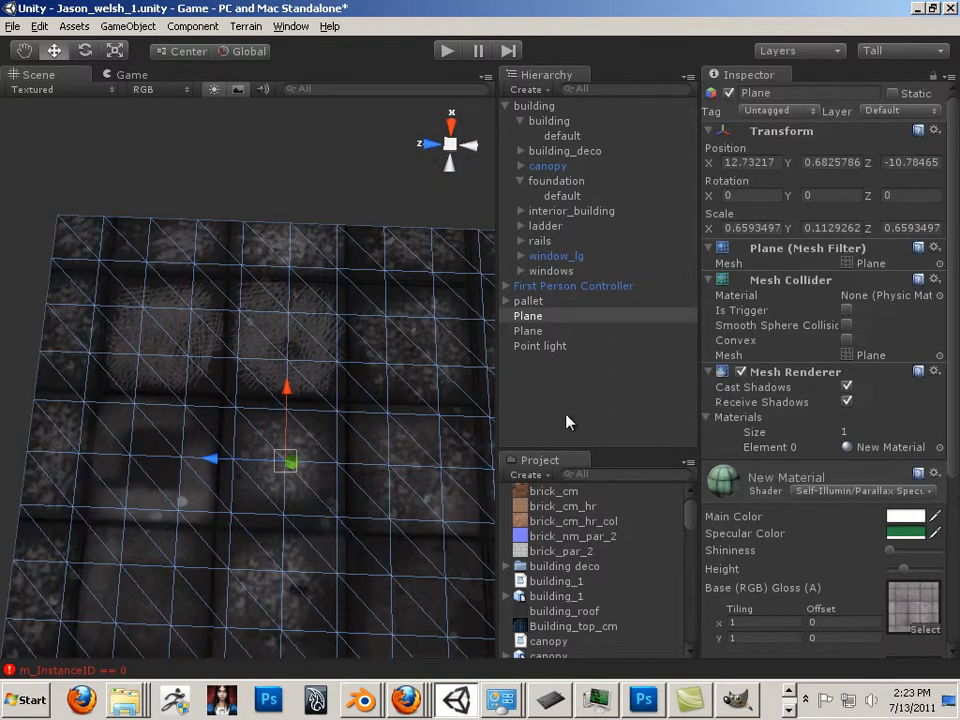
click(528, 330)
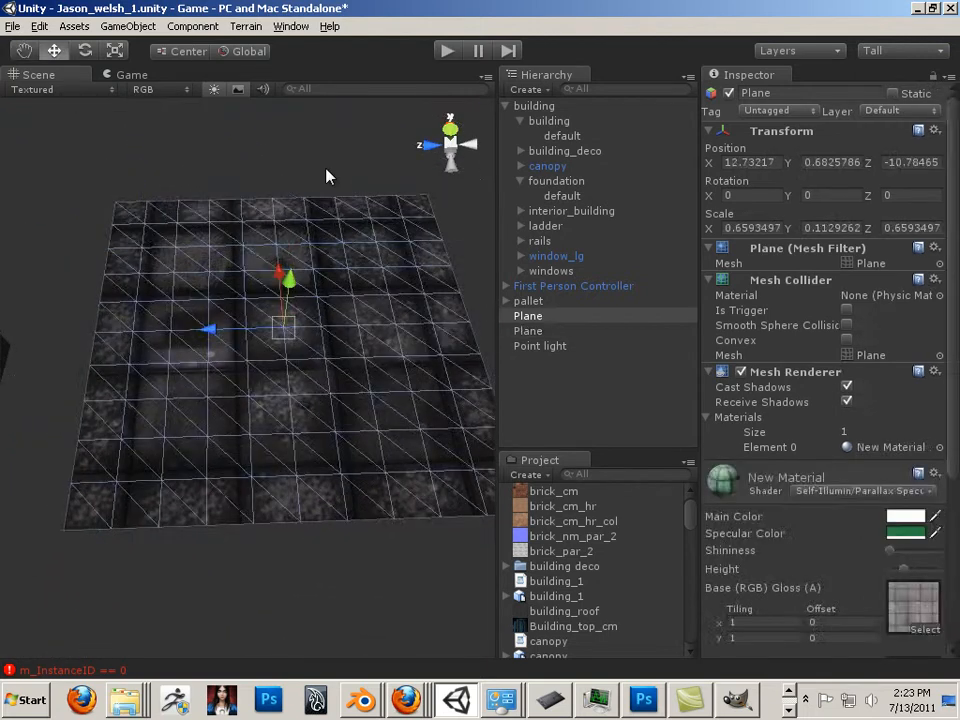
- Create a new point light via GameObject > Create Other, then reselect the floor Plane
click(192, 26)
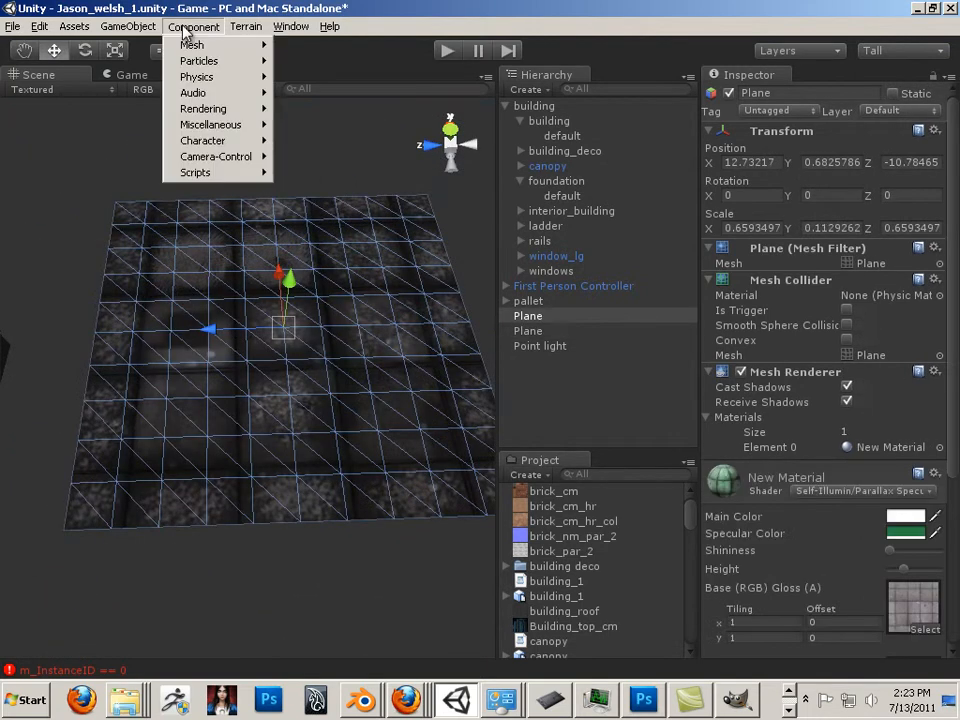
mouse_move(340, 405)
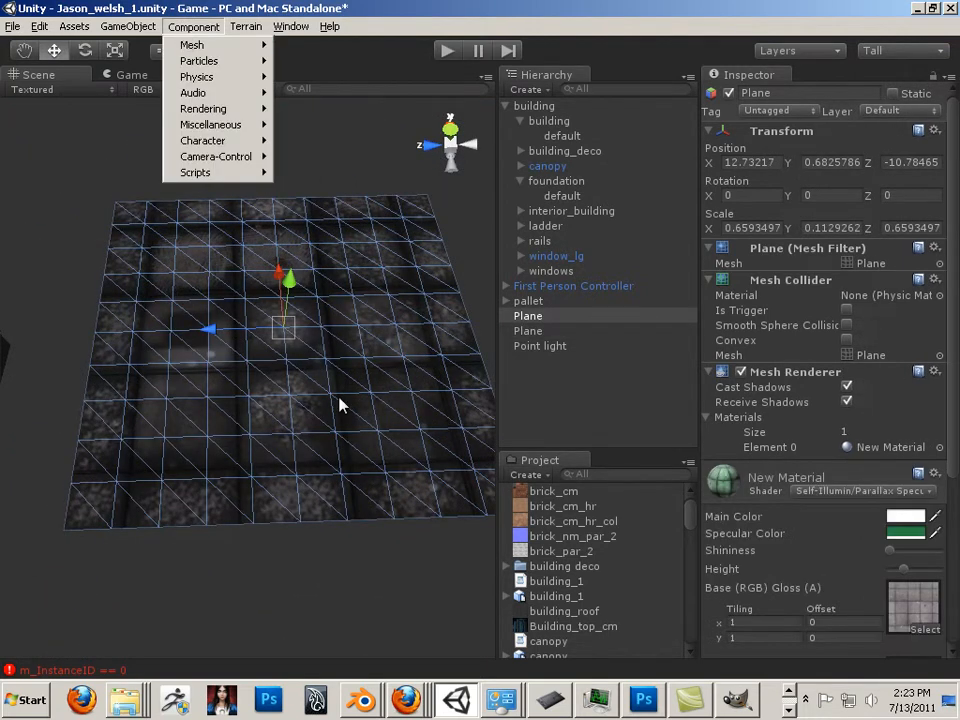
click(128, 26)
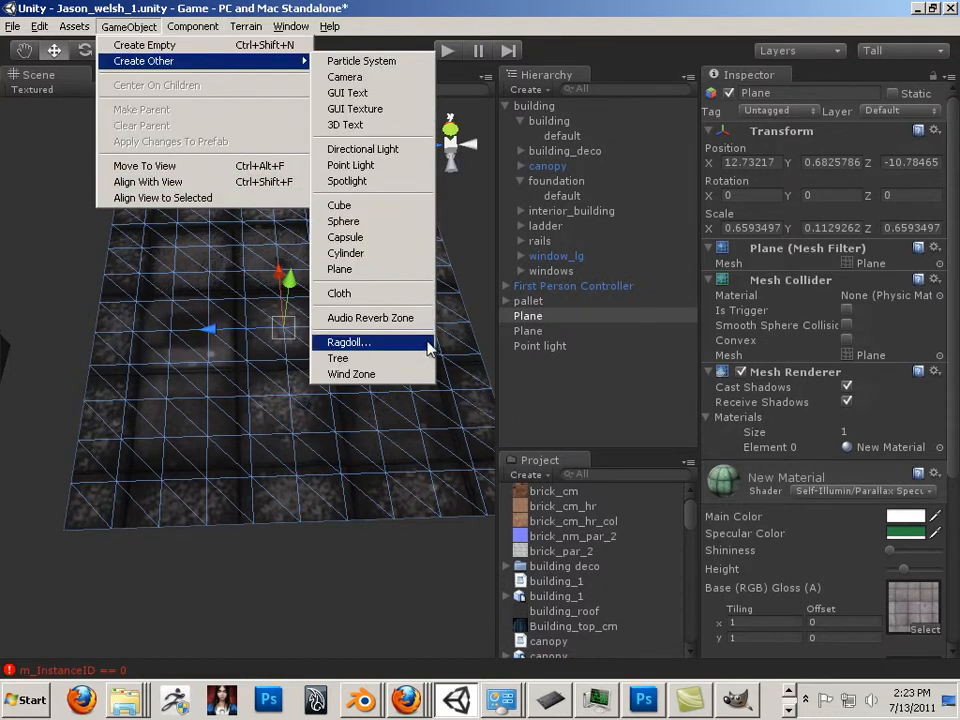
mouse_move(350, 165)
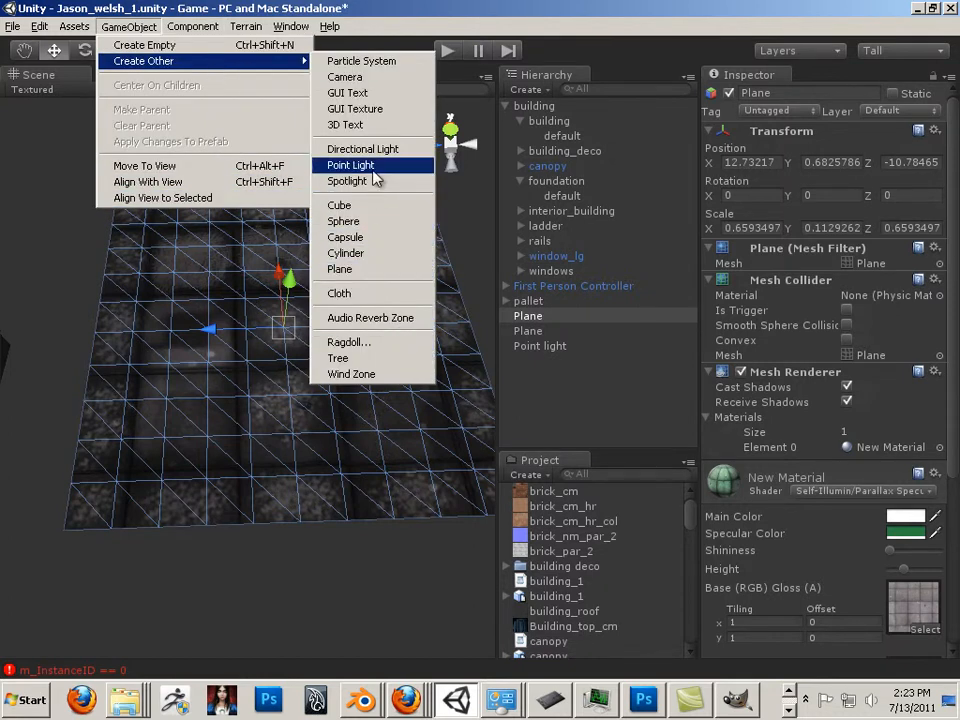
click(350, 164)
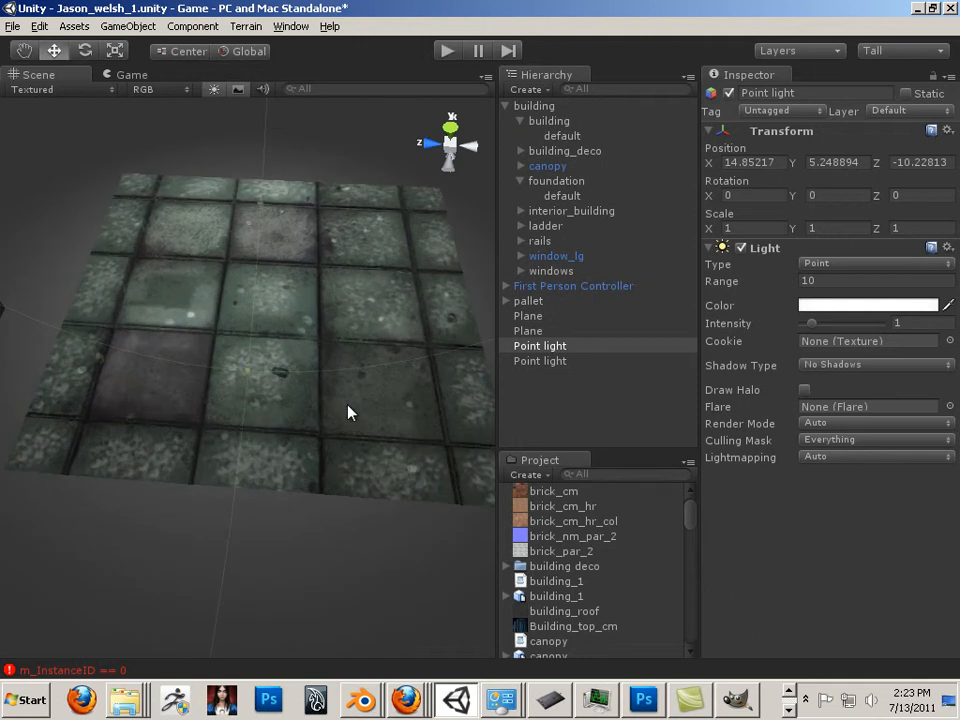
click(528, 315)
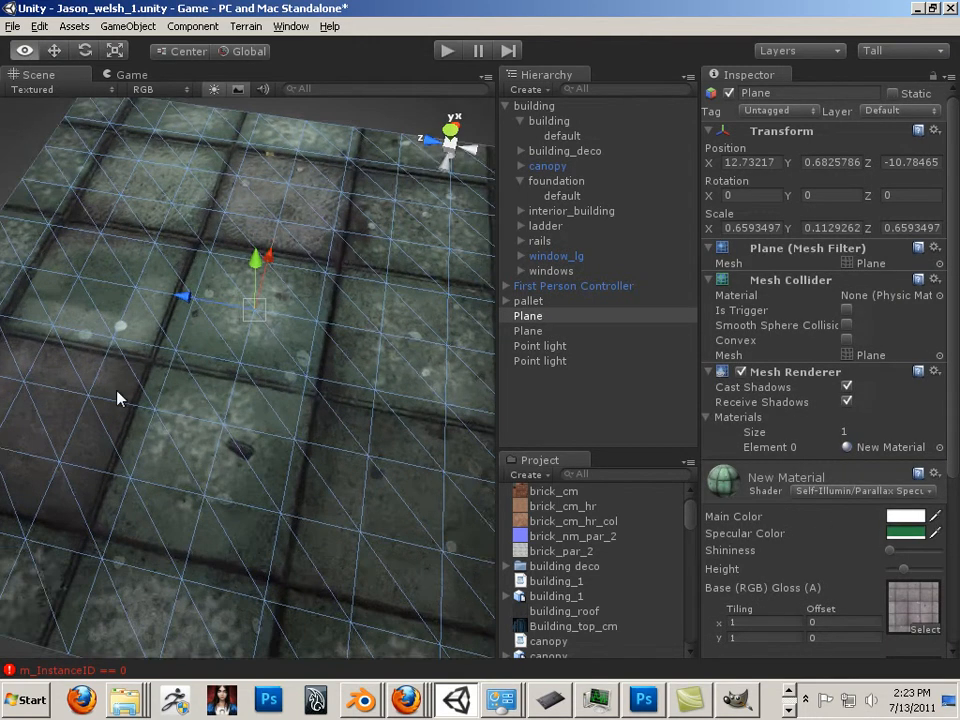
drag(118, 399, 350, 457)
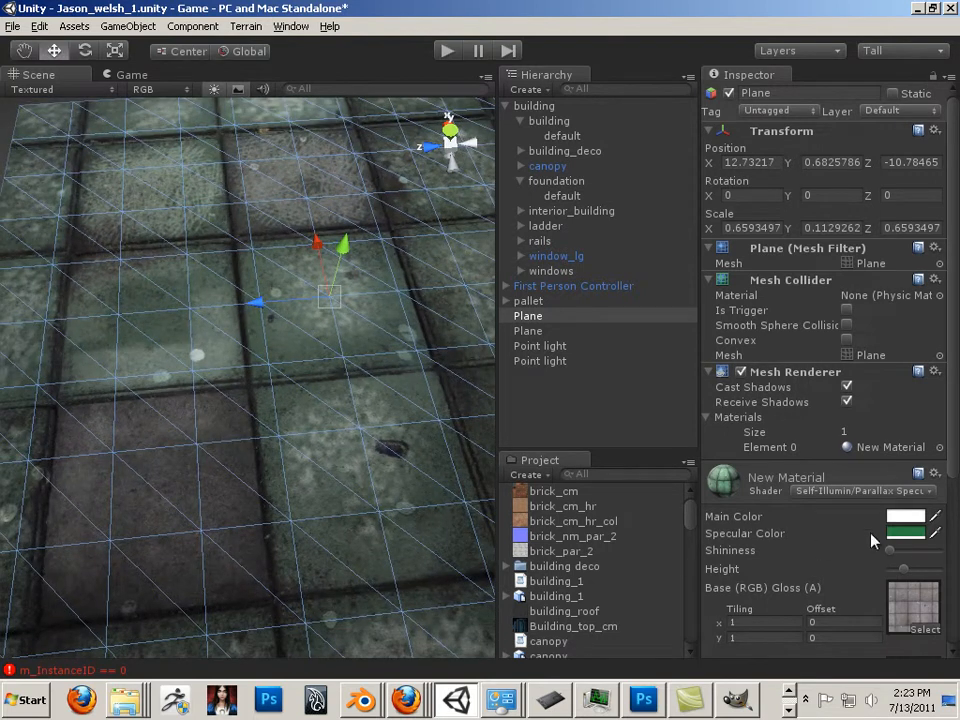
mouse_move(894, 557)
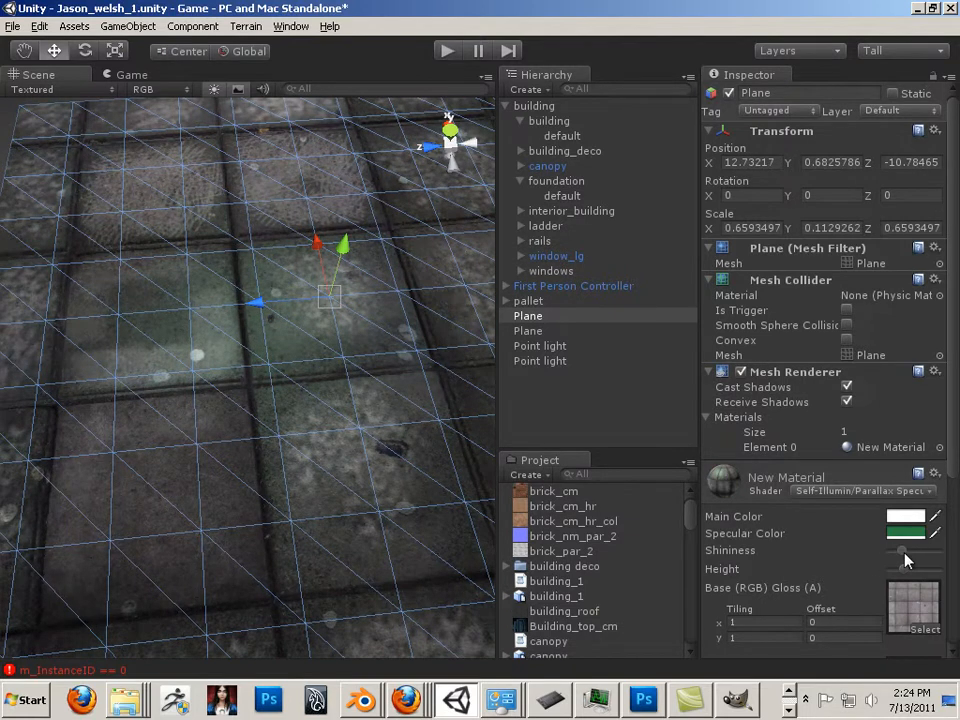
- Raise the floor material's Shininess and pick a muted green Main Color
click(905, 517)
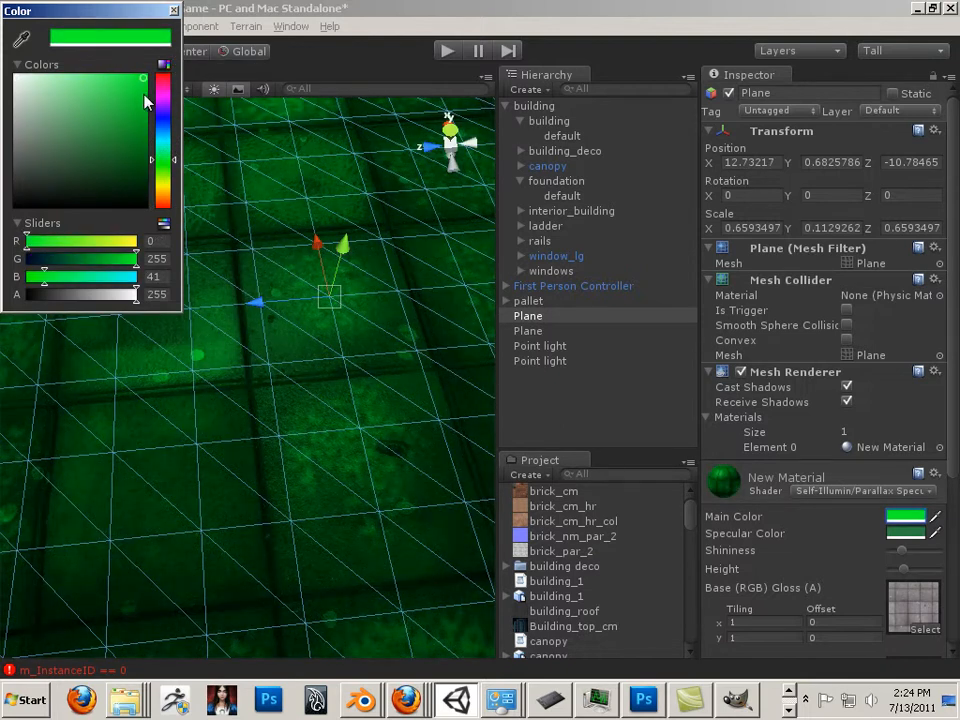
click(57, 113)
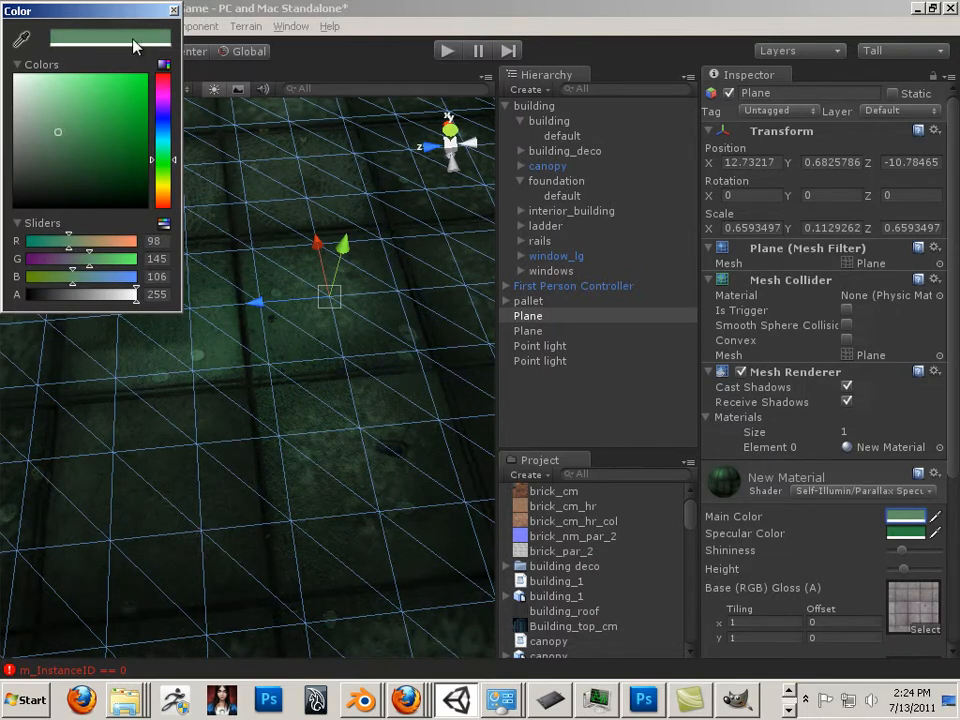
- Confirm the muted green main colour, orbit the view and reselect the floor plane
click(173, 10)
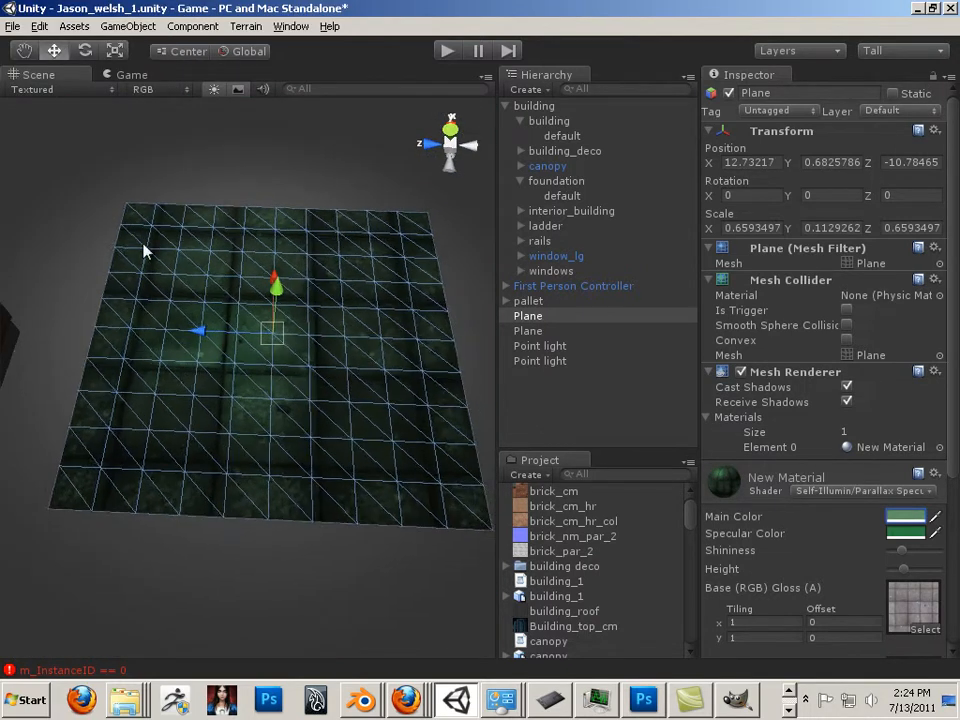
click(528, 330)
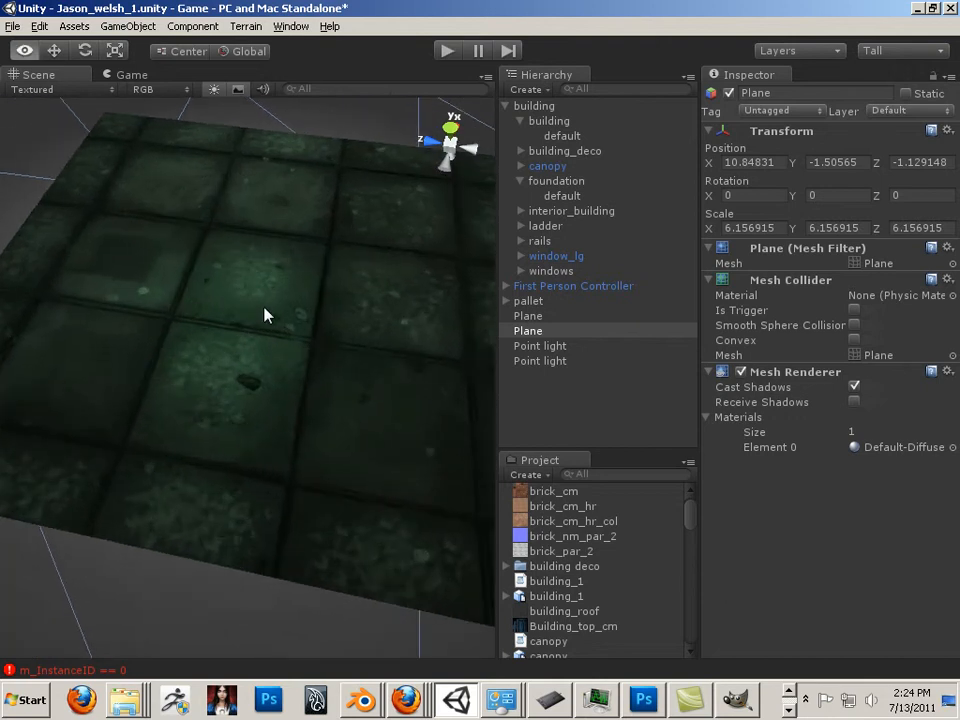
drag(267, 315, 220, 387)
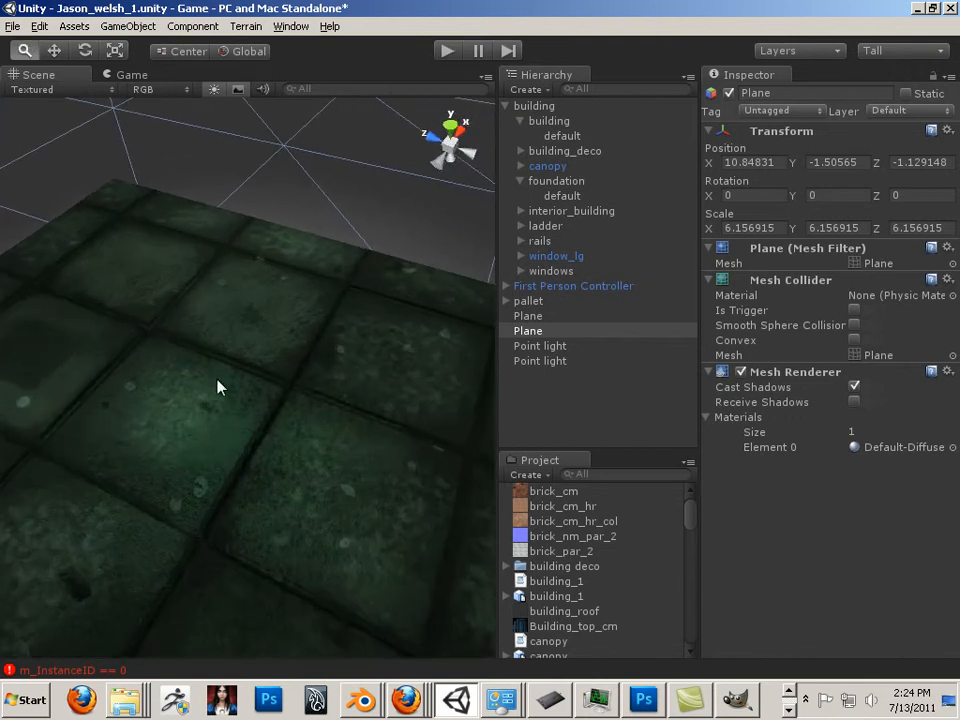
click(528, 315)
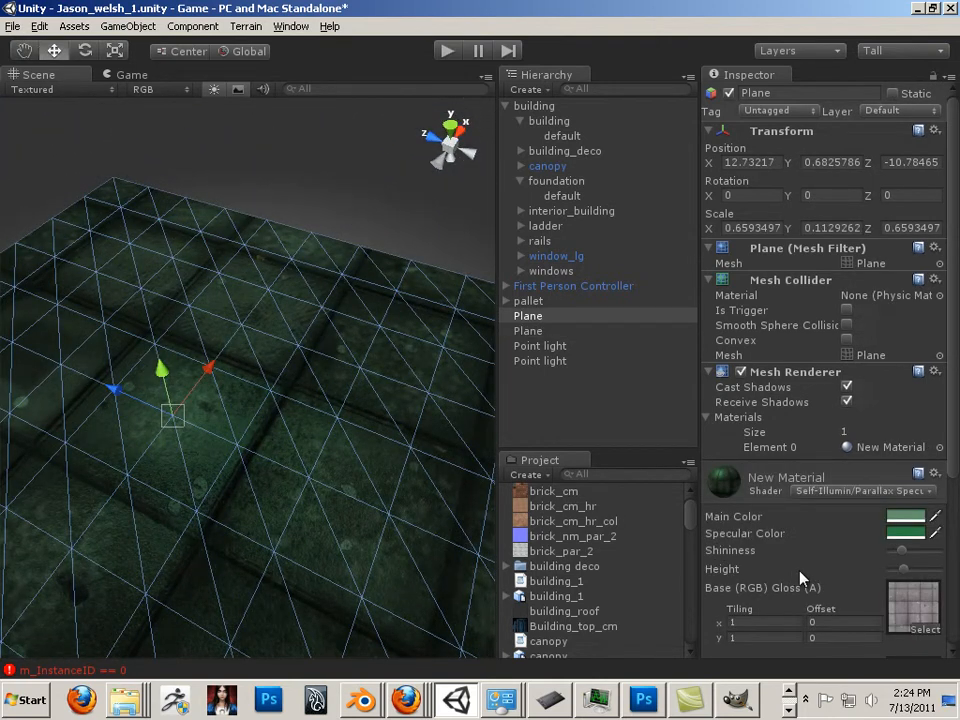
- Set Emission (Lightmapper) to 10 and switch selection between the two planes
scroll(down, 3)
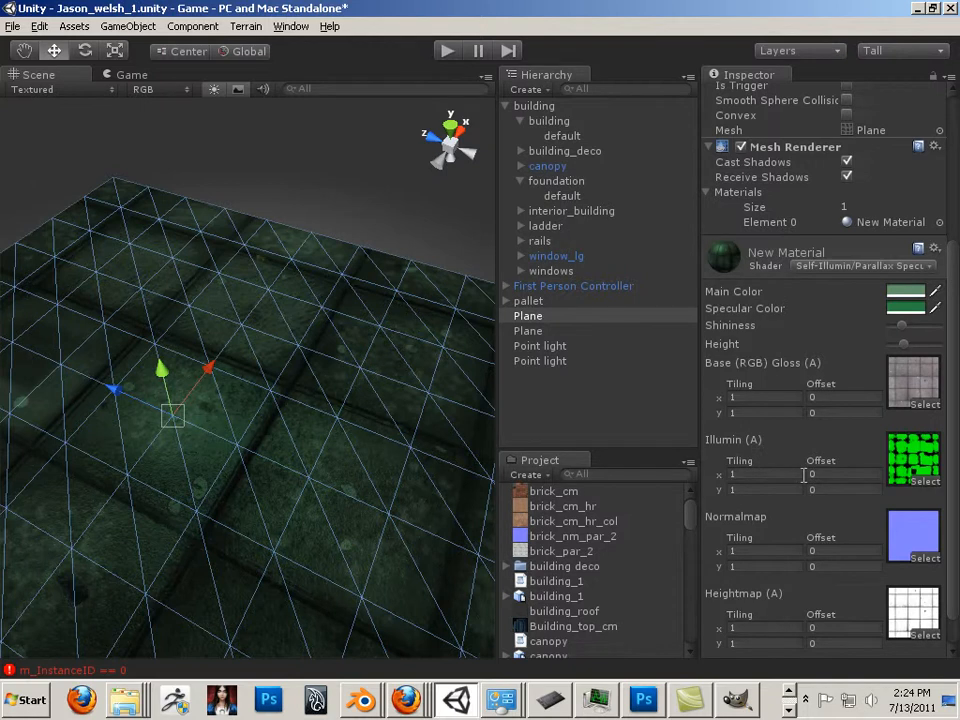
mouse_move(878, 665)
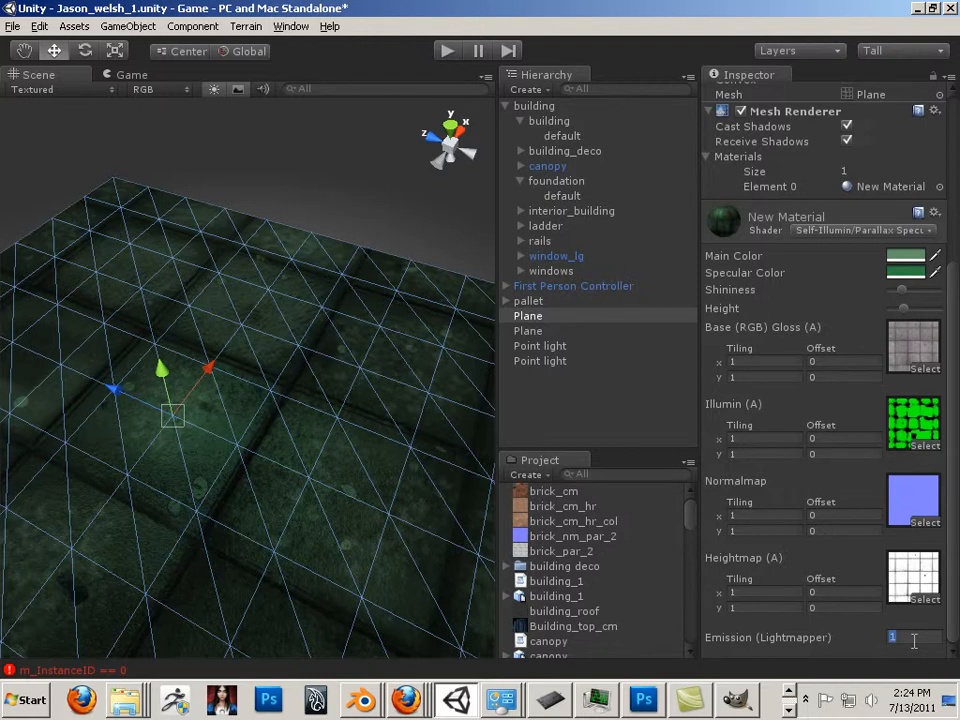
text(0)
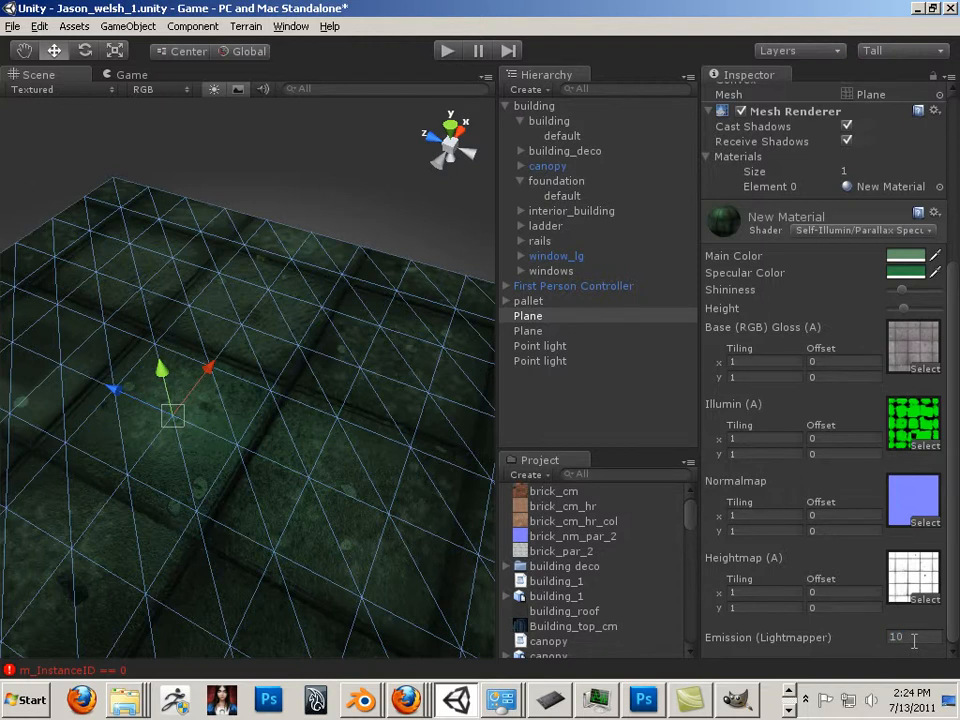
click(528, 330)
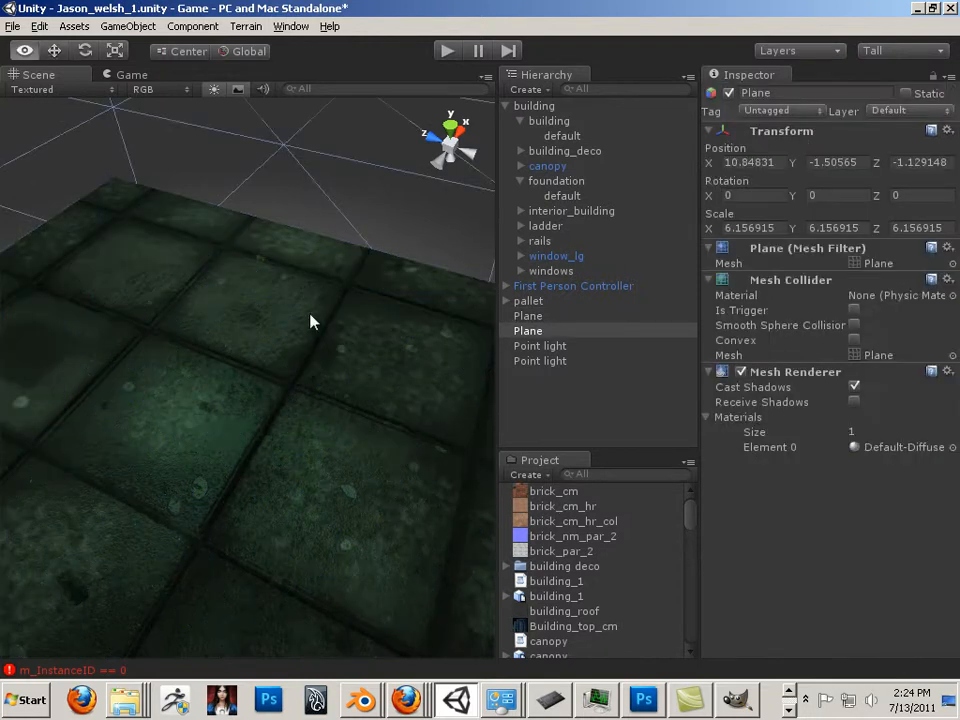
click(527, 315)
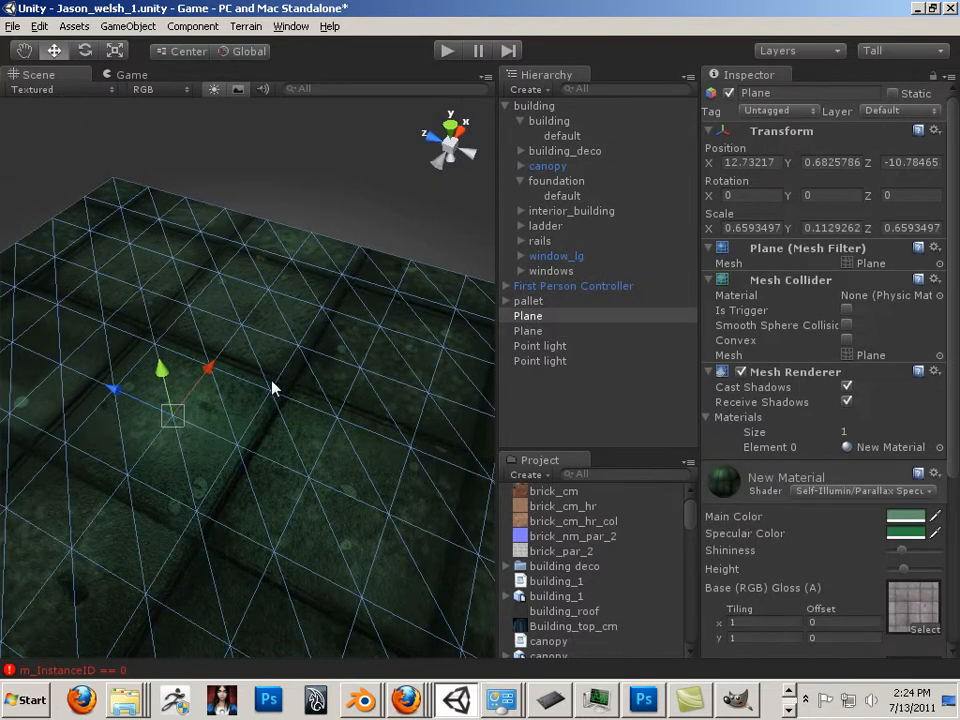
click(528, 330)
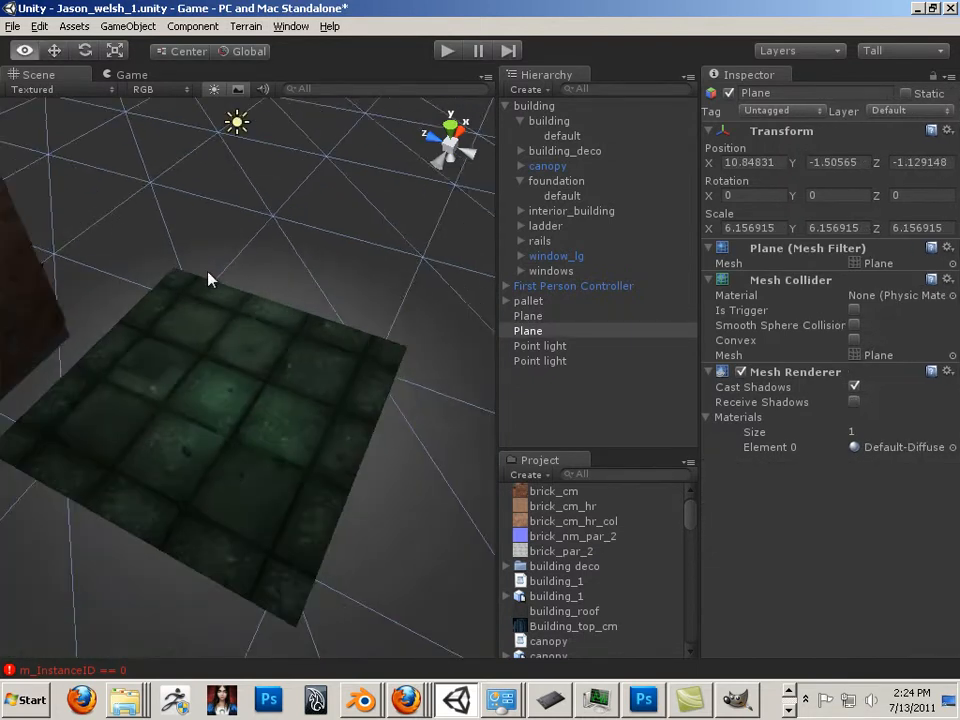
- Delete both point lights, move closer to the darkened floor and reselect it
click(540, 345)
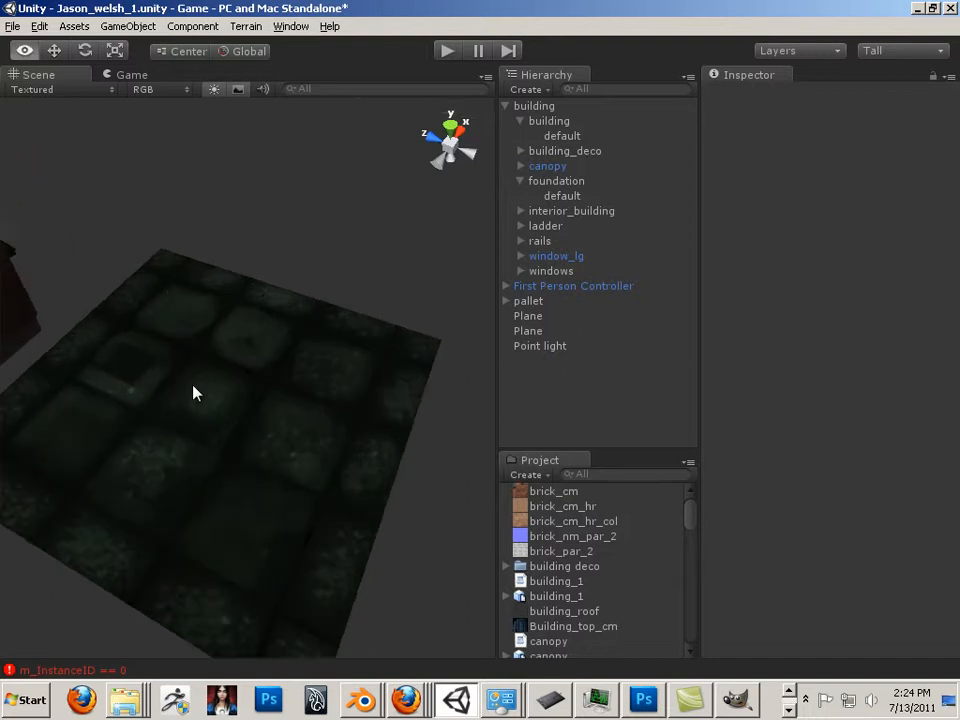
drag(196, 393, 190, 473)
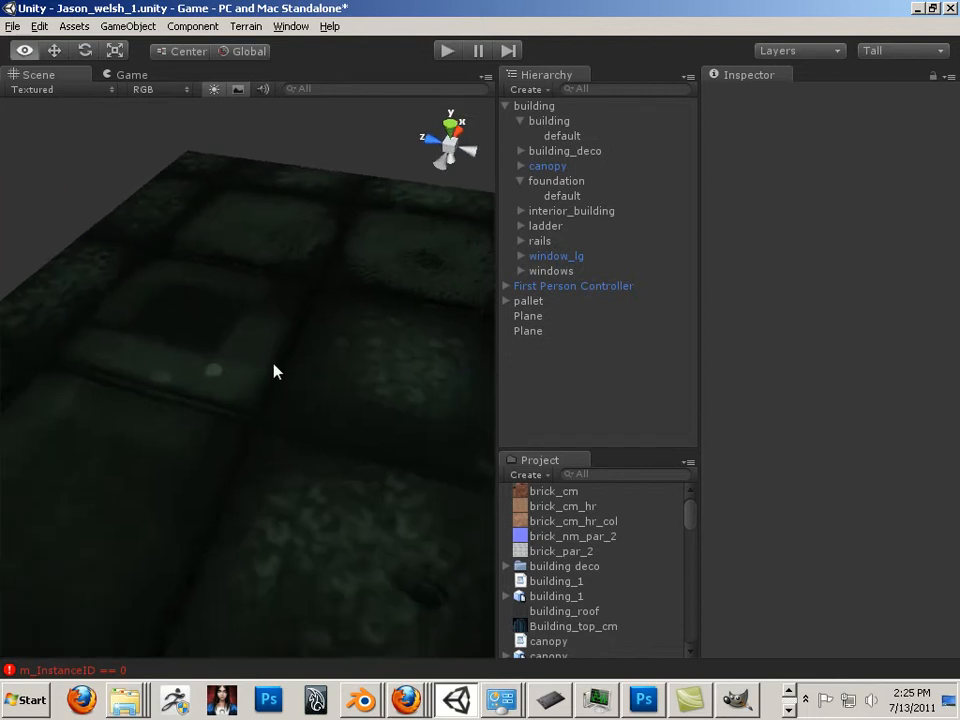
click(528, 315)
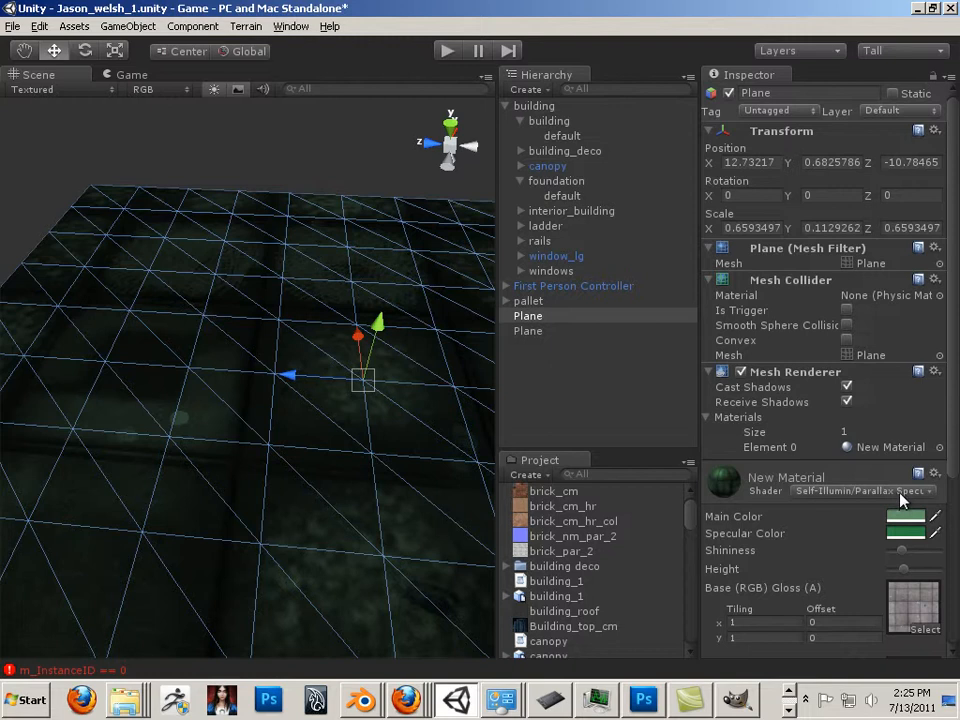
click(860, 491)
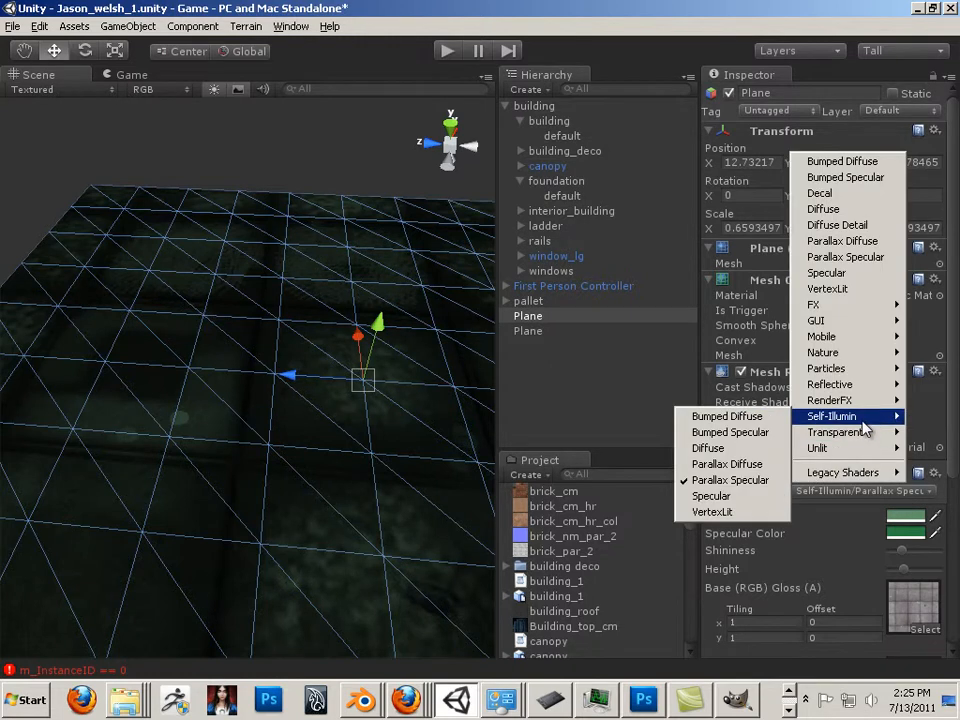
mouse_move(727, 464)
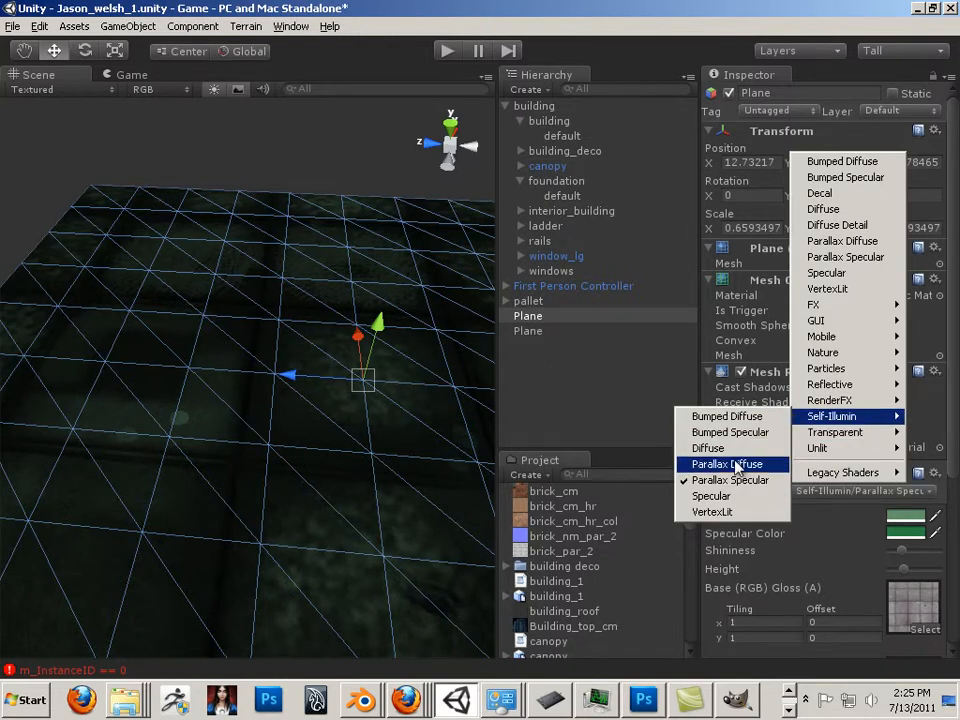
mouse_move(725, 480)
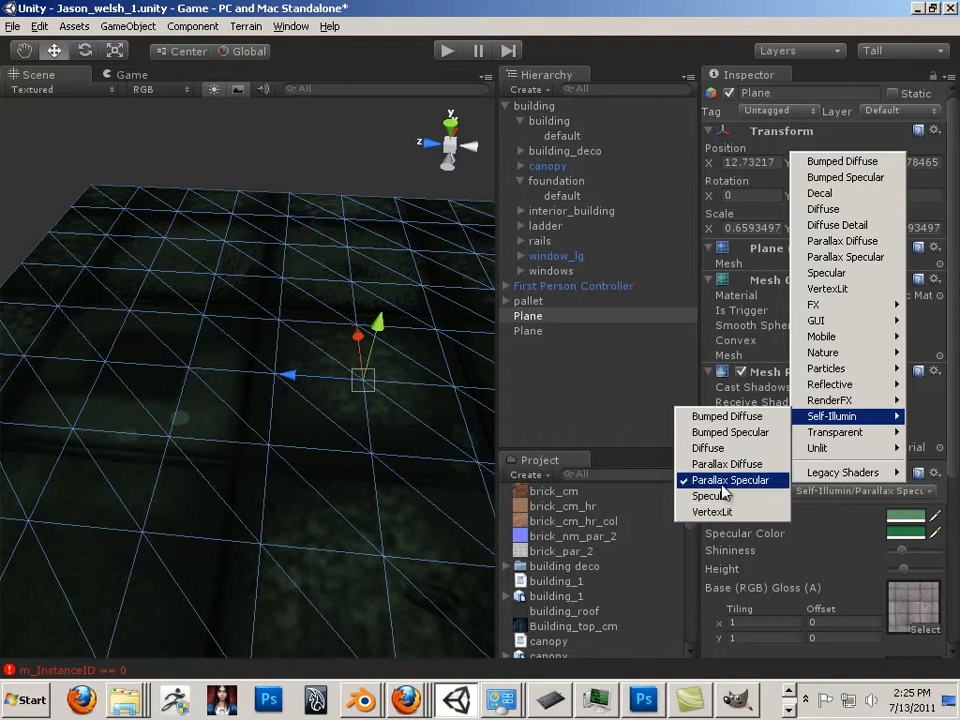
mouse_move(710, 496)
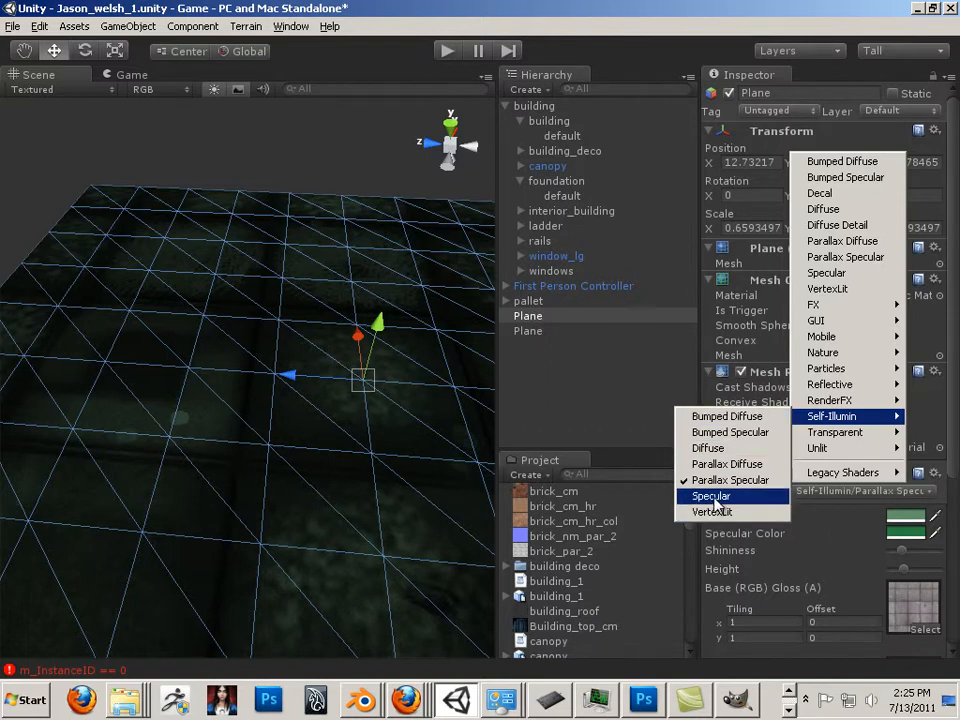
mouse_move(829, 384)
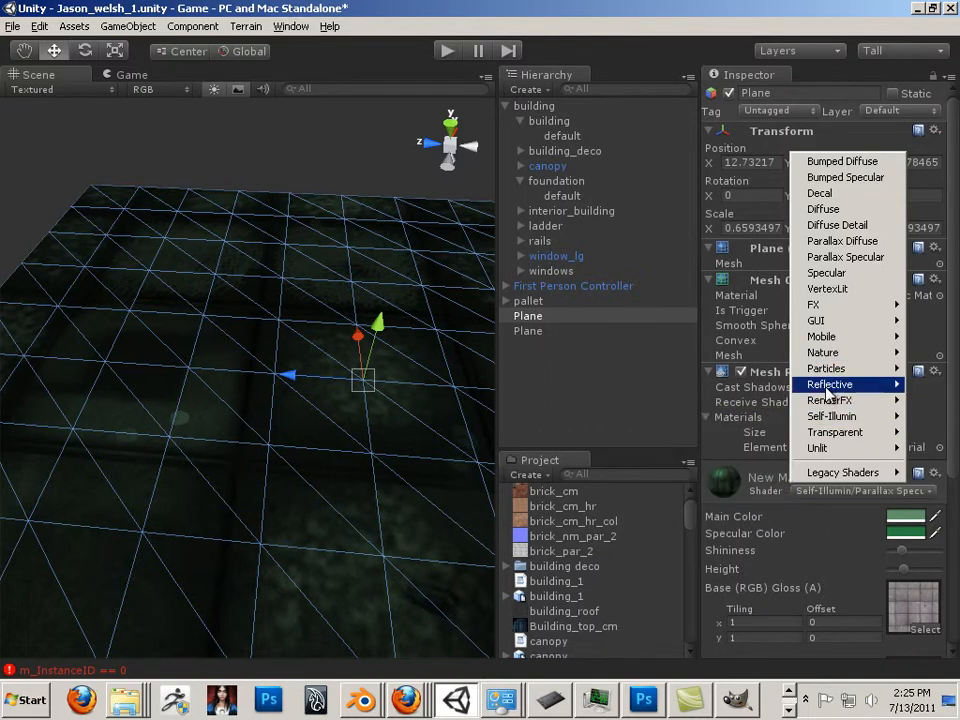
mouse_move(844, 472)
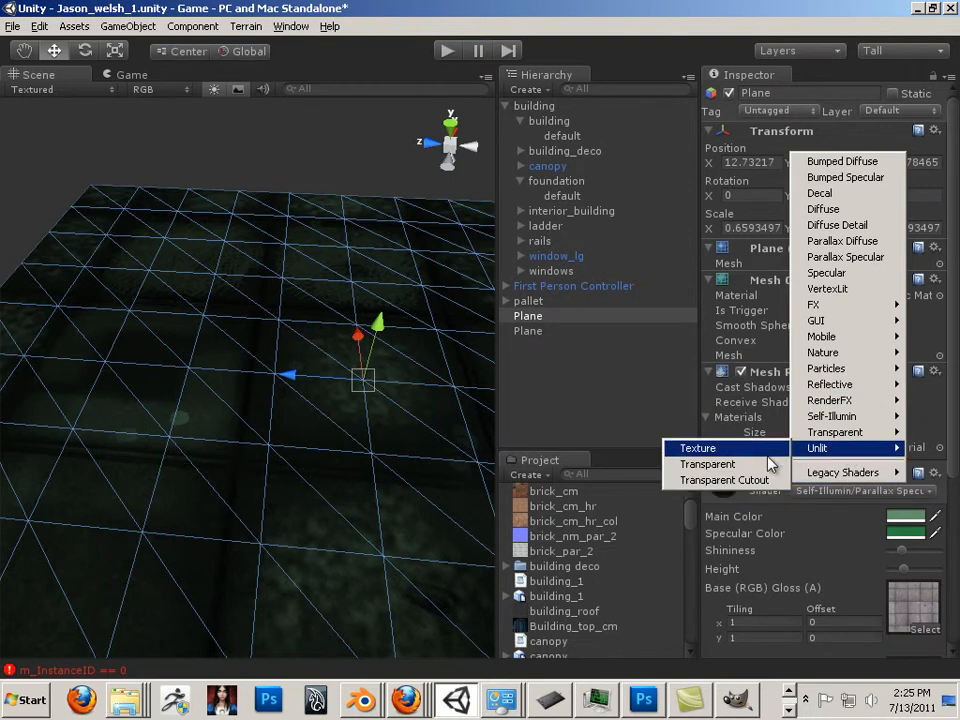
click(697, 447)
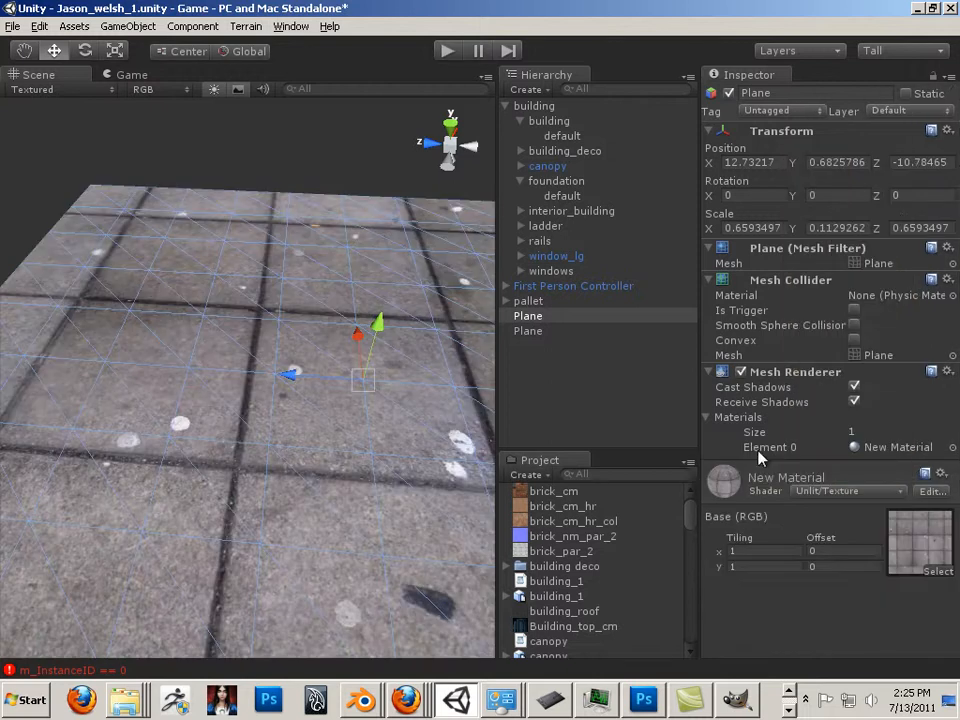
mouse_move(780, 455)
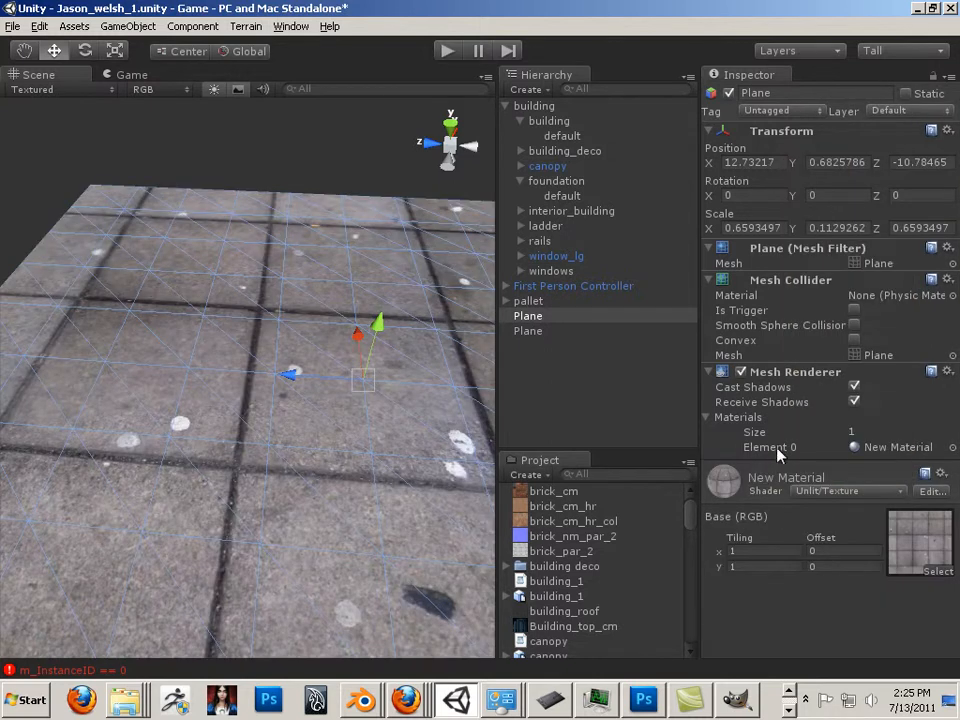
click(847, 491)
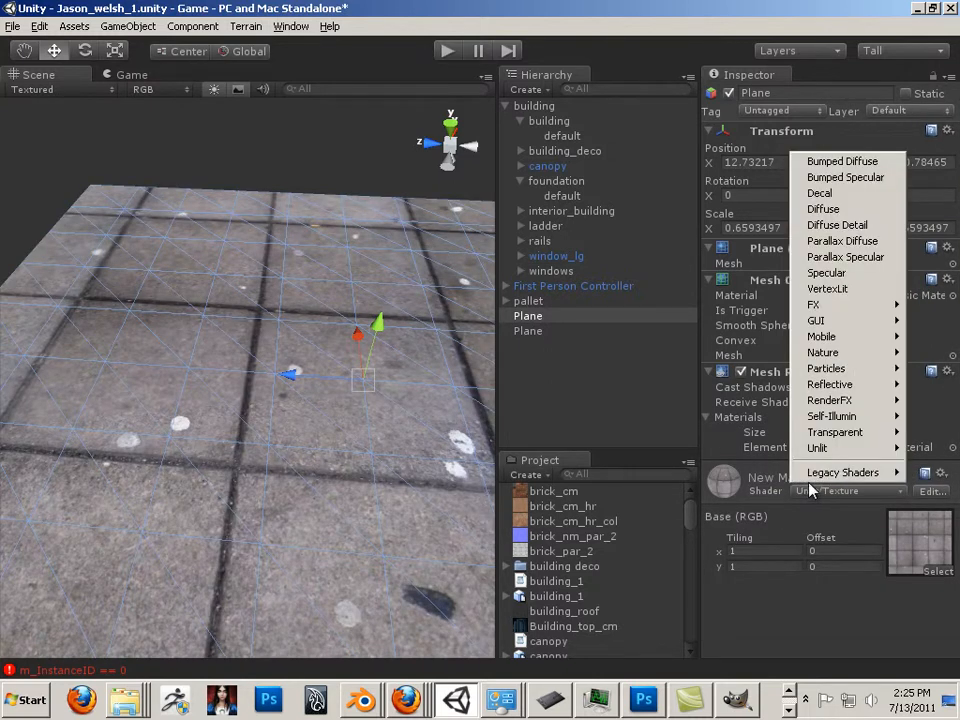
click(832, 416)
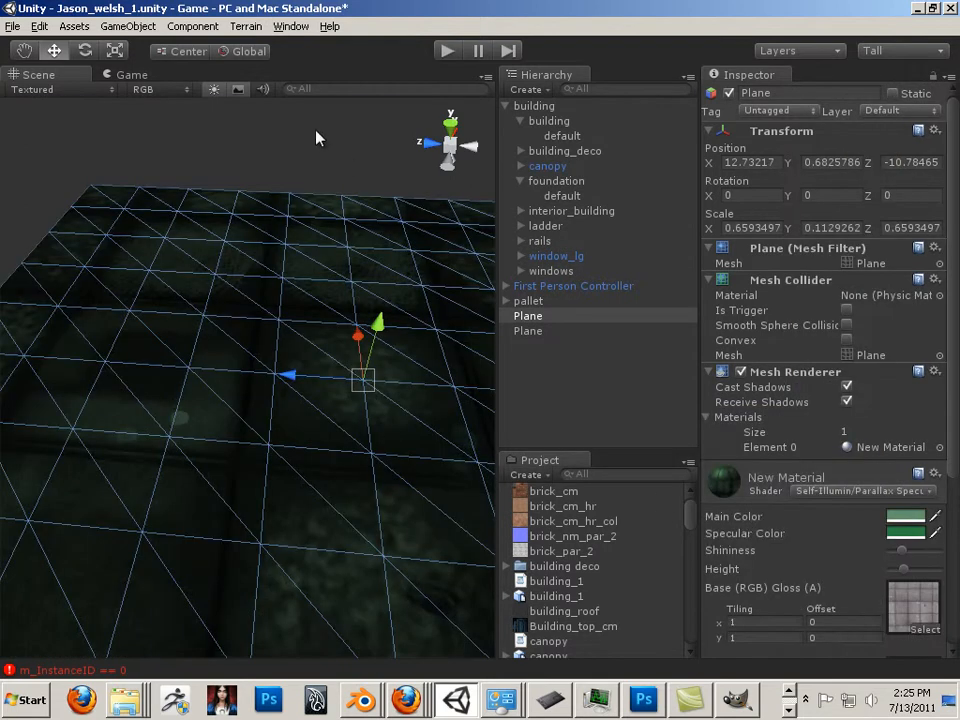
click(527, 330)
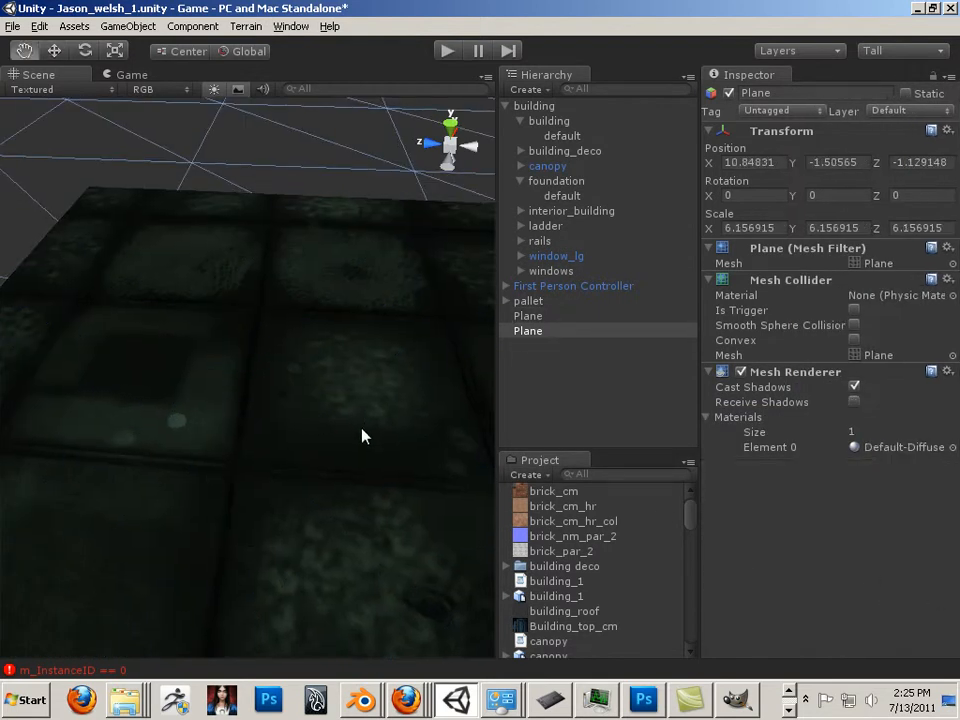
click(528, 315)
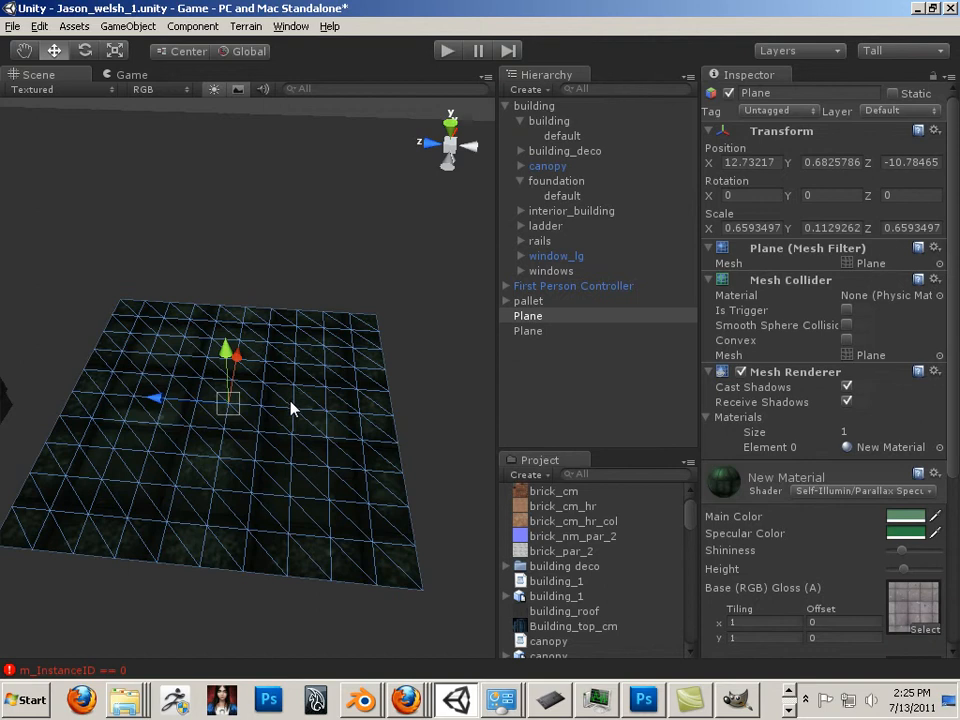
mouse_move(425, 390)
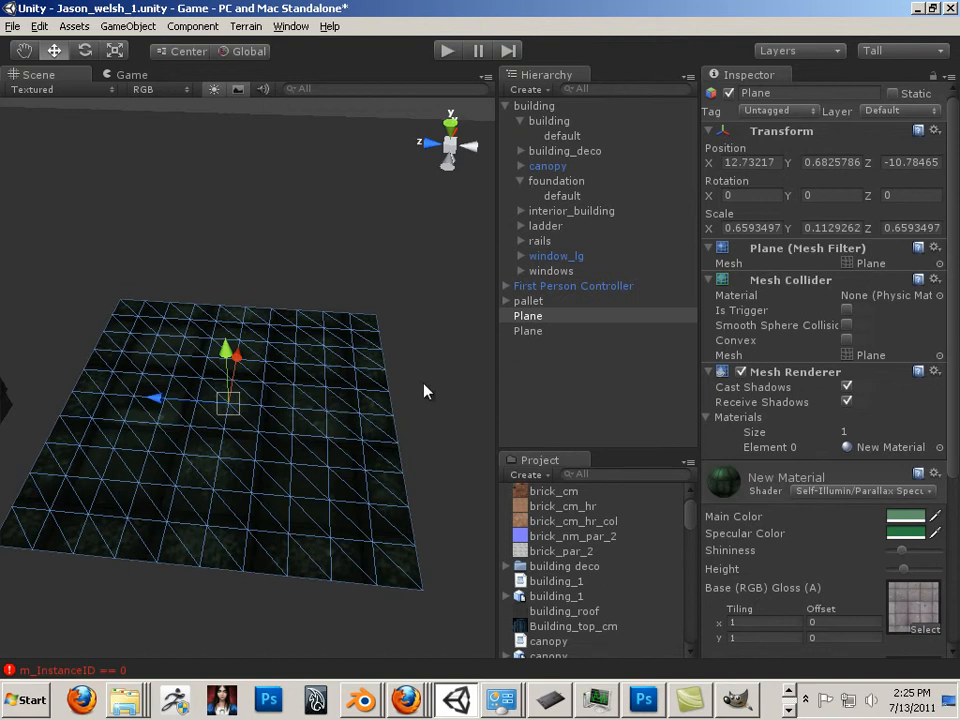
click(527, 330)
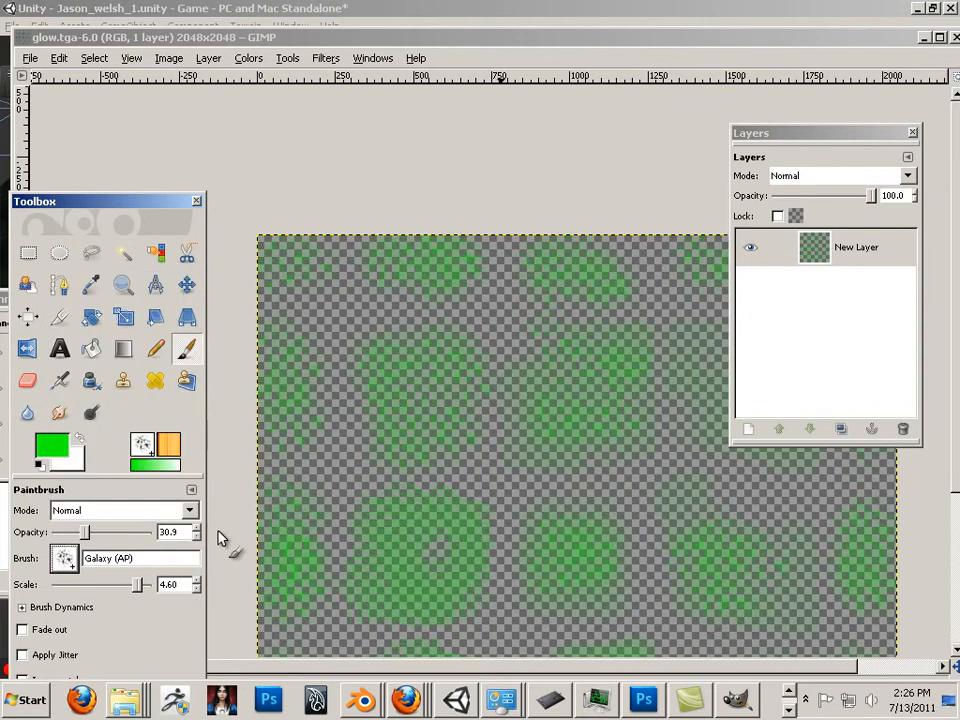
mouse_move(585, 615)
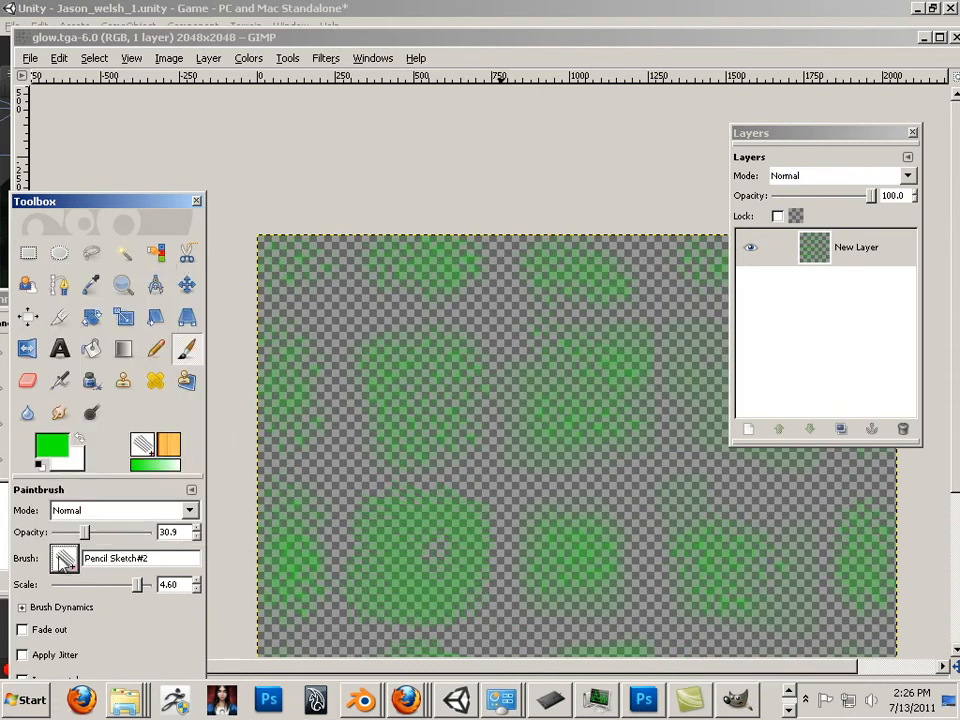
mouse_move(345, 225)
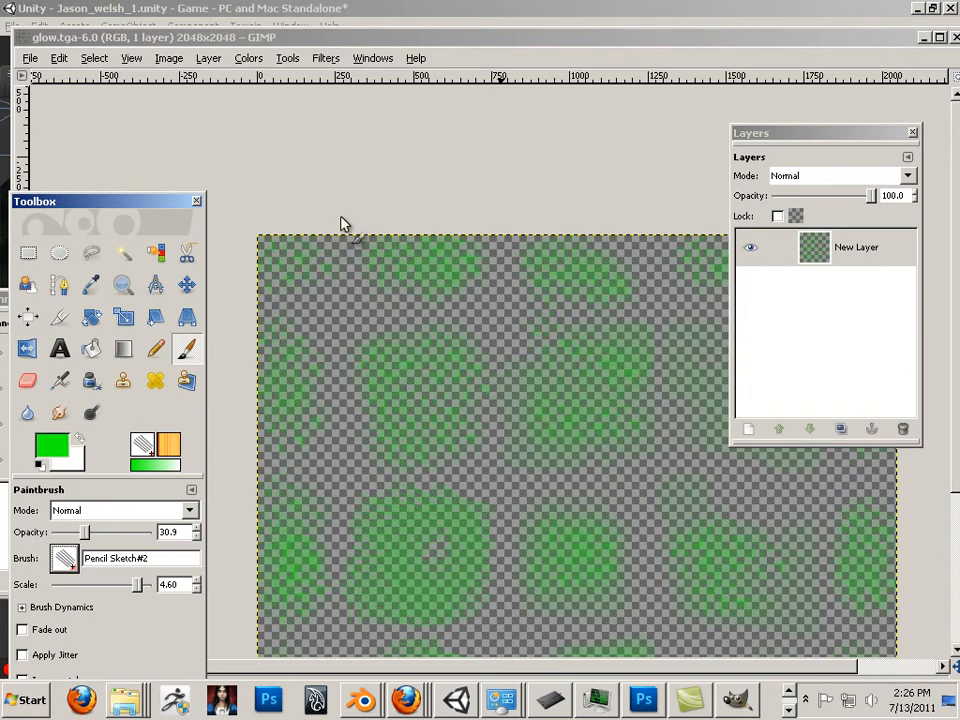